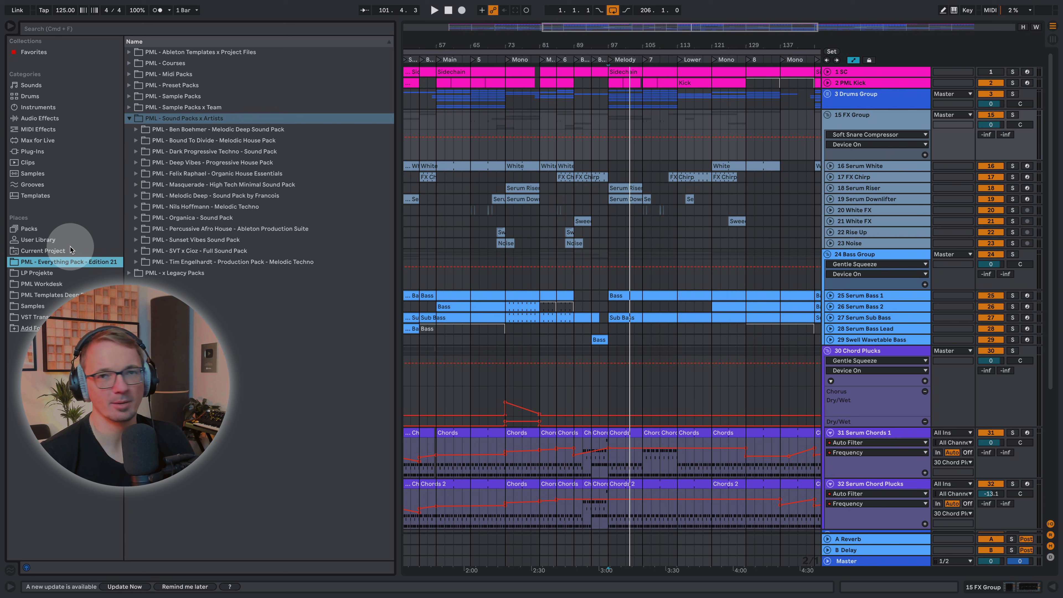
- Collapse the PML - Sound Packs x Artists folder to leave only top-level pack folders
{"action": "left_click", "coordinate": [200, 52]}
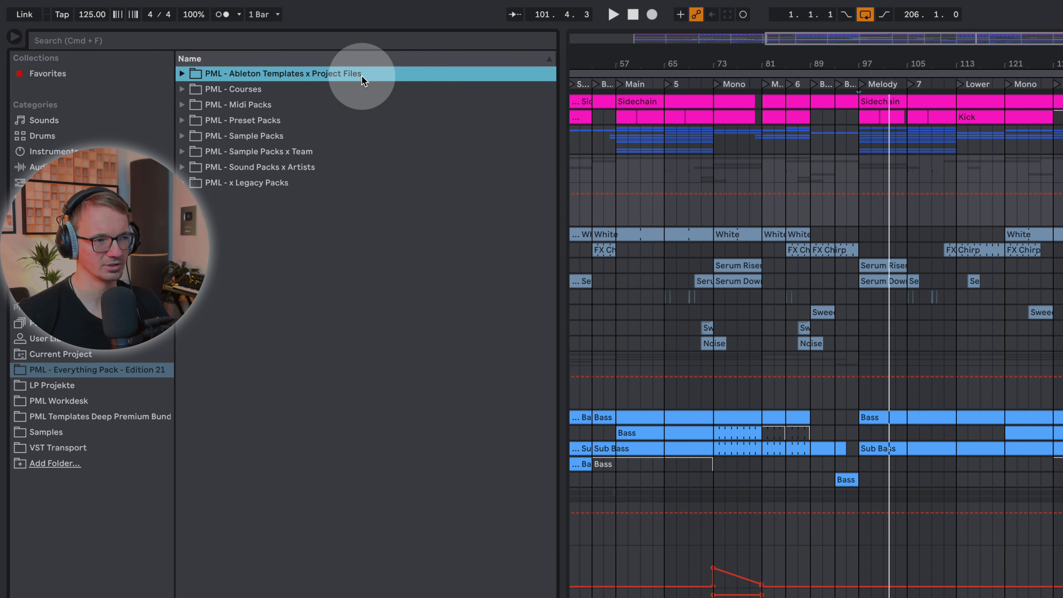
{"action": "mouse_move", "coordinate": [481, 132]}
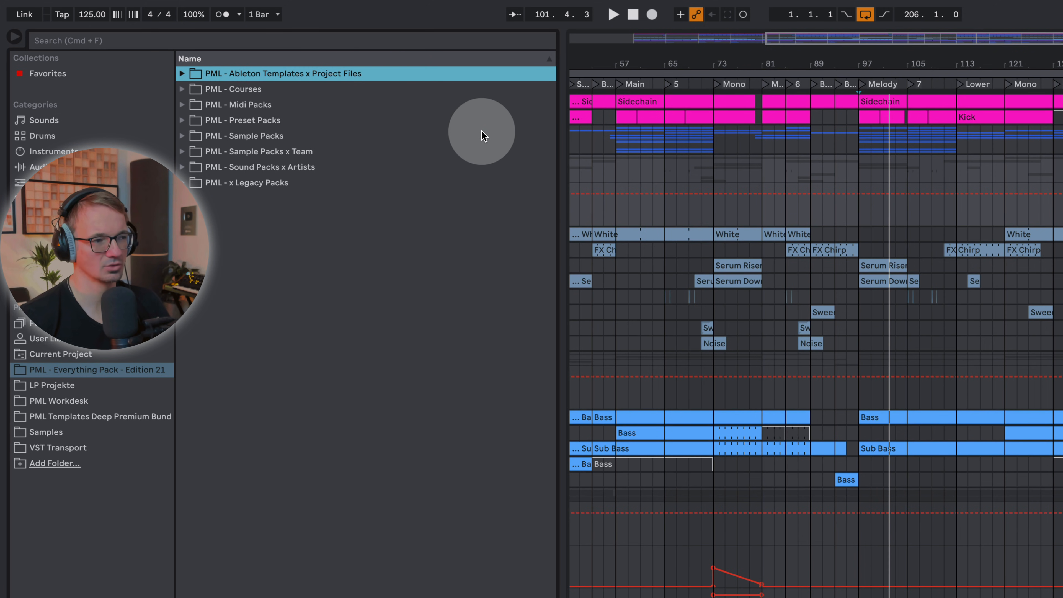
{"action": "mouse_move", "coordinate": [373, 140]}
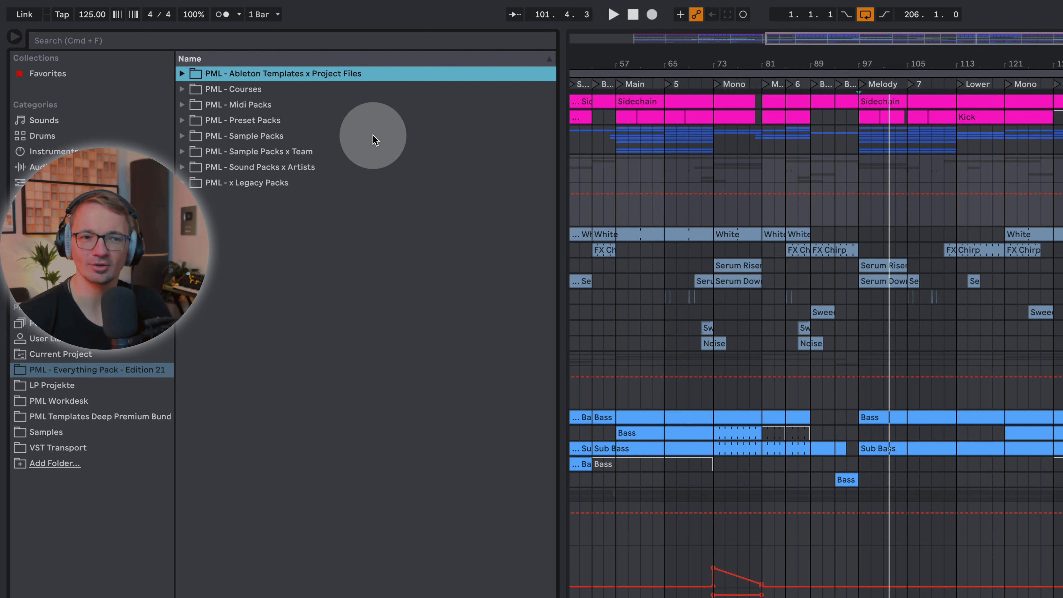
{"action": "mouse_move", "coordinate": [941, 223]}
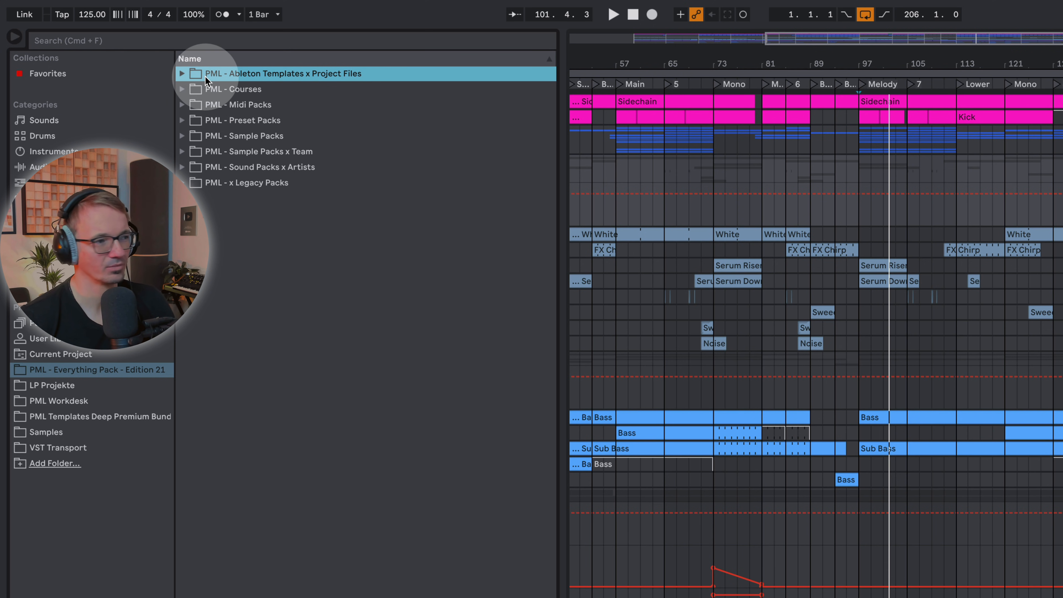
{"action": "mouse_move", "coordinate": [230, 86]}
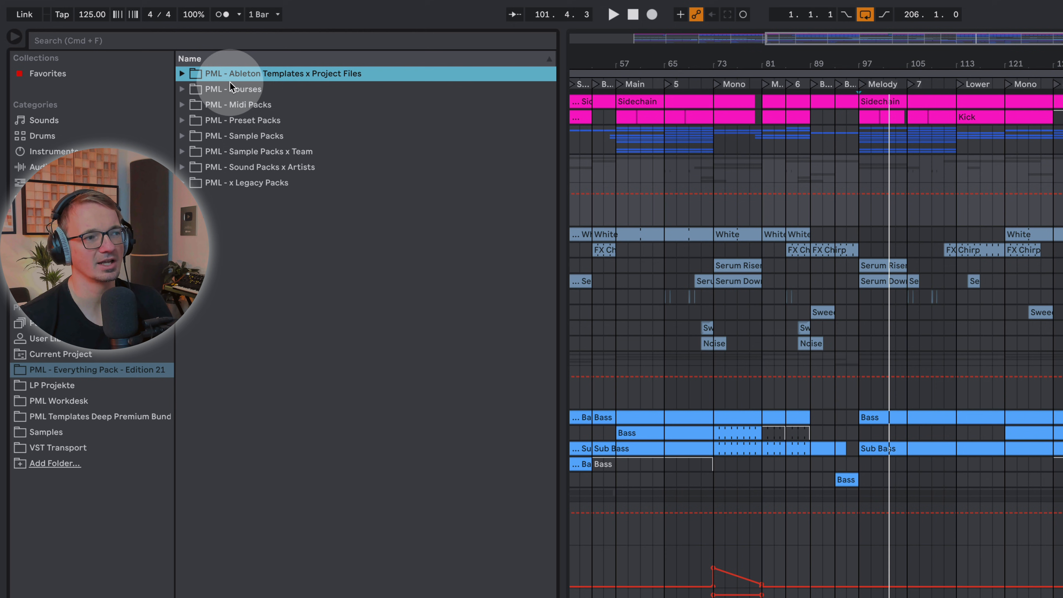
{"action": "mouse_move", "coordinate": [179, 85]}
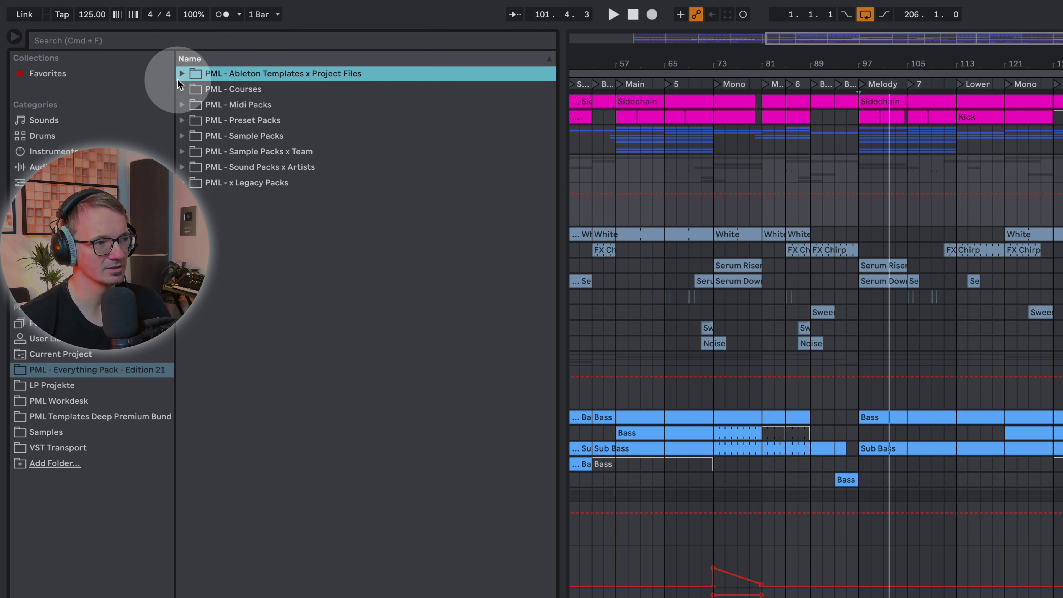
- Expand Ableton Templates x Project Files and the Dark Progressive Techno - Awake template inside it
{"action": "left_click", "coordinate": [181, 73]}
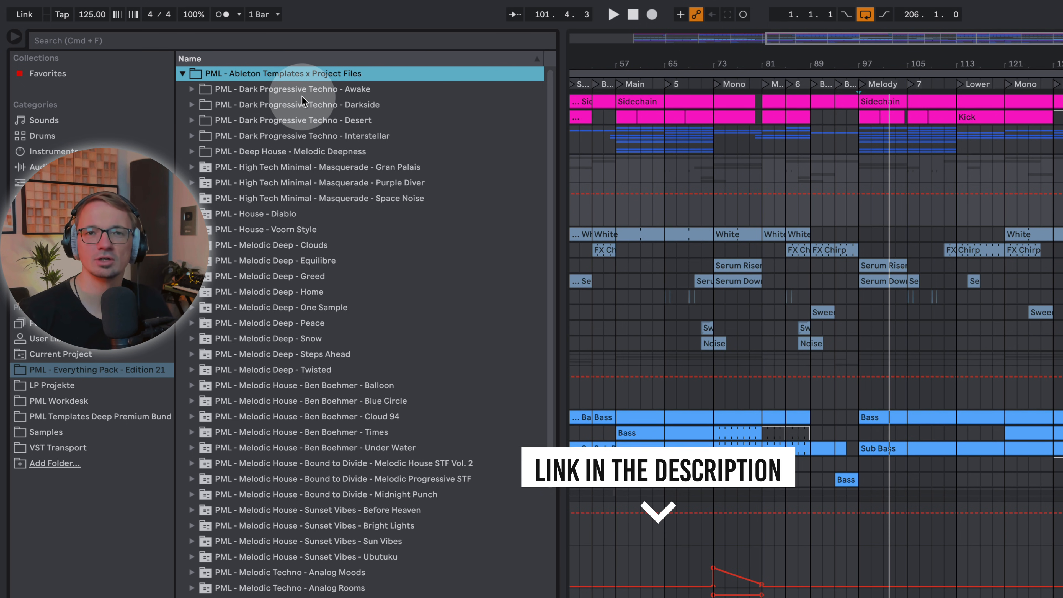
{"action": "mouse_move", "coordinate": [402, 139]}
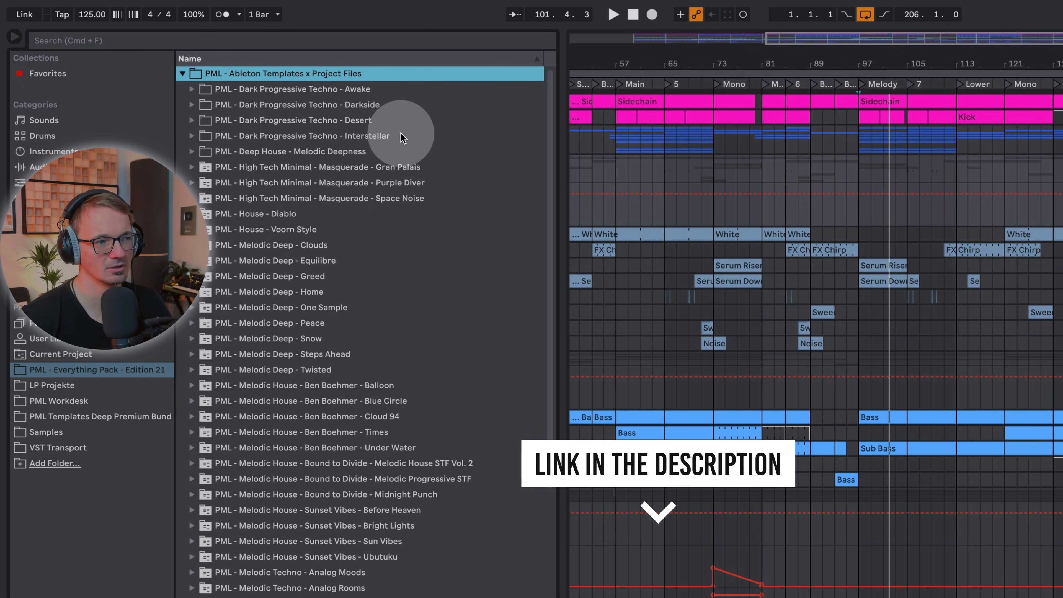
{"action": "mouse_move", "coordinate": [263, 119]}
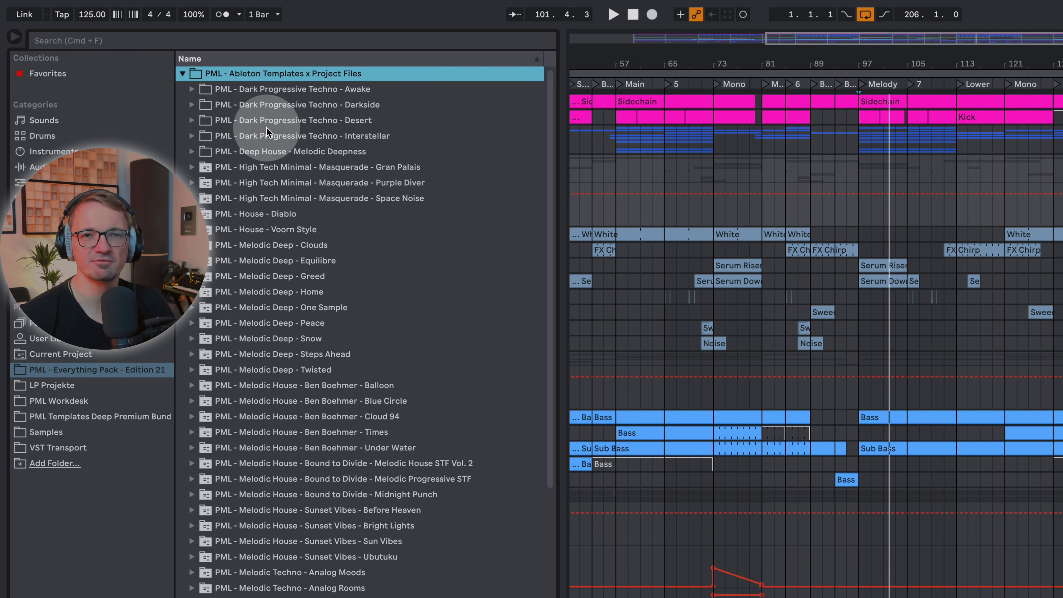
{"action": "mouse_move", "coordinate": [192, 95]}
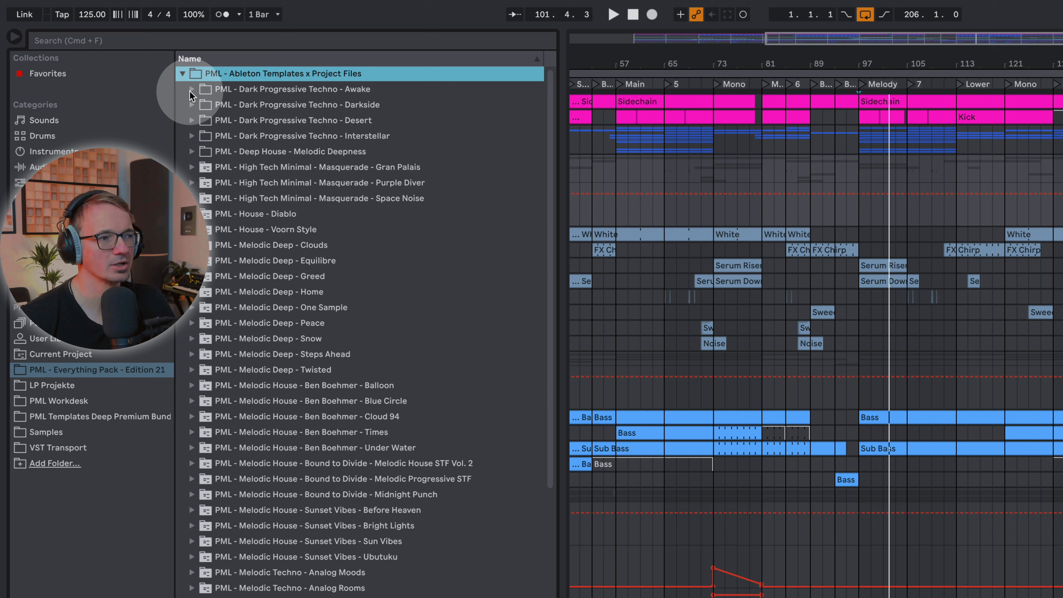
{"action": "left_click", "coordinate": [193, 88]}
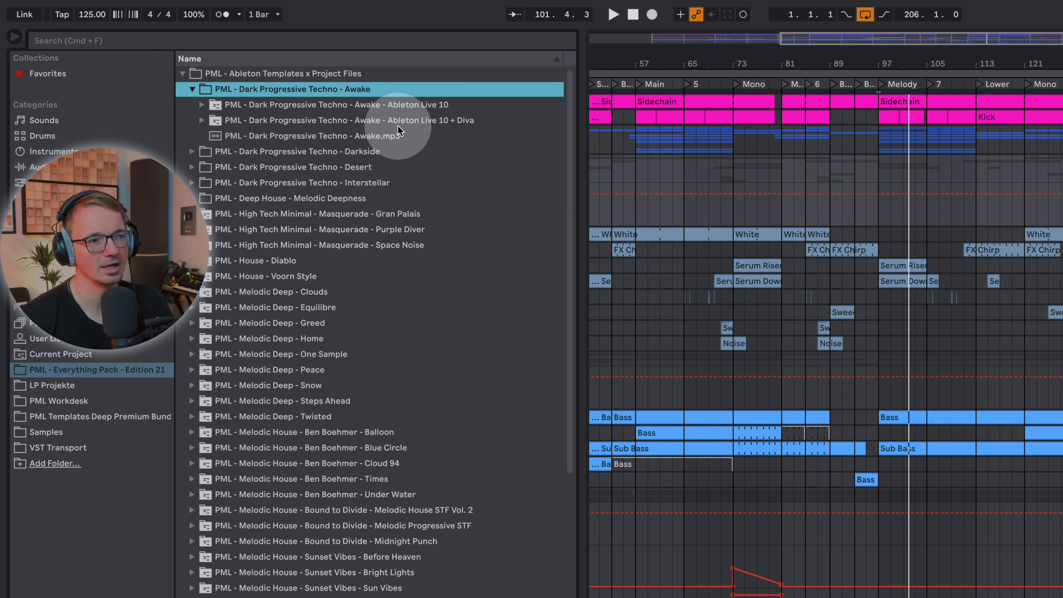
{"action": "mouse_move", "coordinate": [434, 133]}
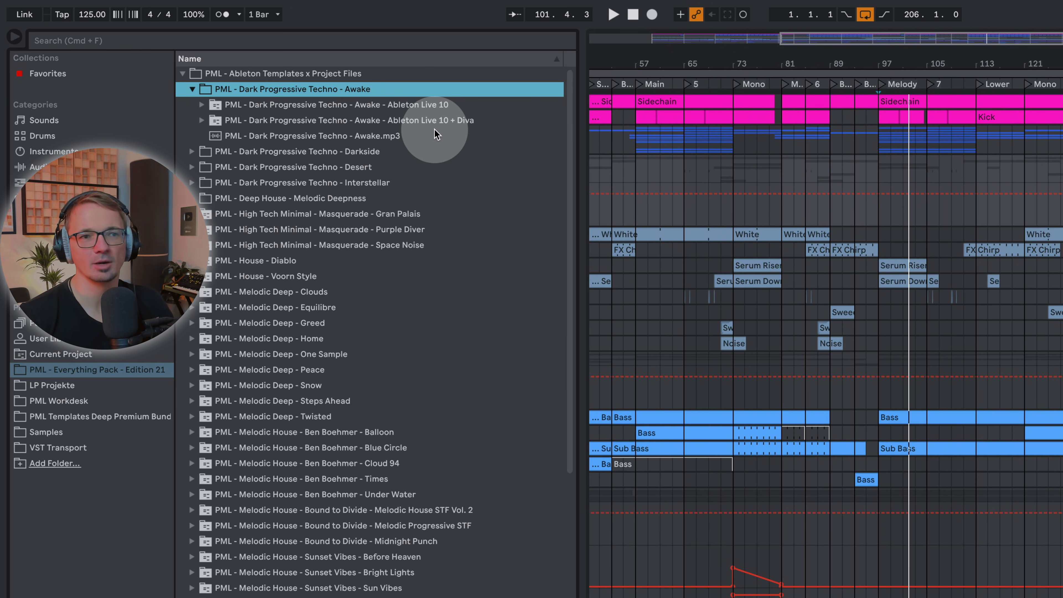
{"action": "mouse_move", "coordinate": [471, 140]}
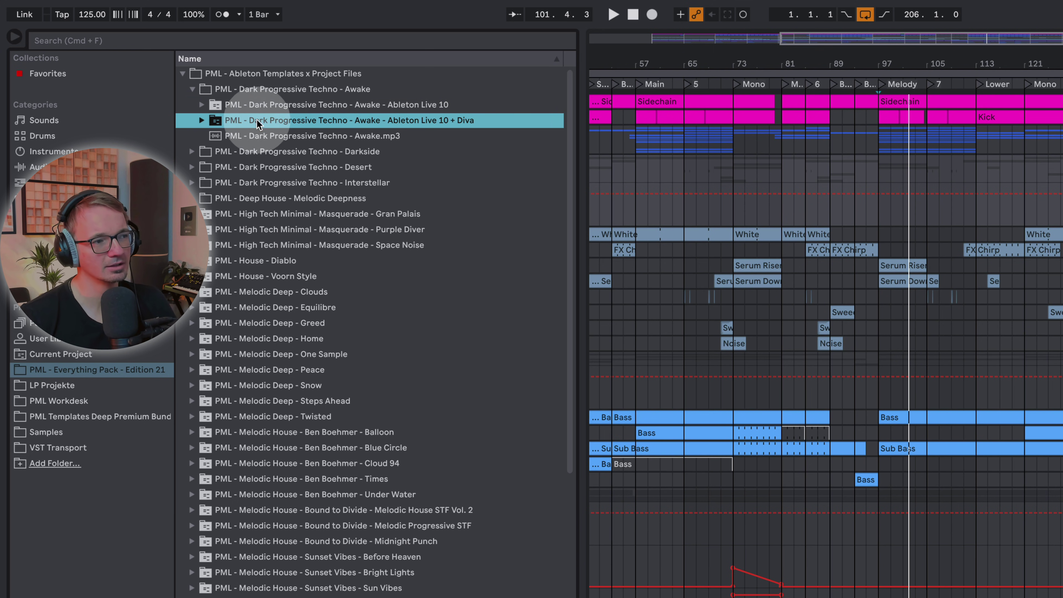
{"action": "mouse_move", "coordinate": [332, 126]}
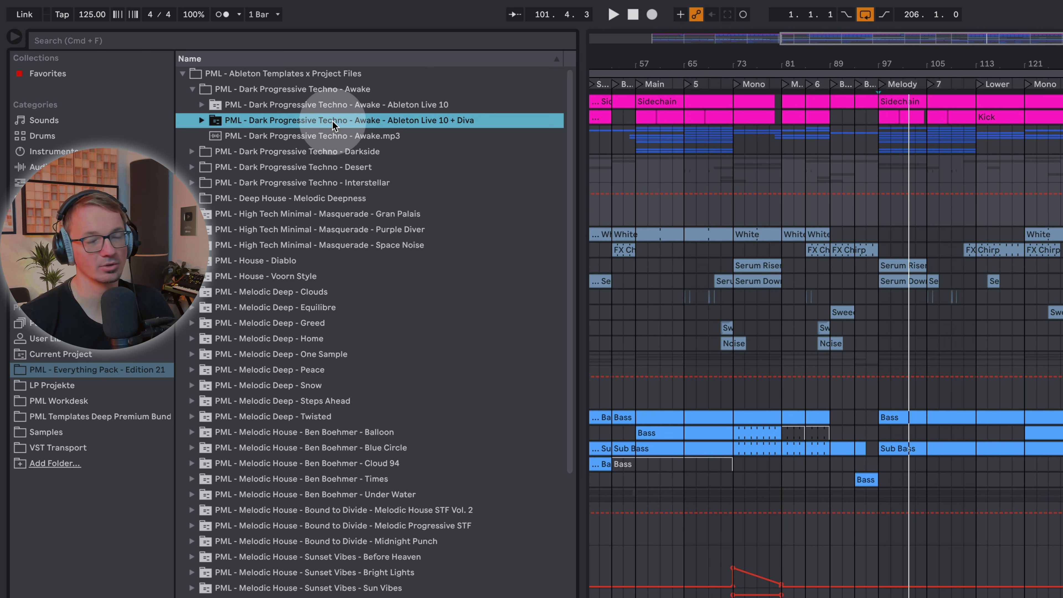
{"action": "mouse_move", "coordinate": [574, 183]}
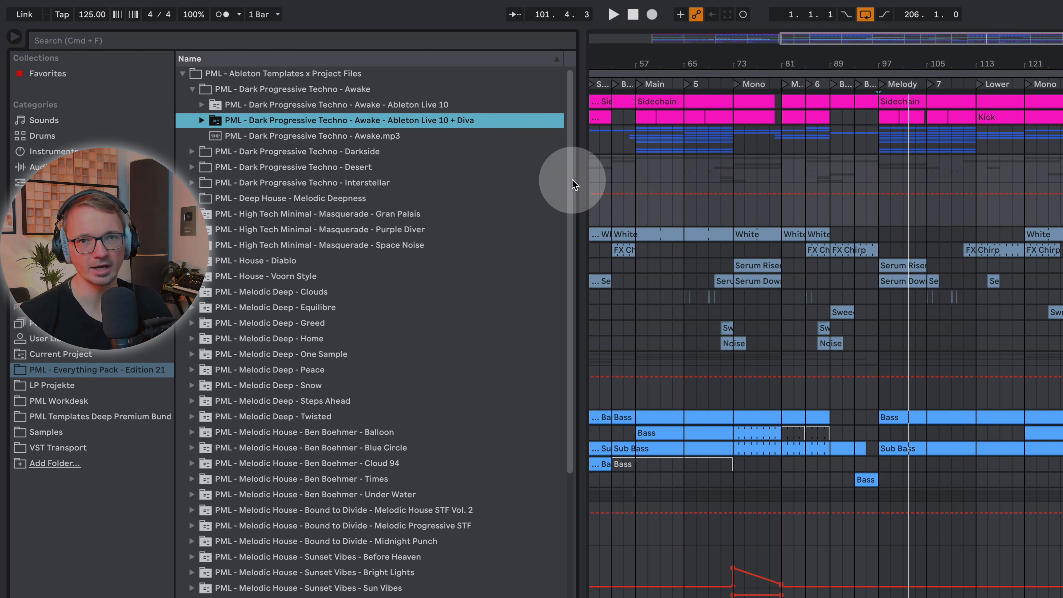
{"action": "mouse_move", "coordinate": [544, 305]}
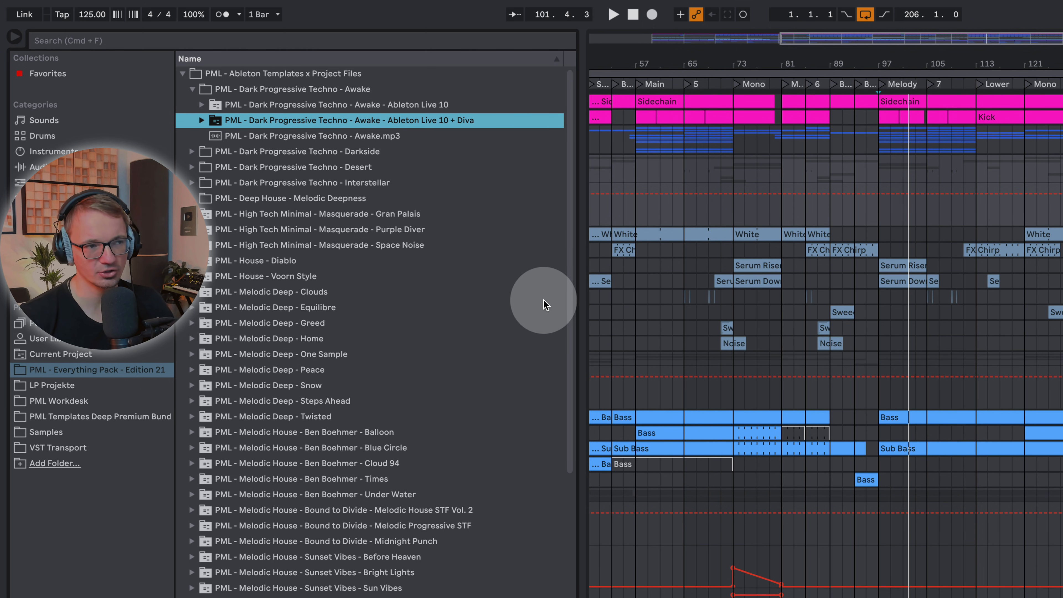
{"action": "mouse_move", "coordinate": [474, 142]}
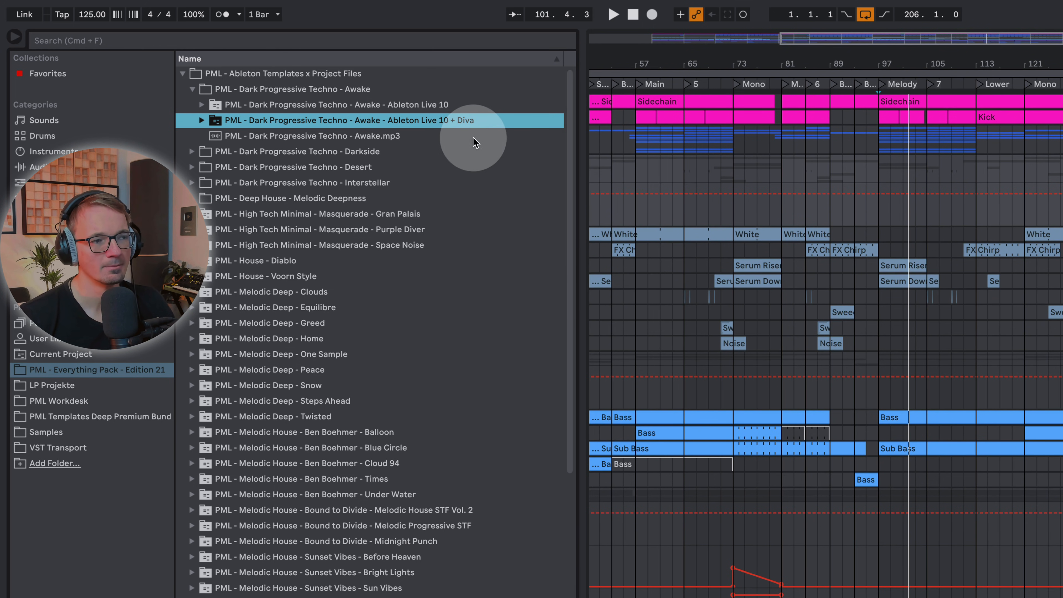
{"action": "mouse_move", "coordinate": [424, 129]}
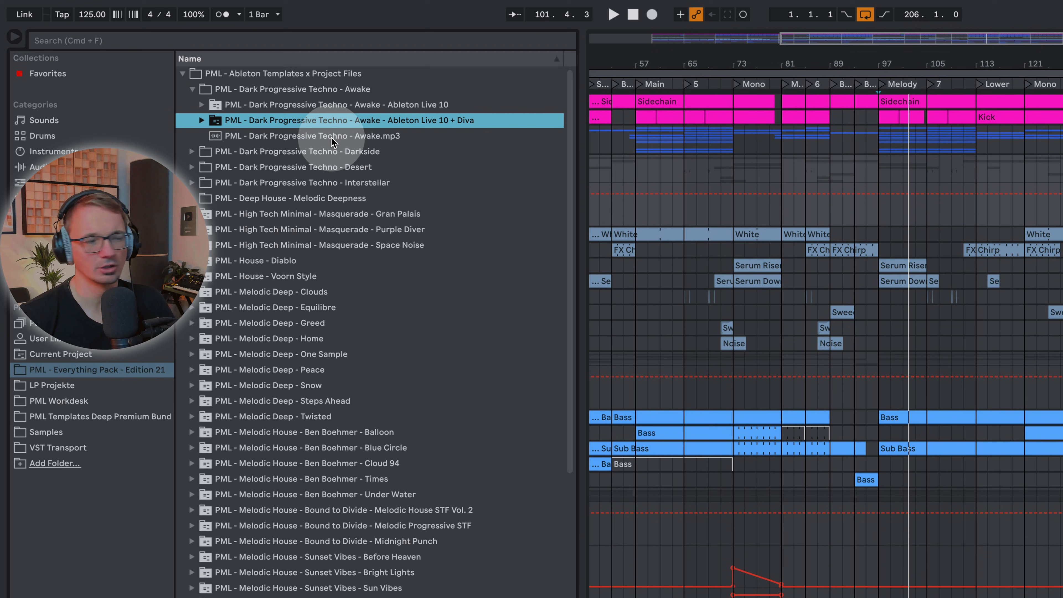
{"action": "mouse_move", "coordinate": [303, 139]}
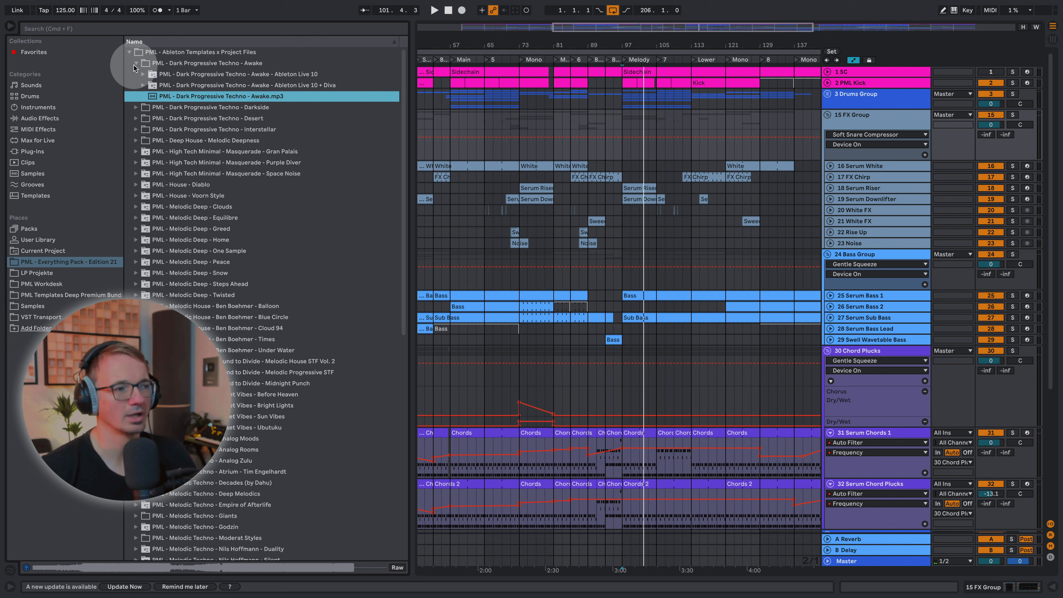
- Collapse Awake, expand Melodic Deep - Greed, select its Live 10 Suite project and preview its mp3
{"action": "left_click", "coordinate": [136, 63]}
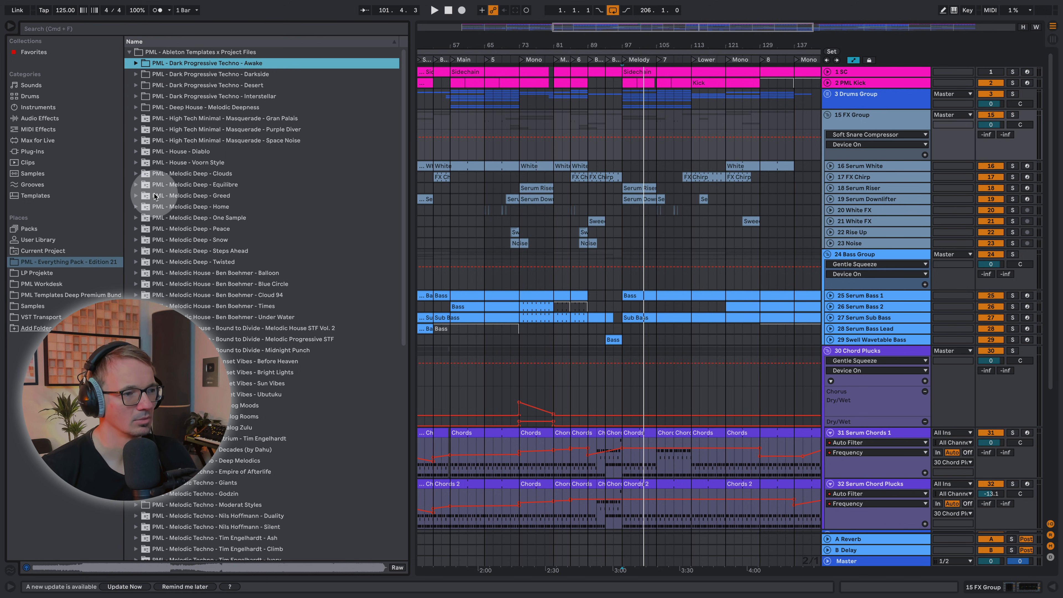
{"action": "left_click", "coordinate": [136, 195]}
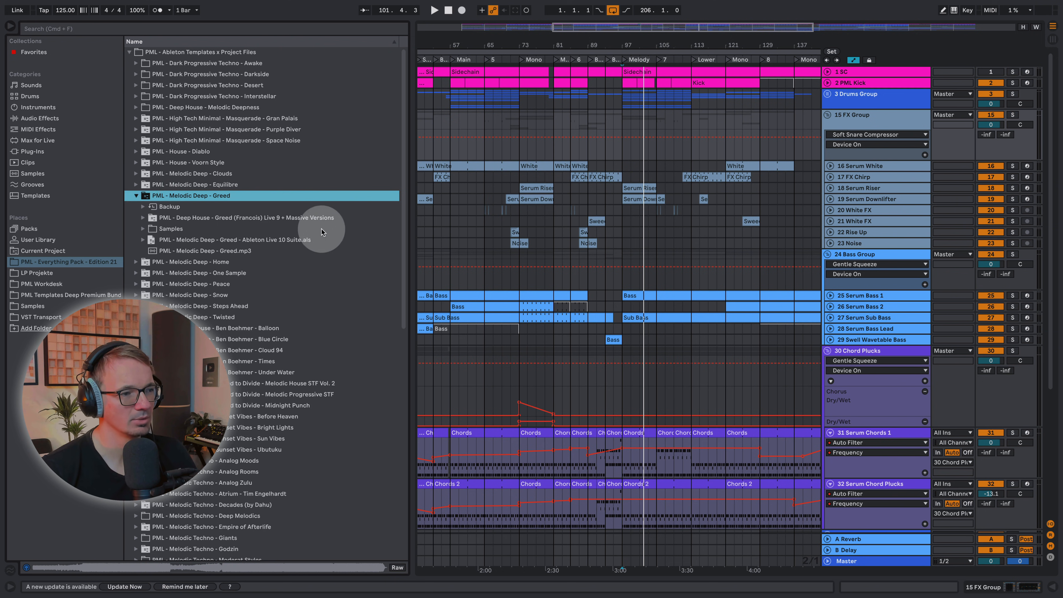
{"action": "left_click", "coordinate": [238, 240]}
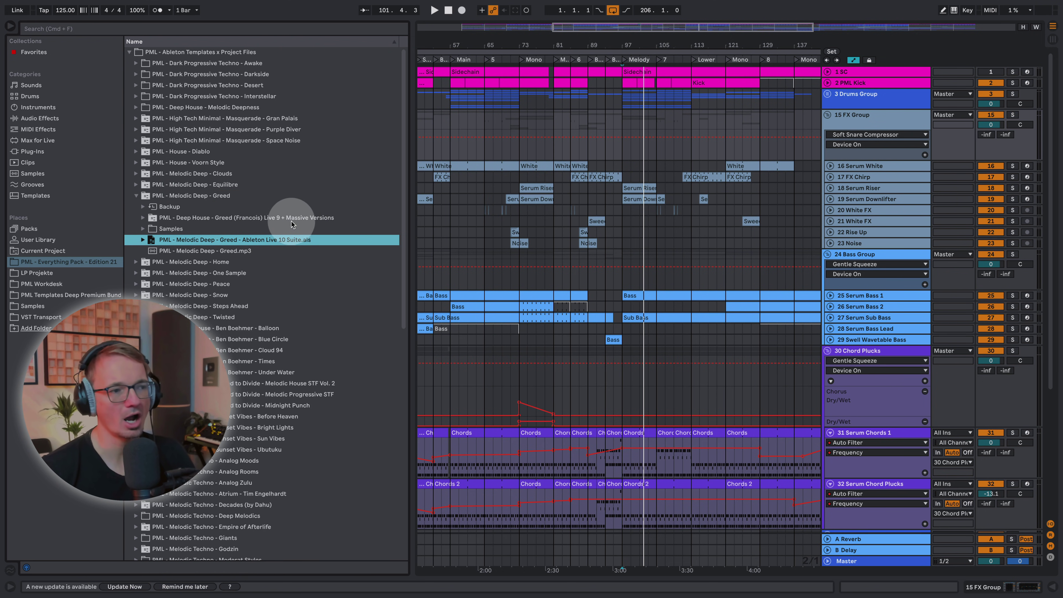
{"action": "mouse_move", "coordinate": [229, 248]}
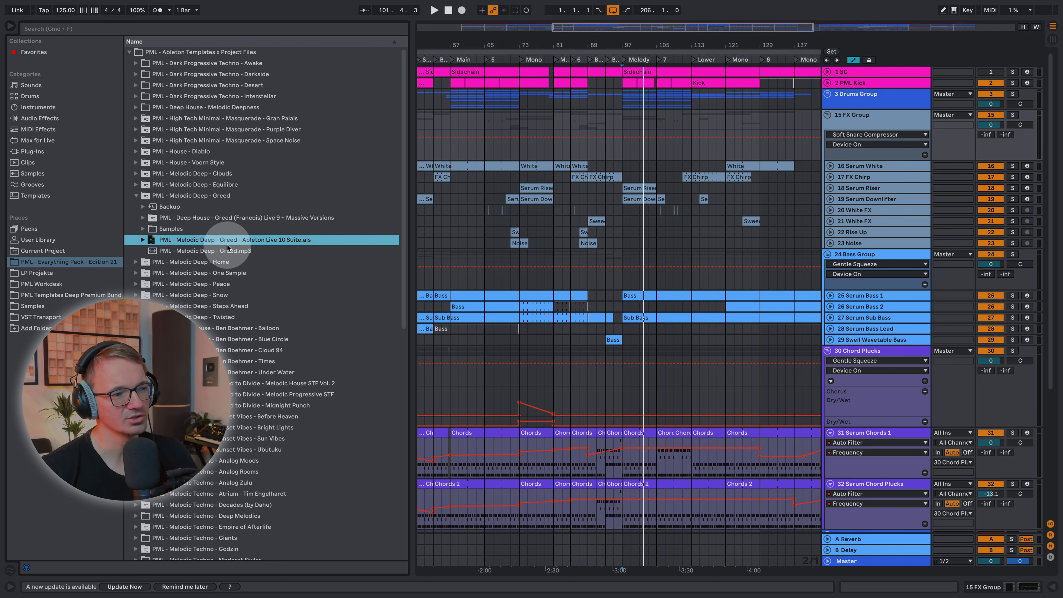
{"action": "mouse_move", "coordinate": [304, 244]}
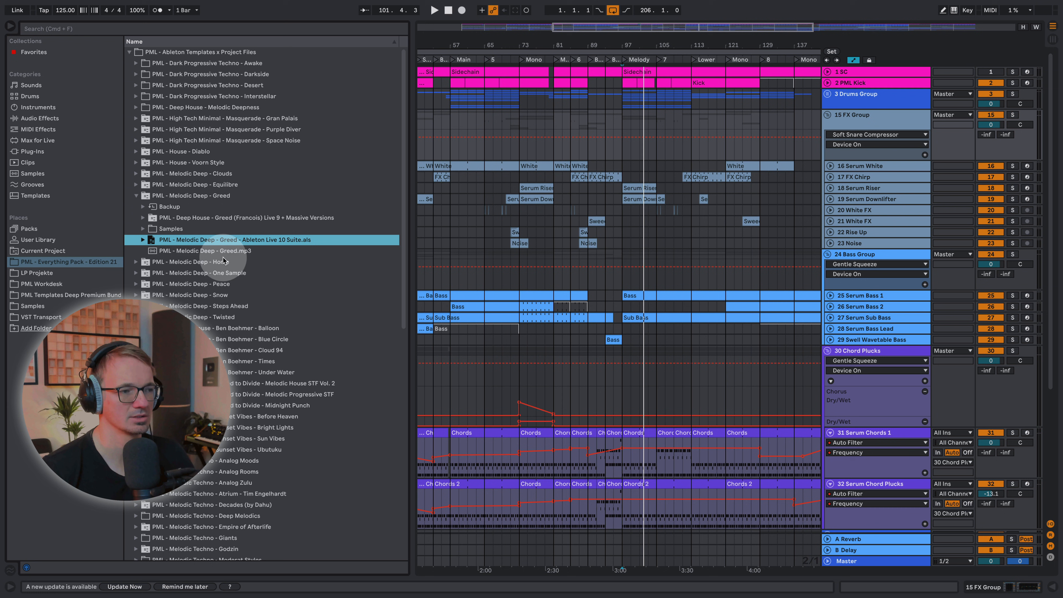
{"action": "left_click", "coordinate": [203, 250]}
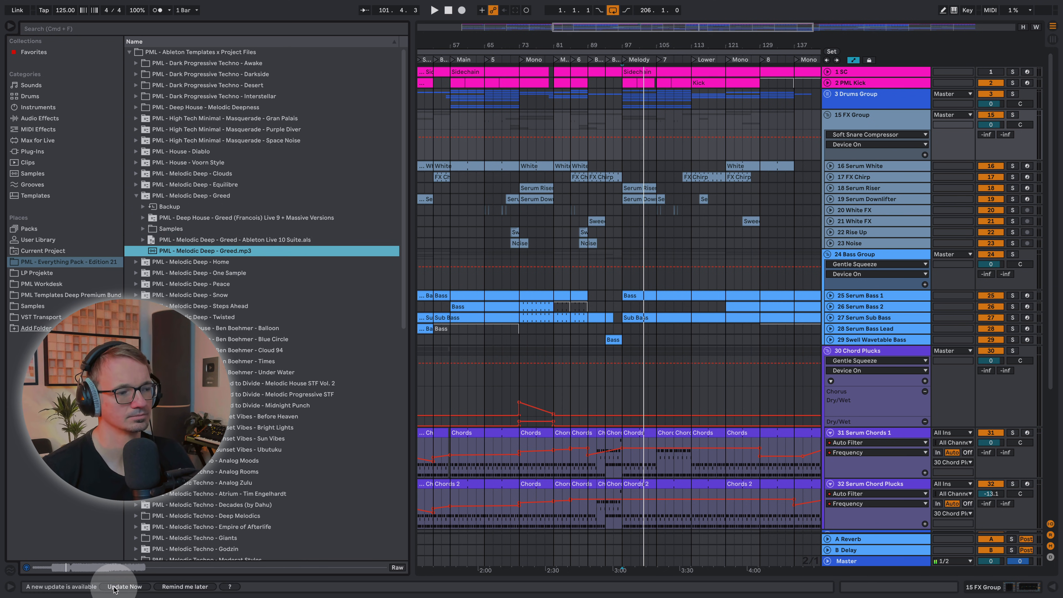
{"action": "mouse_move", "coordinate": [184, 546]}
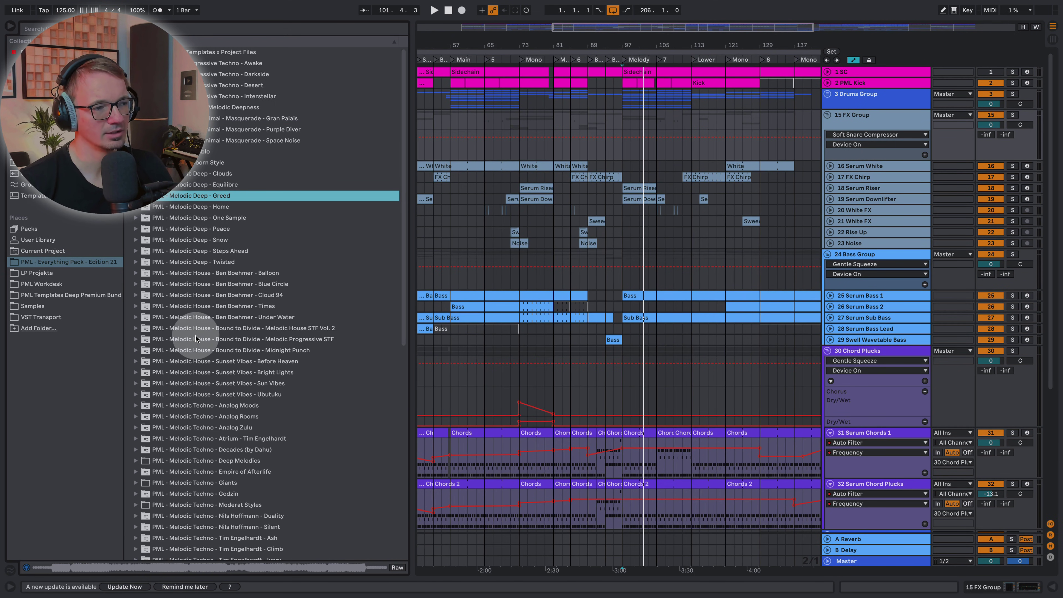
- Expand the Nils Hoffmann - Silent template folder to show its project, mp3 and vocal wav
{"action": "scroll", "scroll_direction": "down", "scroll_amount": 3}
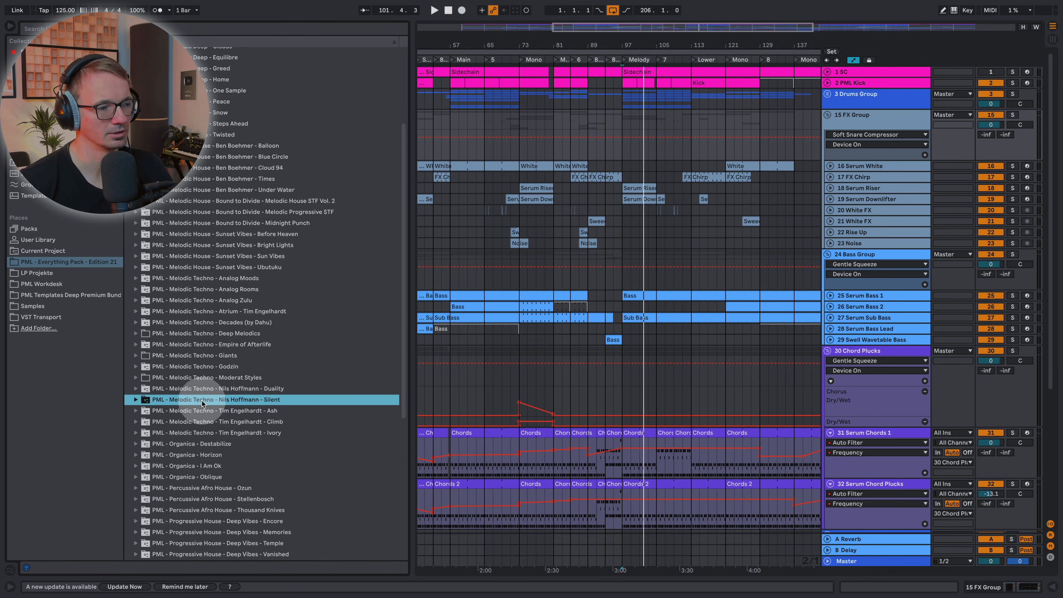
{"action": "left_click", "coordinate": [136, 399]}
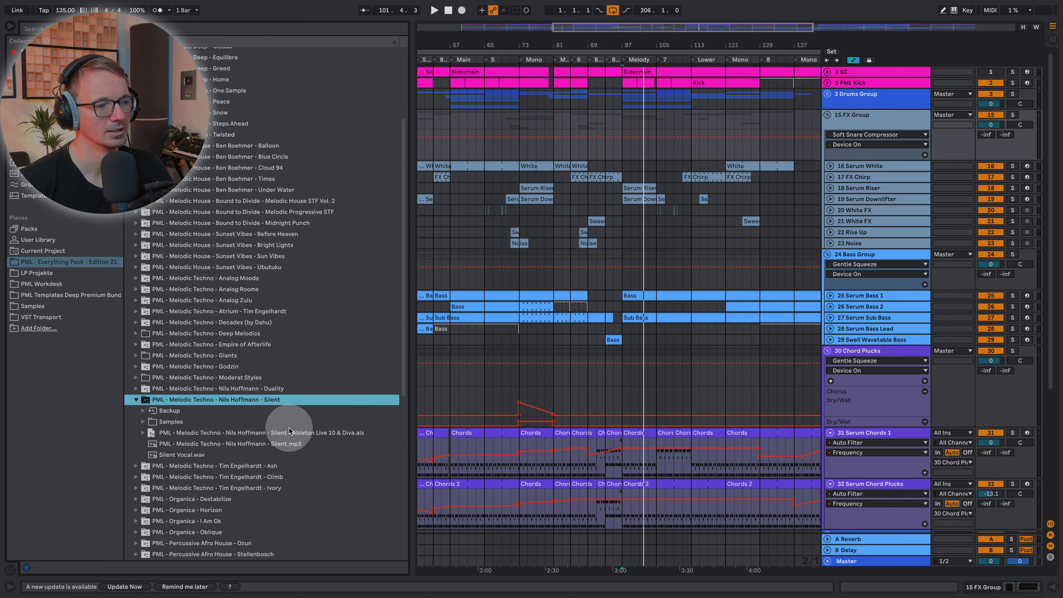
{"action": "mouse_move", "coordinate": [349, 441]}
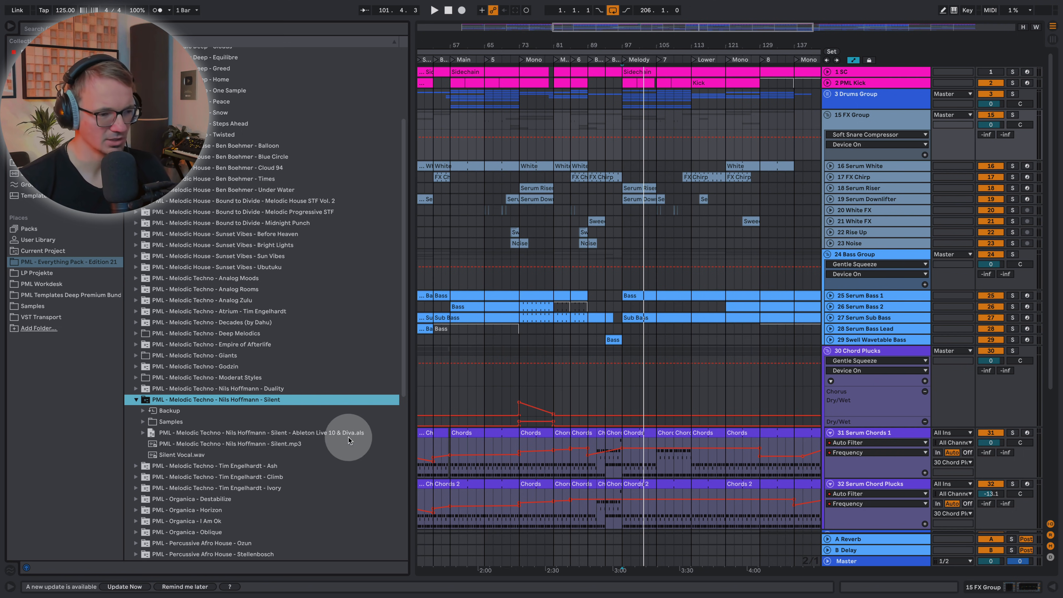
{"action": "mouse_move", "coordinate": [263, 447]}
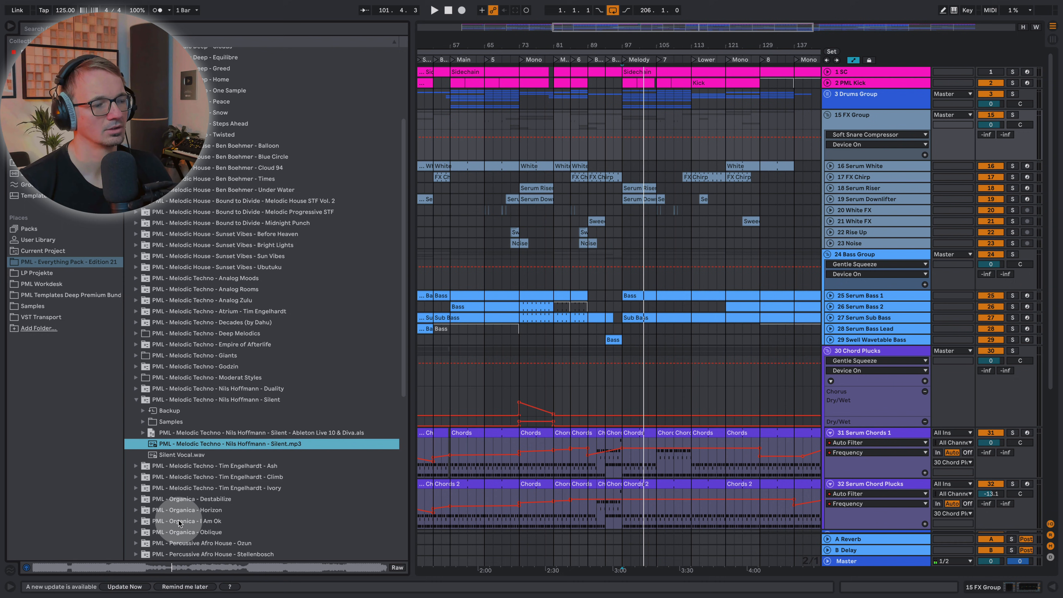
{"action": "mouse_move", "coordinate": [277, 469]}
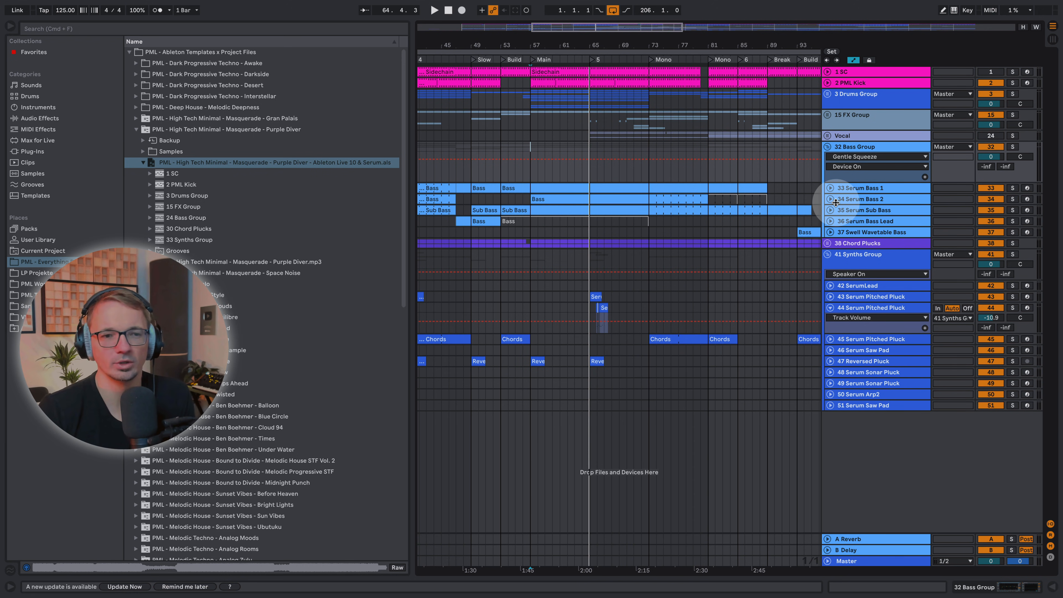
- Unfold the automation lanes of the Serum Bass tracks and the Serum Sub Bass
{"action": "left_click", "coordinate": [830, 188]}
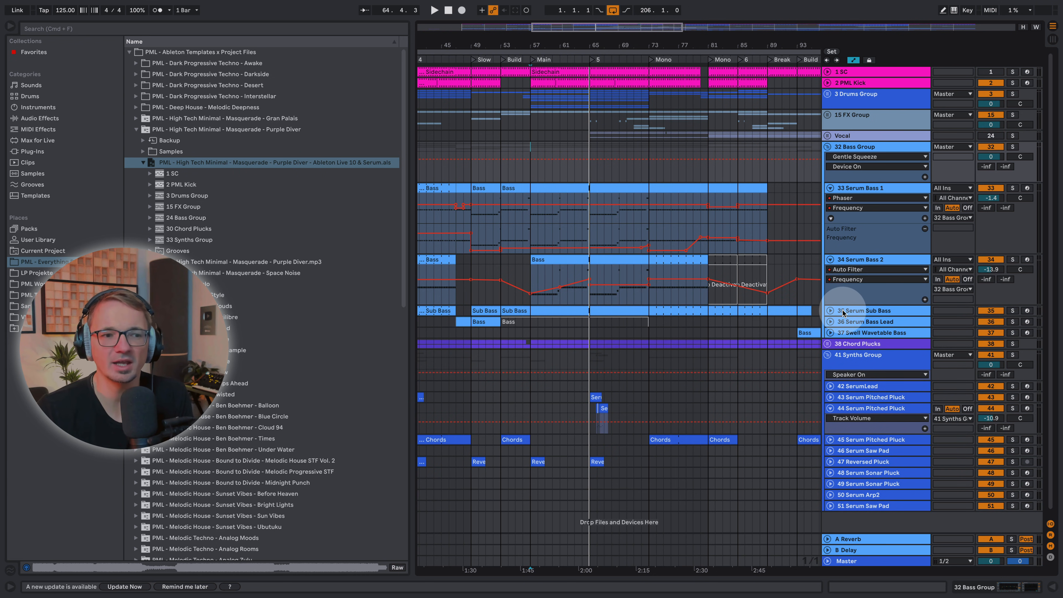
{"action": "left_click", "coordinate": [831, 311]}
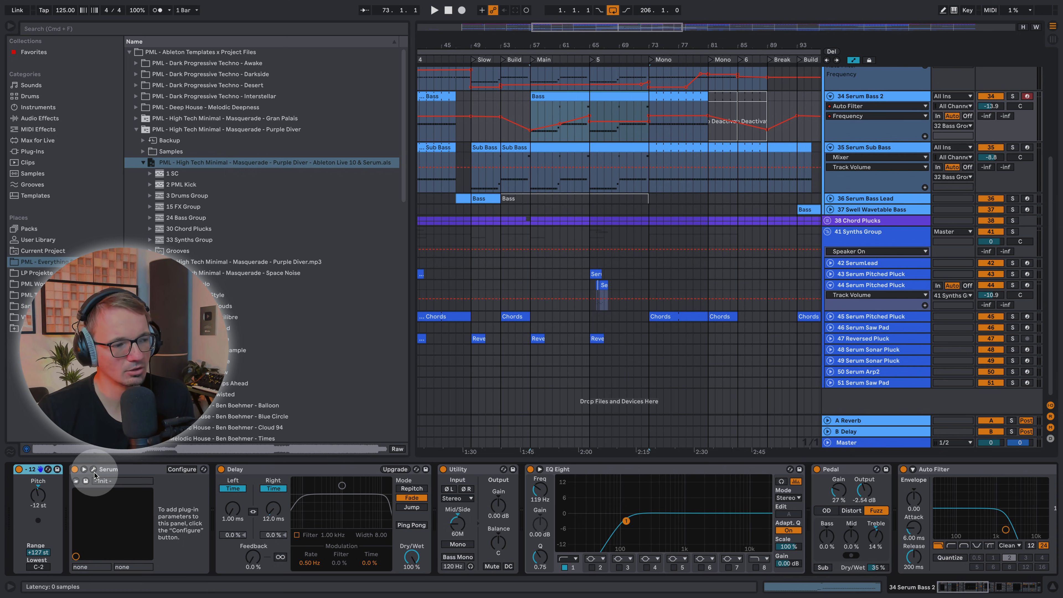
- Select the Serum Bass 1 track to show its effect chain in Device View
{"action": "left_click", "coordinate": [590, 434]}
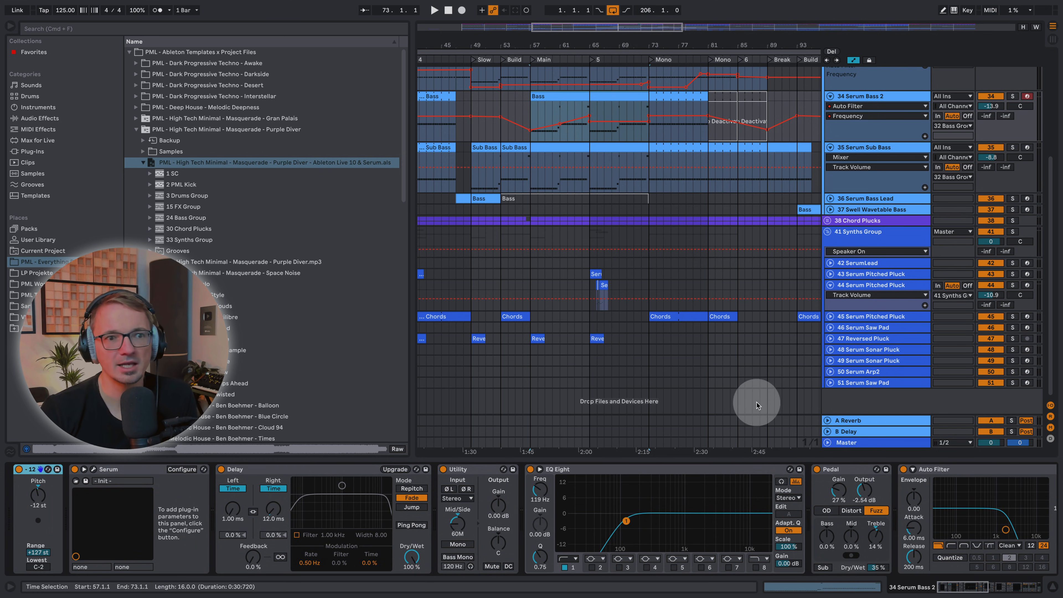
{"action": "mouse_move", "coordinate": [766, 419]}
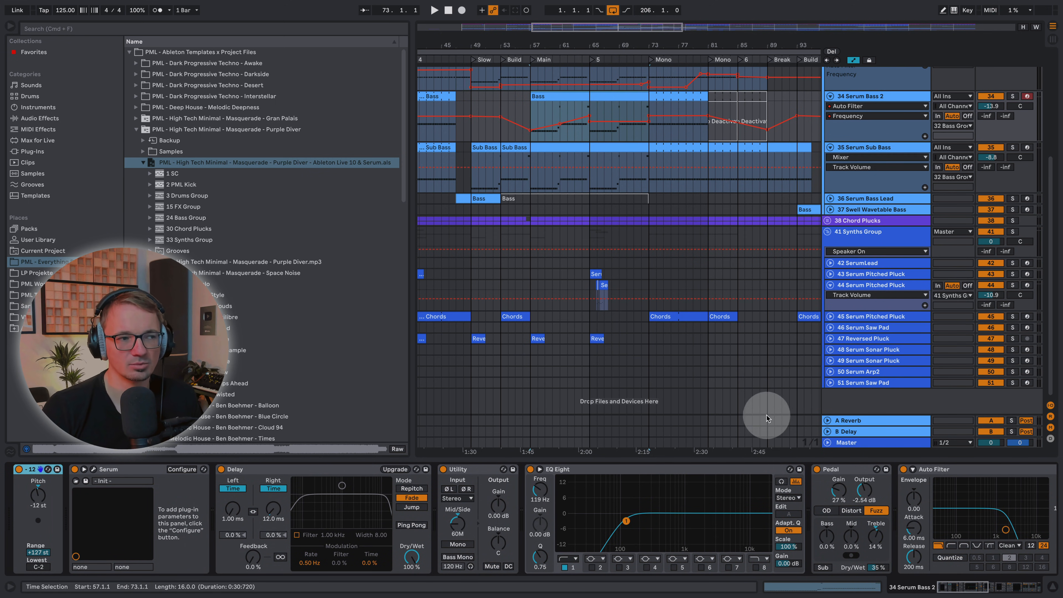
{"action": "mouse_move", "coordinate": [678, 175]}
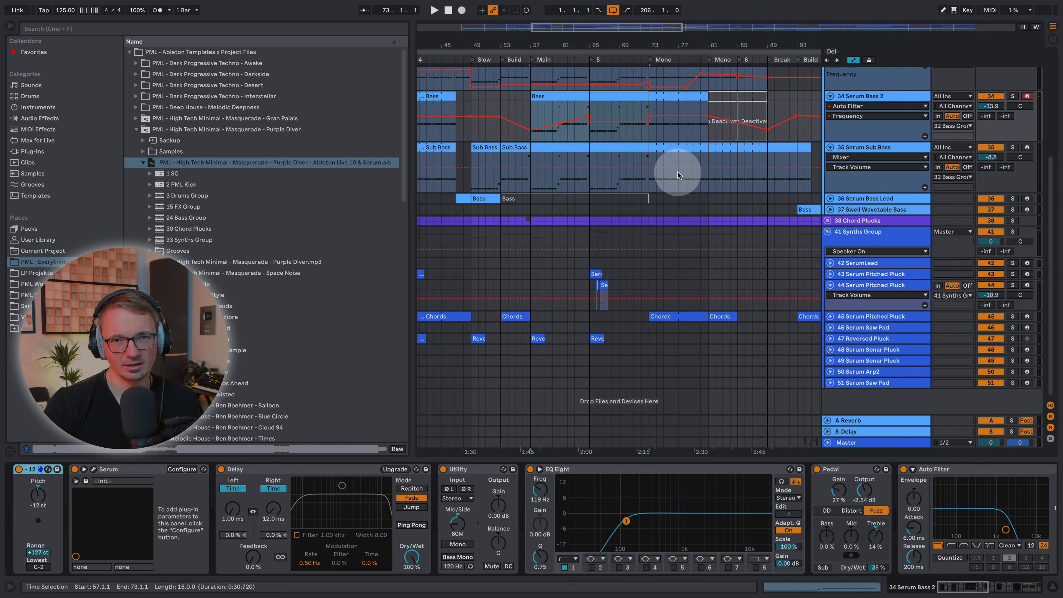
{"action": "mouse_move", "coordinate": [655, 205]}
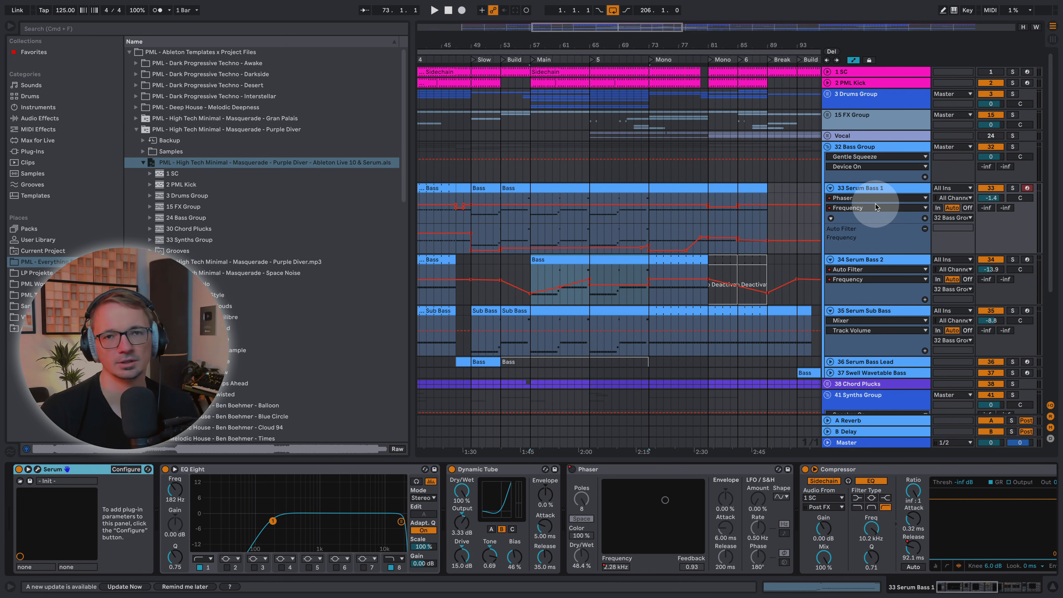
{"action": "mouse_move", "coordinate": [892, 180]}
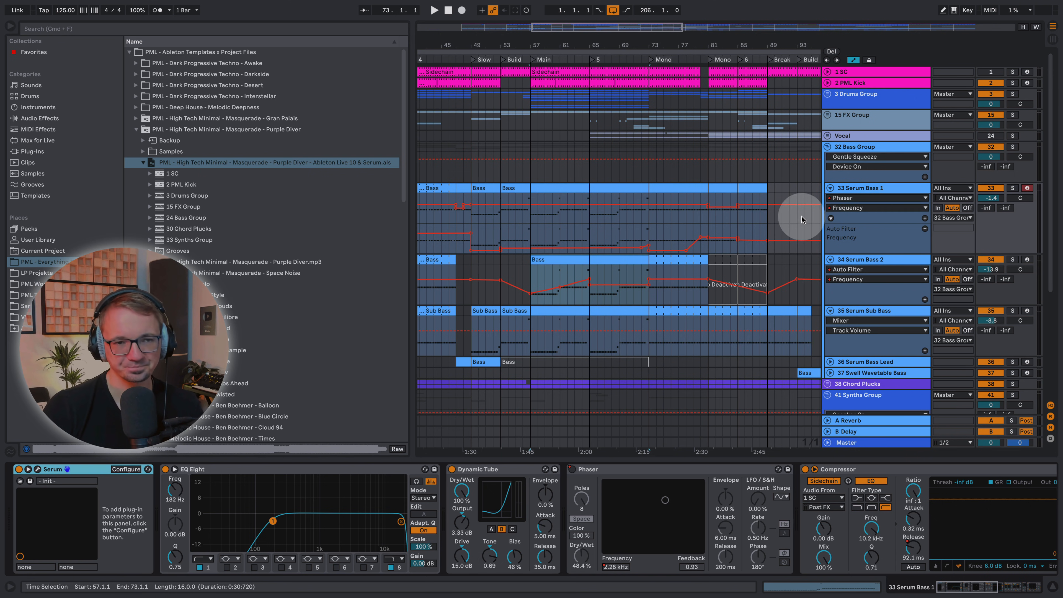
{"action": "mouse_move", "coordinate": [767, 248]}
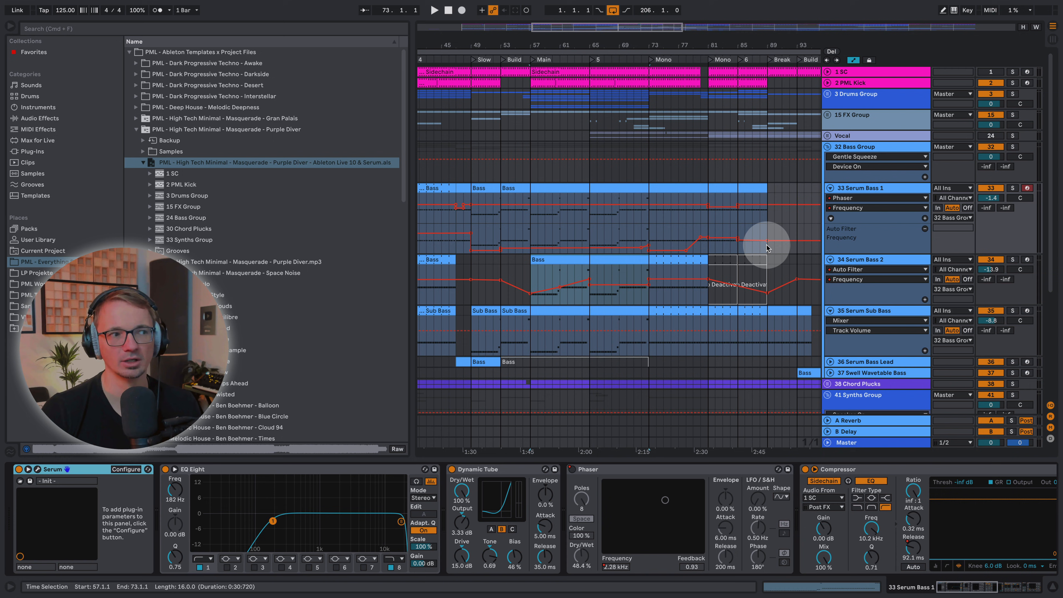
{"action": "mouse_move", "coordinate": [651, 216]}
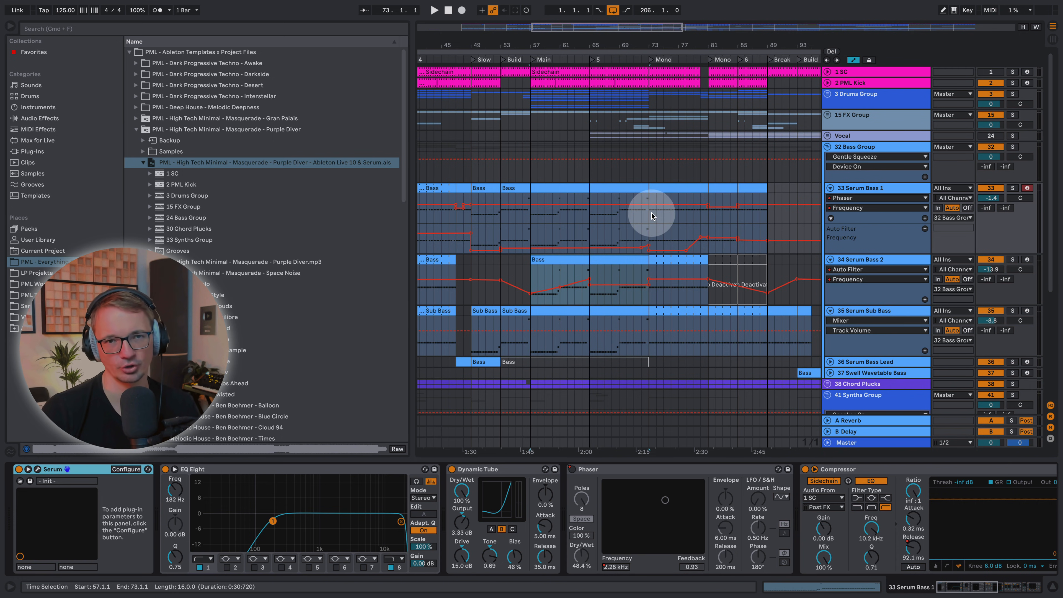
{"action": "mouse_move", "coordinate": [722, 185]}
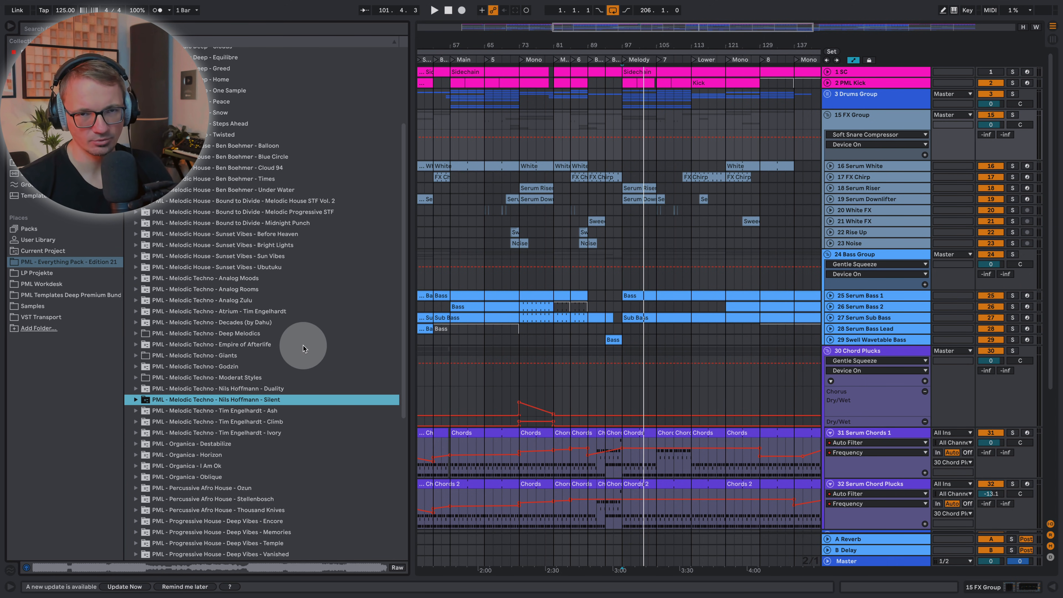
{"action": "mouse_move", "coordinate": [288, 366]}
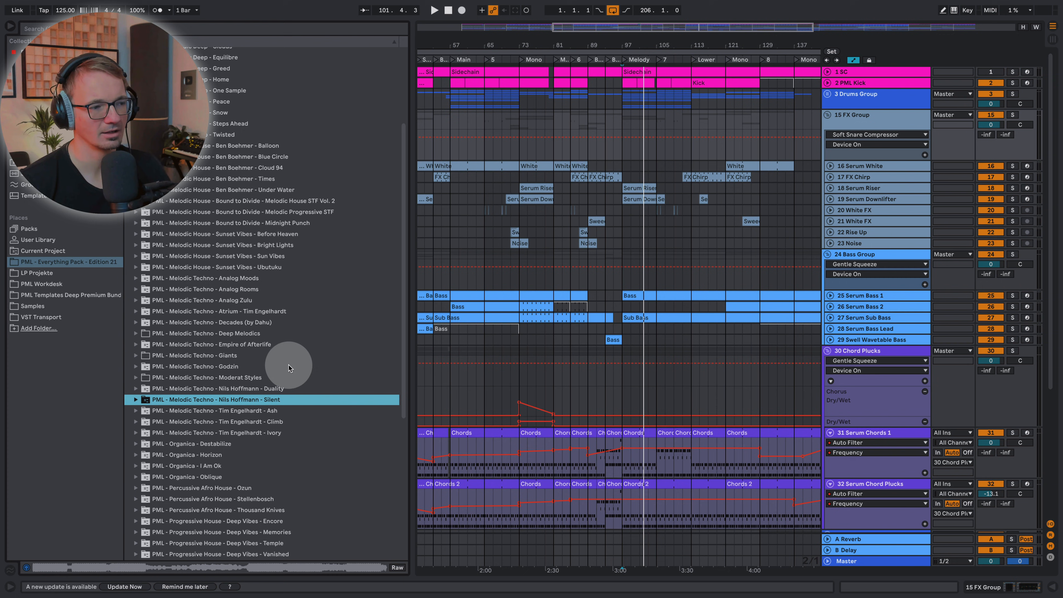
{"action": "mouse_move", "coordinate": [293, 339]}
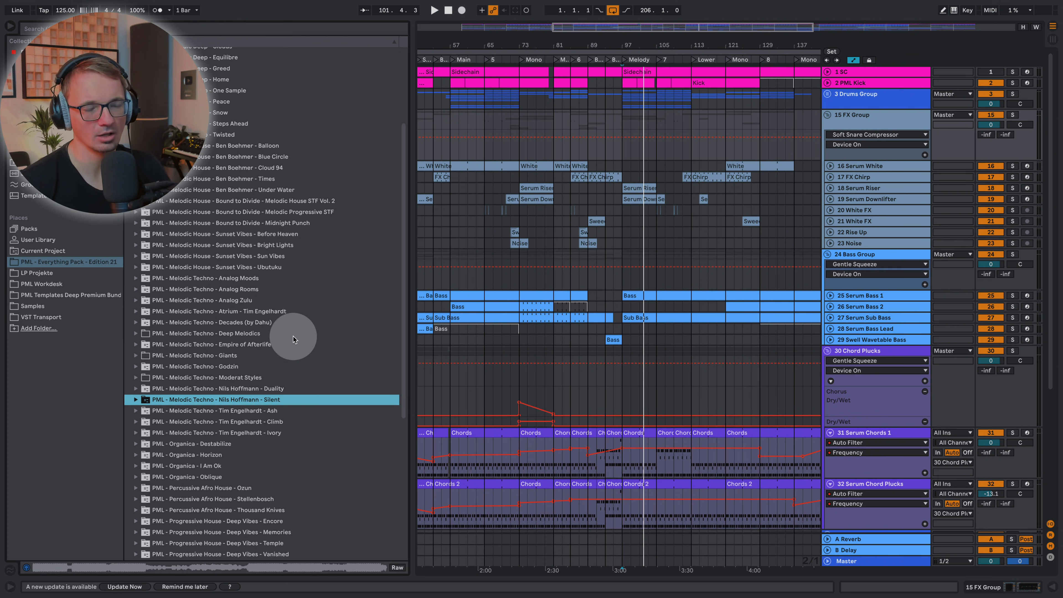
- Expand the Nils Hoffmann – Silent folder and its .als set to list tracks like Kick, Legato Bass and Vocal
{"action": "scroll", "scroll_direction": "down", "scroll_amount": 3}
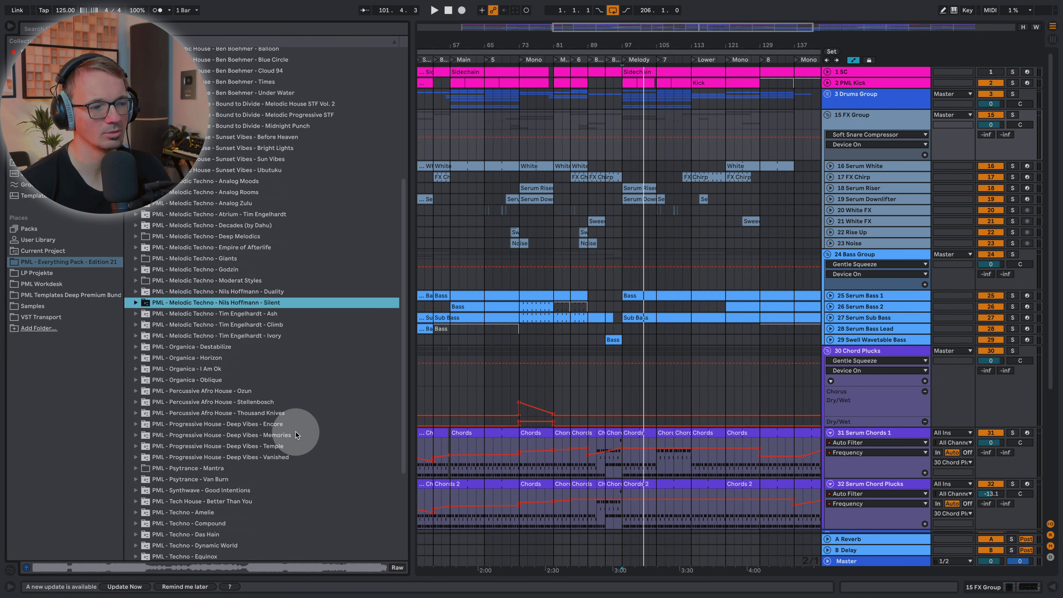
{"action": "mouse_move", "coordinate": [287, 394]}
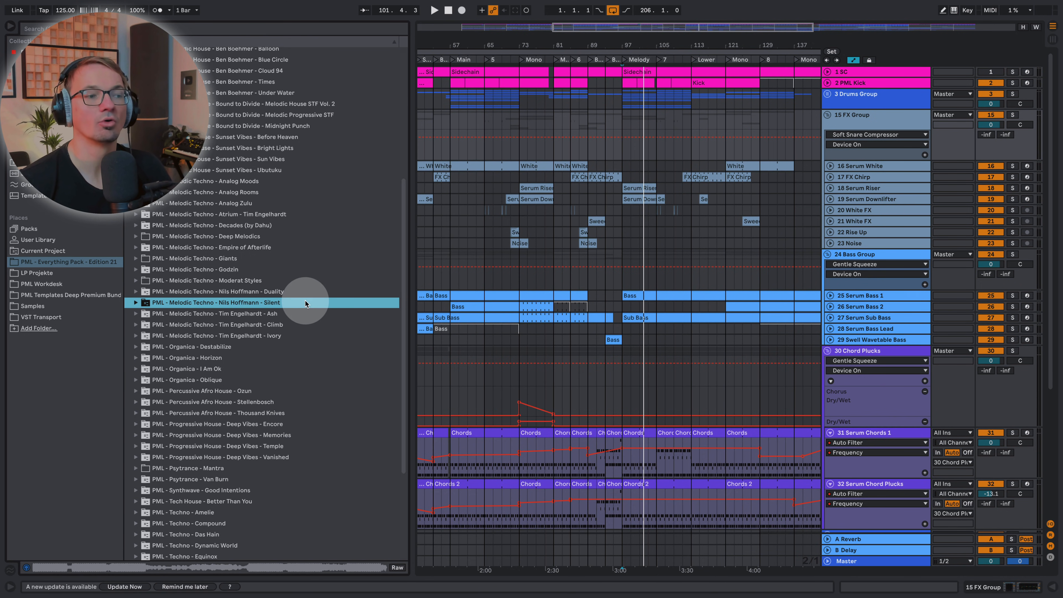
{"action": "left_click", "coordinate": [135, 302]}
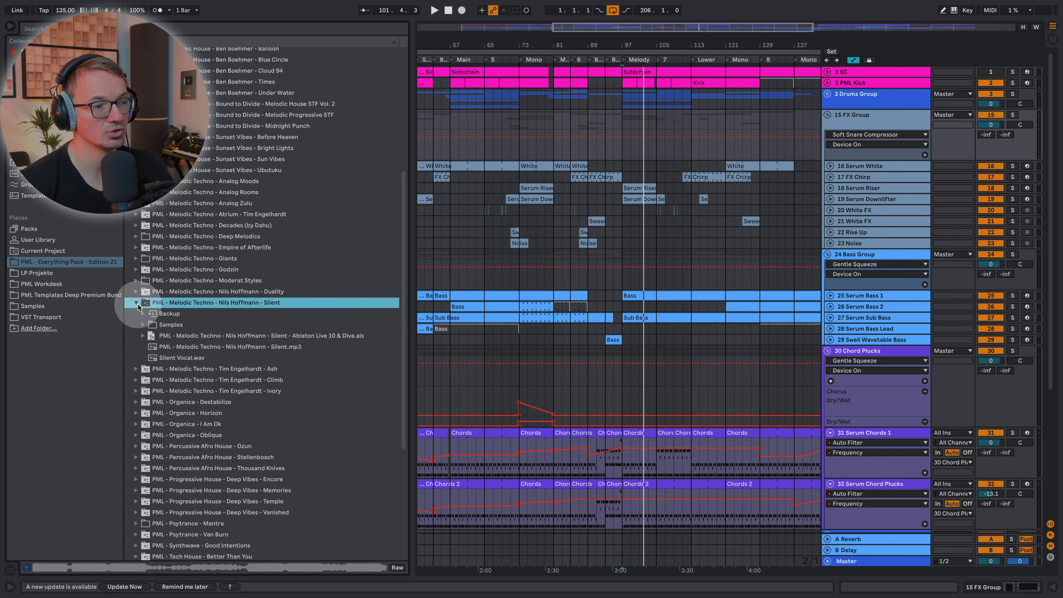
{"action": "mouse_move", "coordinate": [141, 345]}
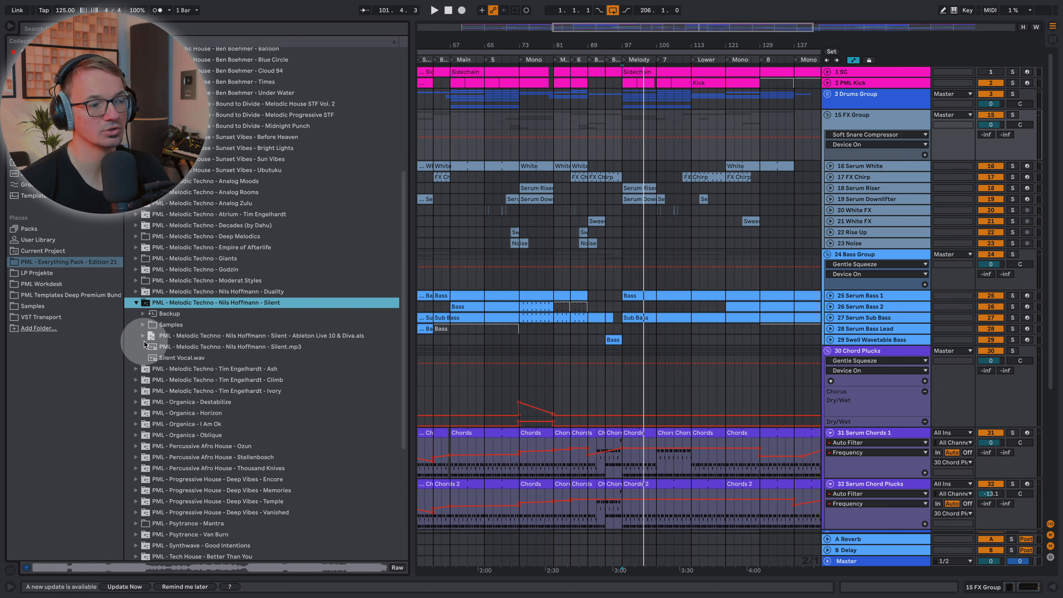
{"action": "left_click", "coordinate": [143, 335]}
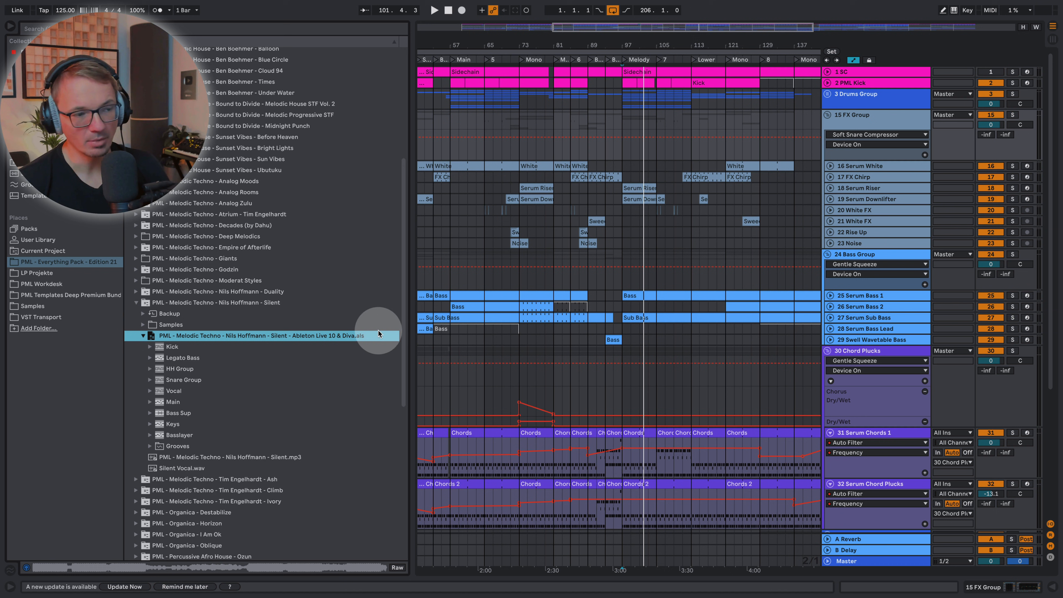
- Drop the Silent set's Vocal group into the arrangement and play it from bar 81
{"action": "left_click", "coordinate": [173, 391]}
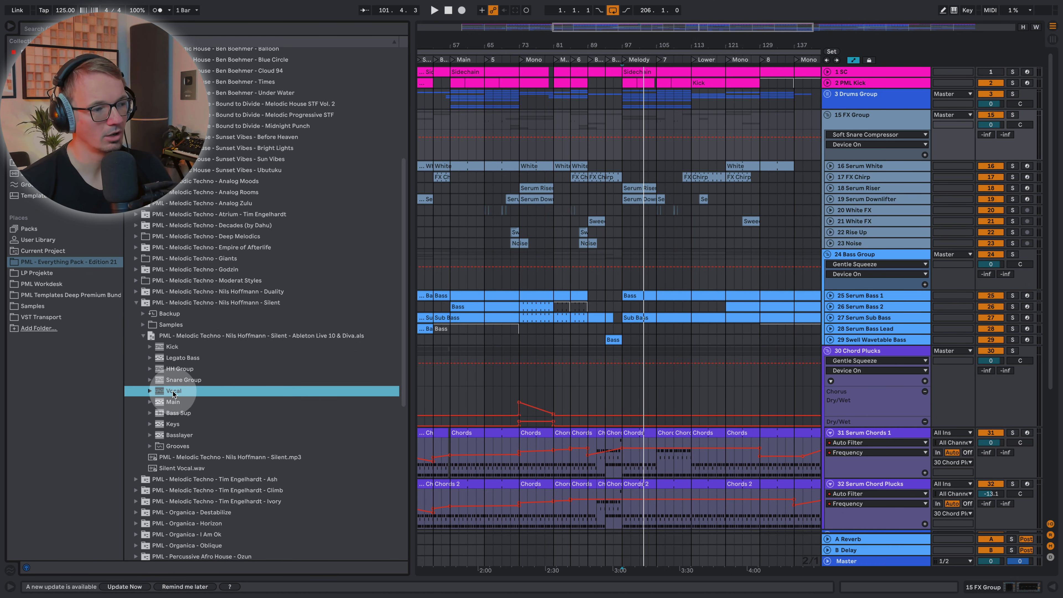
{"action": "mouse_move", "coordinate": [208, 384]}
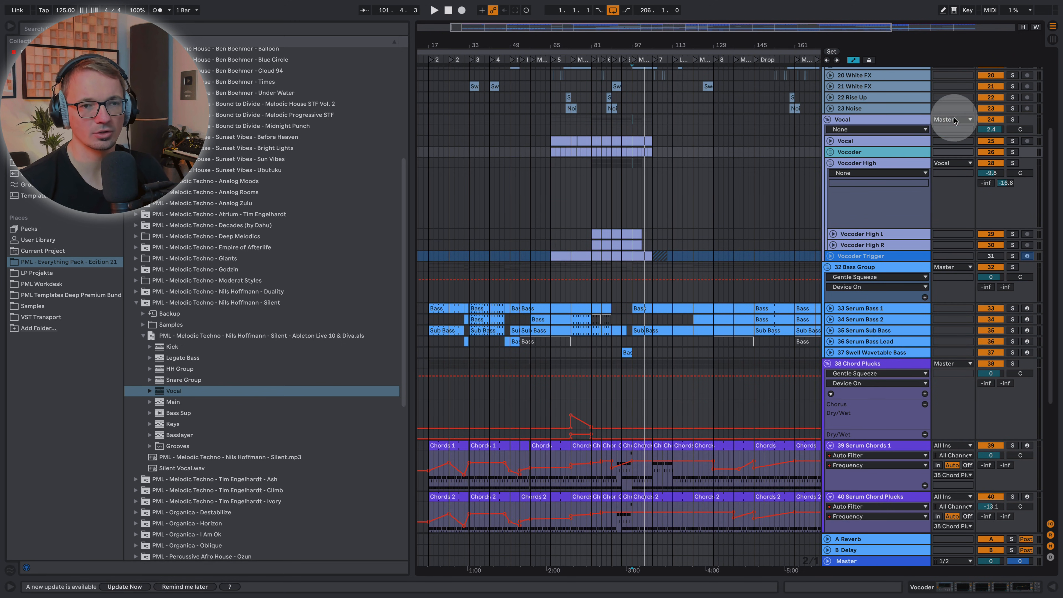
{"action": "left_click", "coordinate": [559, 150]}
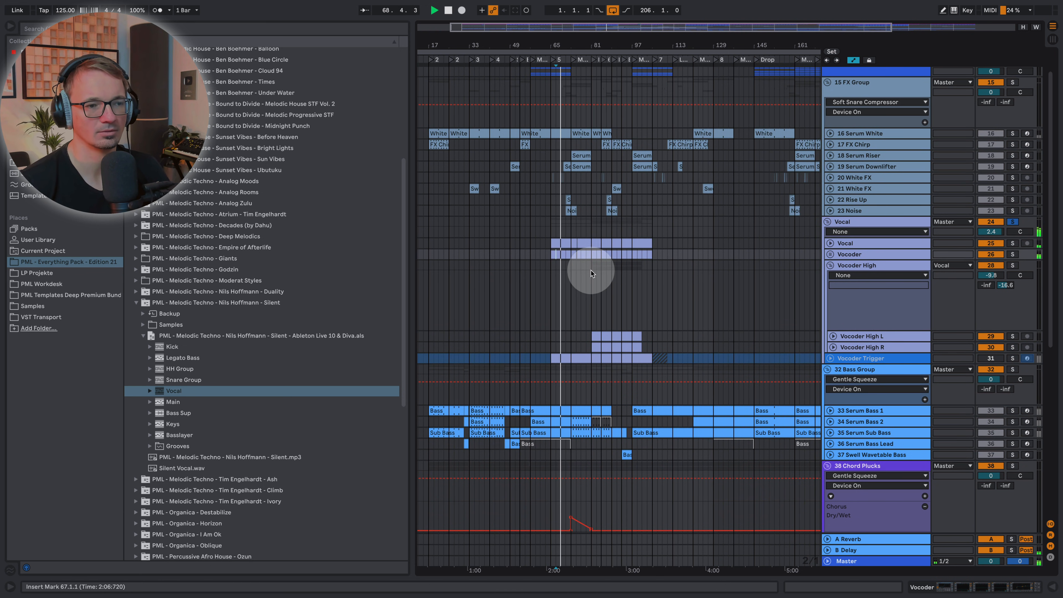
{"action": "left_click", "coordinate": [592, 254]}
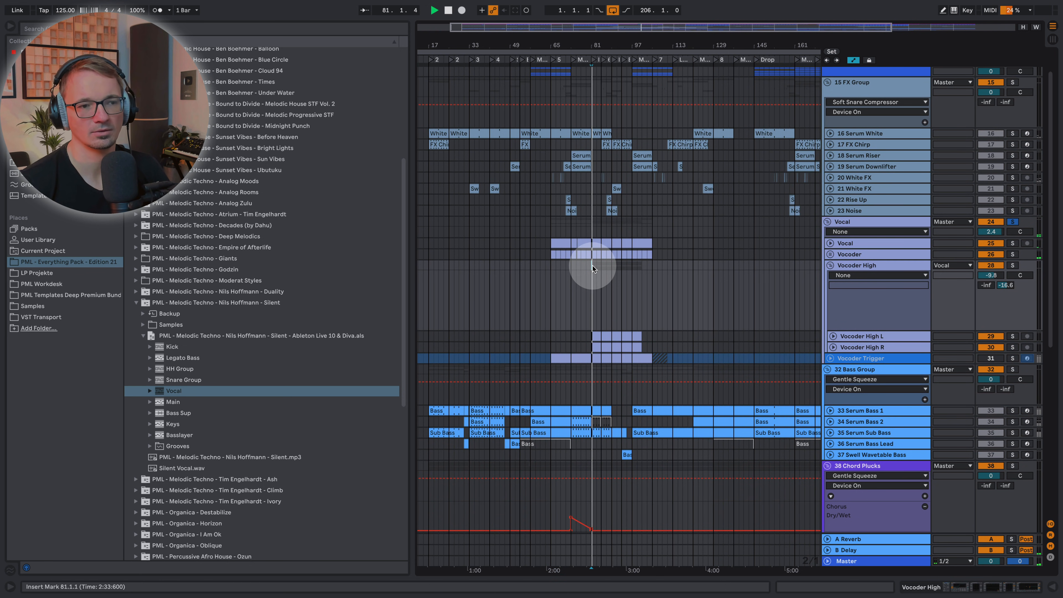
{"action": "left_click", "coordinate": [828, 359]}
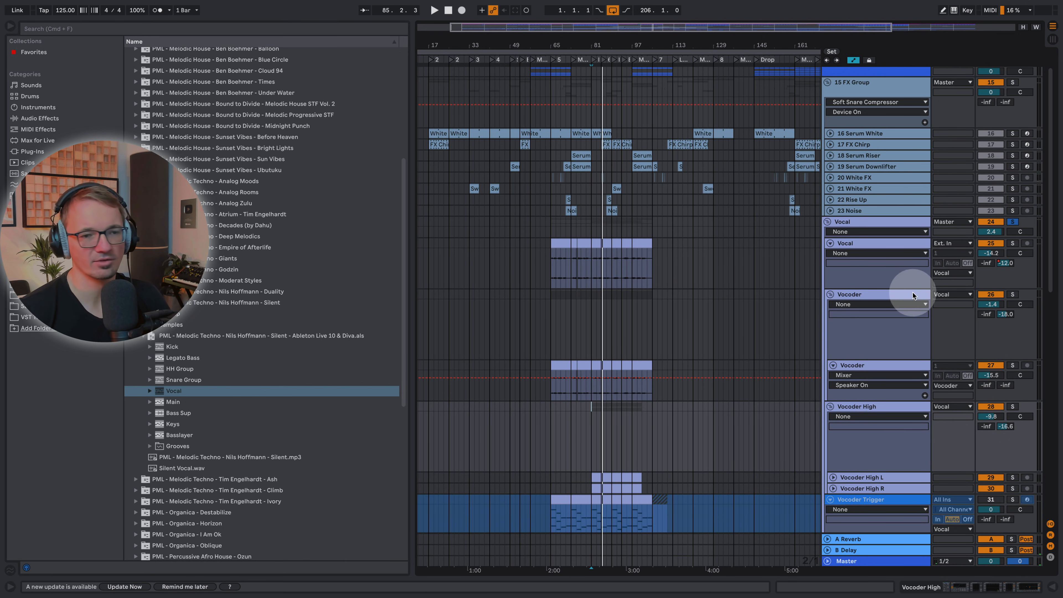
{"action": "left_click", "coordinate": [877, 231]}
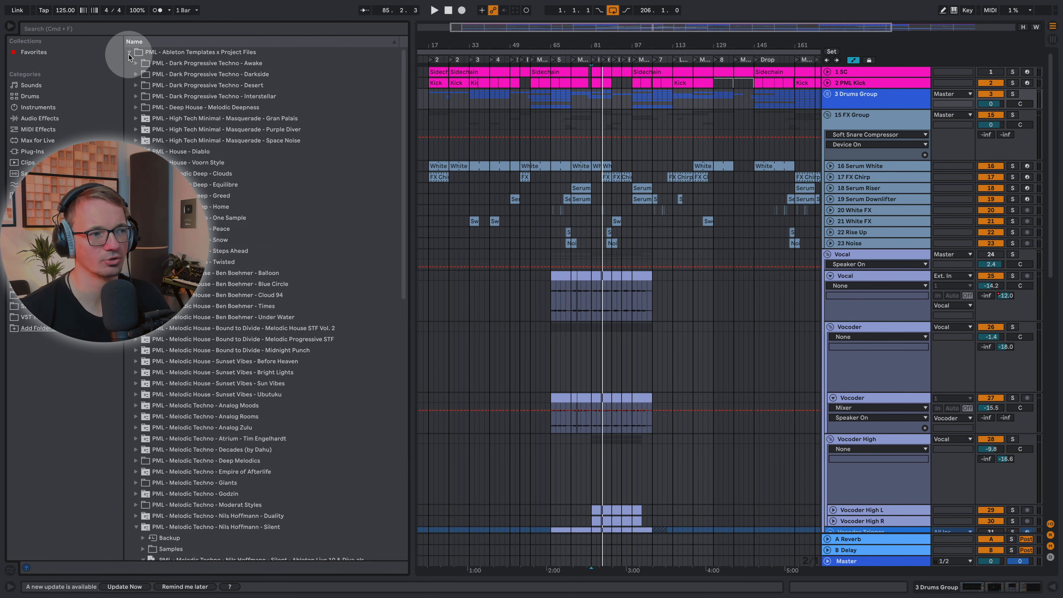
- Collapse the templates folder, then select the Courses and Midi Packs top-level folders
{"action": "left_click", "coordinate": [130, 52]}
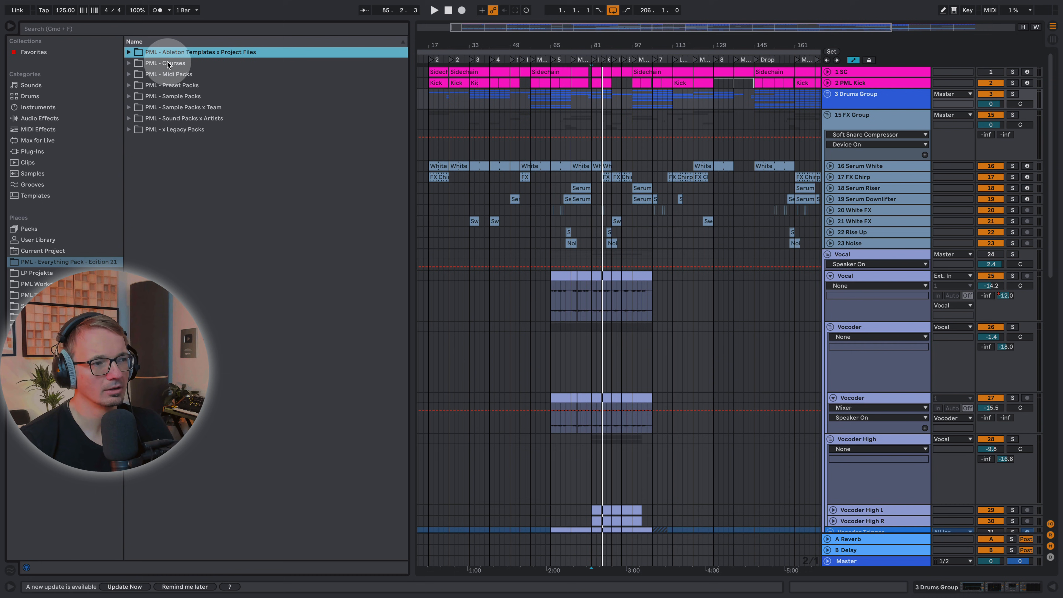
{"action": "left_click", "coordinate": [166, 63]}
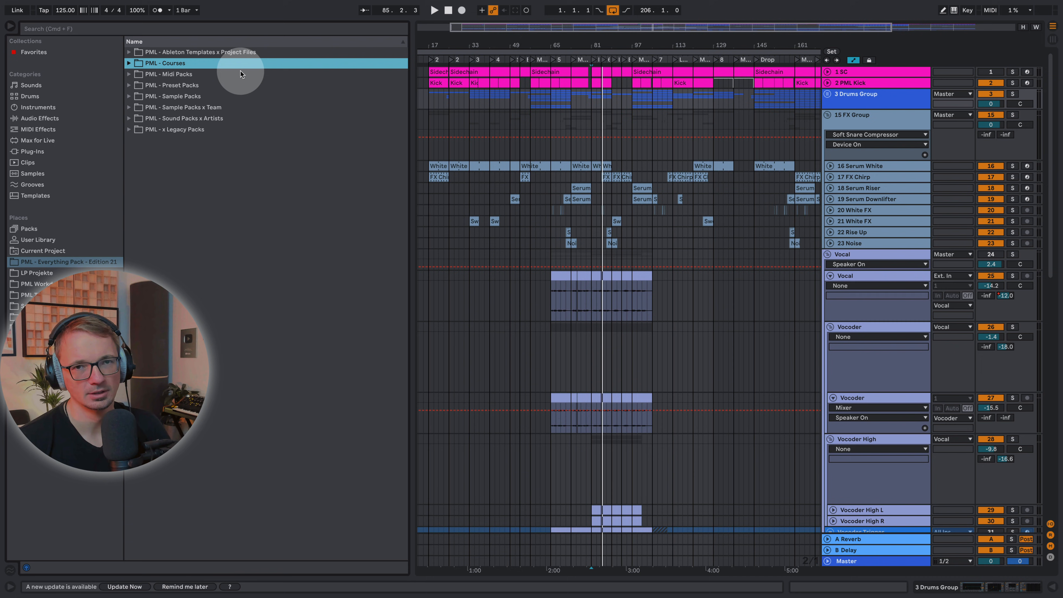
{"action": "mouse_move", "coordinate": [251, 82]}
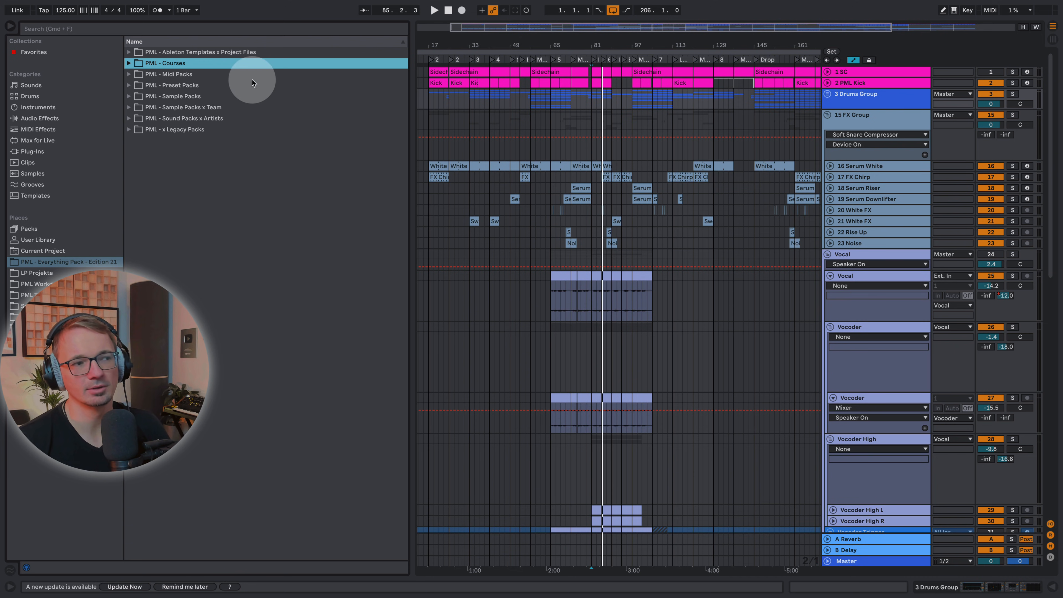
{"action": "mouse_move", "coordinate": [185, 74]}
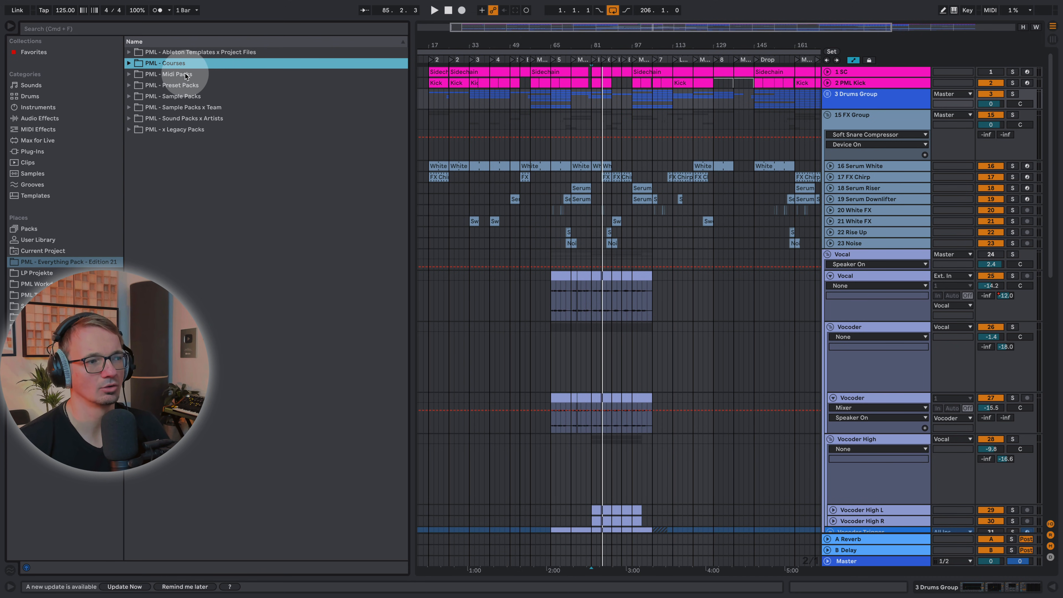
{"action": "left_click", "coordinate": [167, 74]}
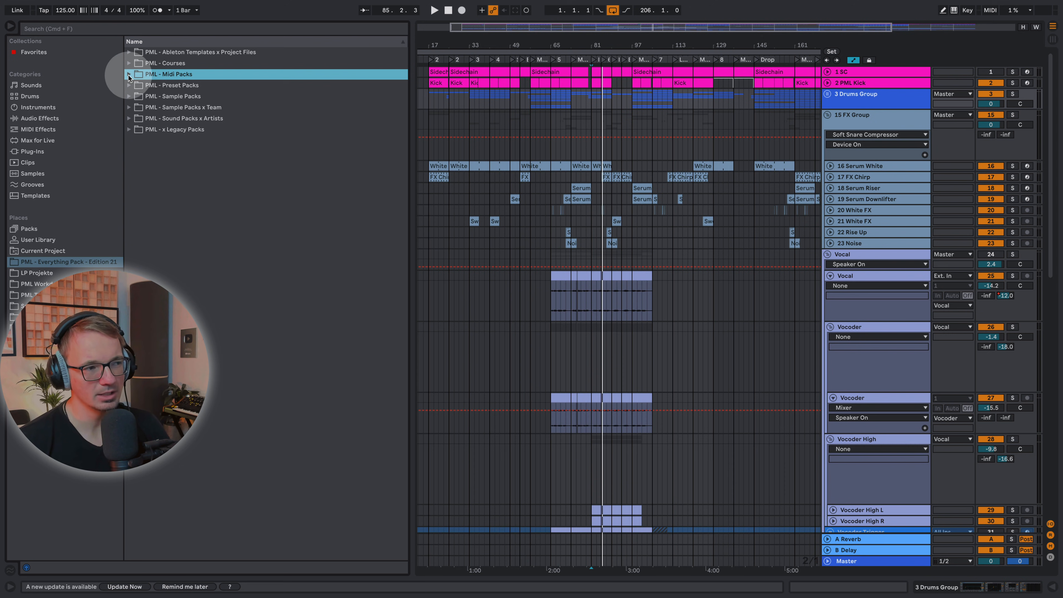
- Drop PML_MIDI2_Chord_Amin_23 onto Serum Chords 1 without importing its tempo, and solo the track
{"action": "left_click", "coordinate": [129, 74]}
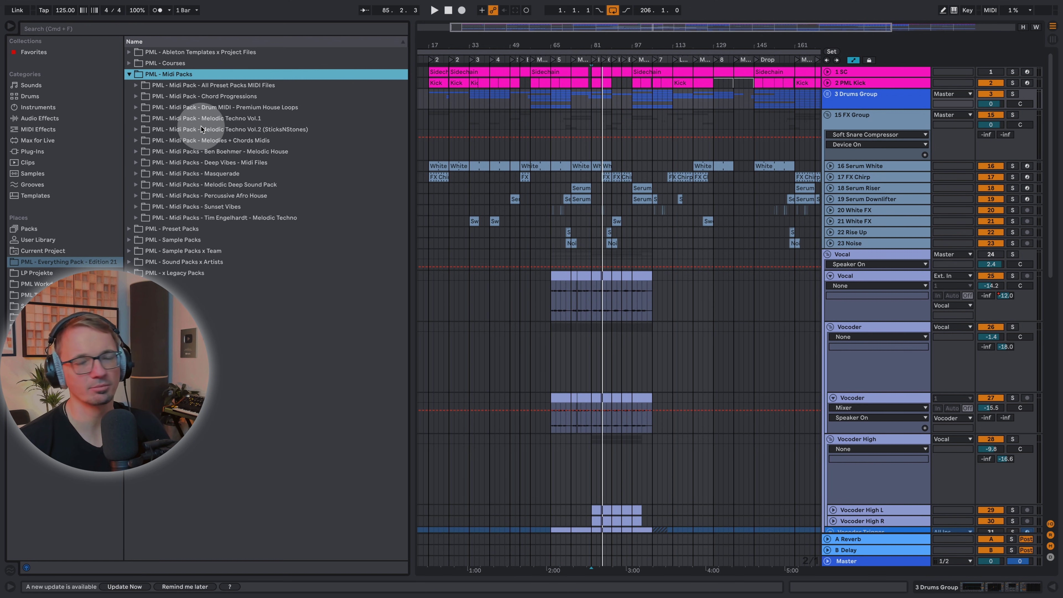
{"action": "mouse_move", "coordinate": [265, 84]}
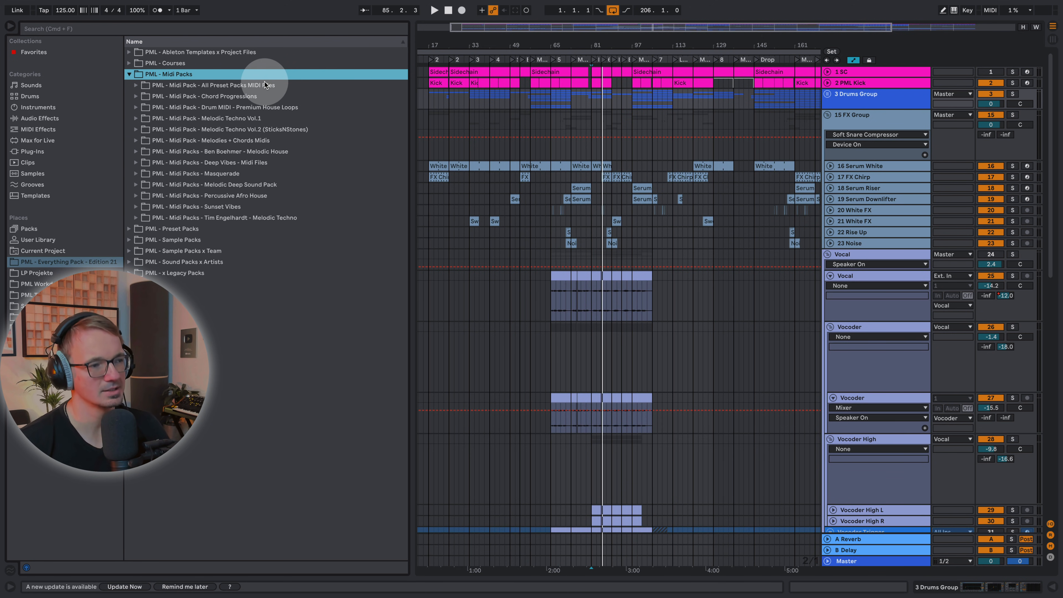
{"action": "mouse_move", "coordinate": [209, 73]}
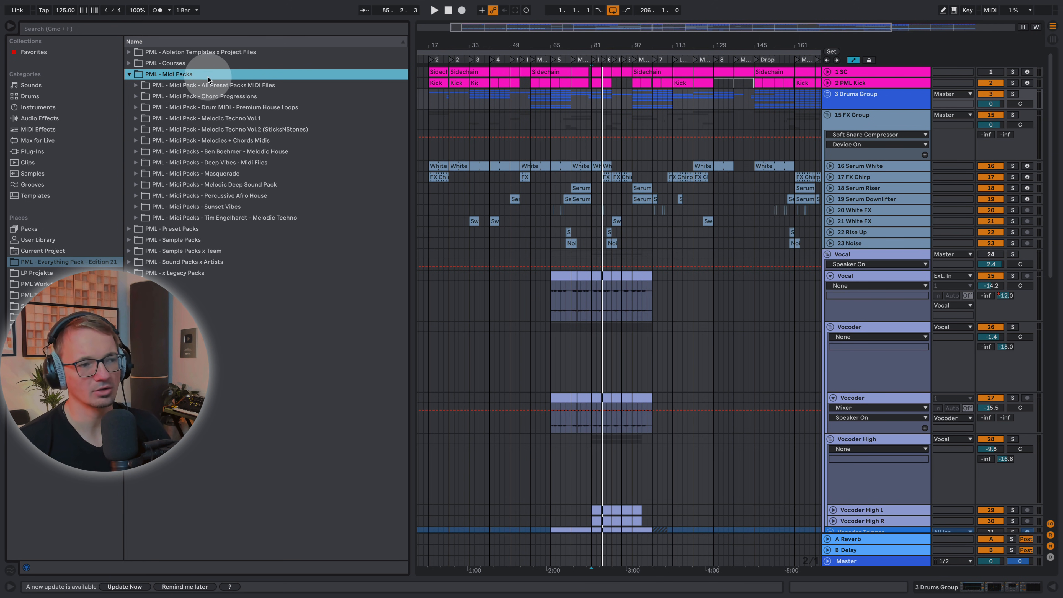
{"action": "mouse_move", "coordinate": [144, 98]}
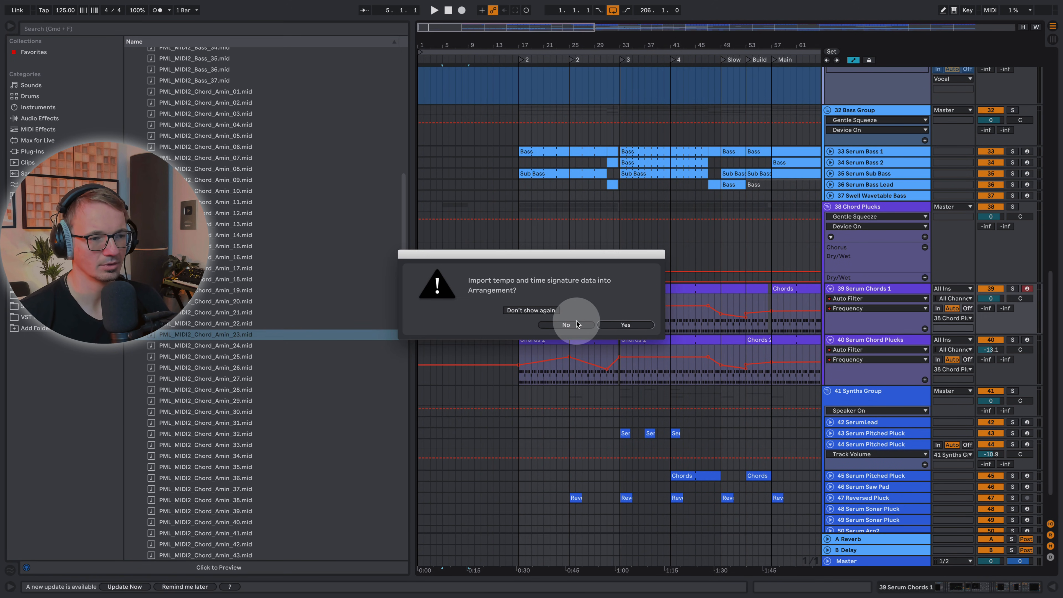
{"action": "left_click", "coordinate": [565, 325]}
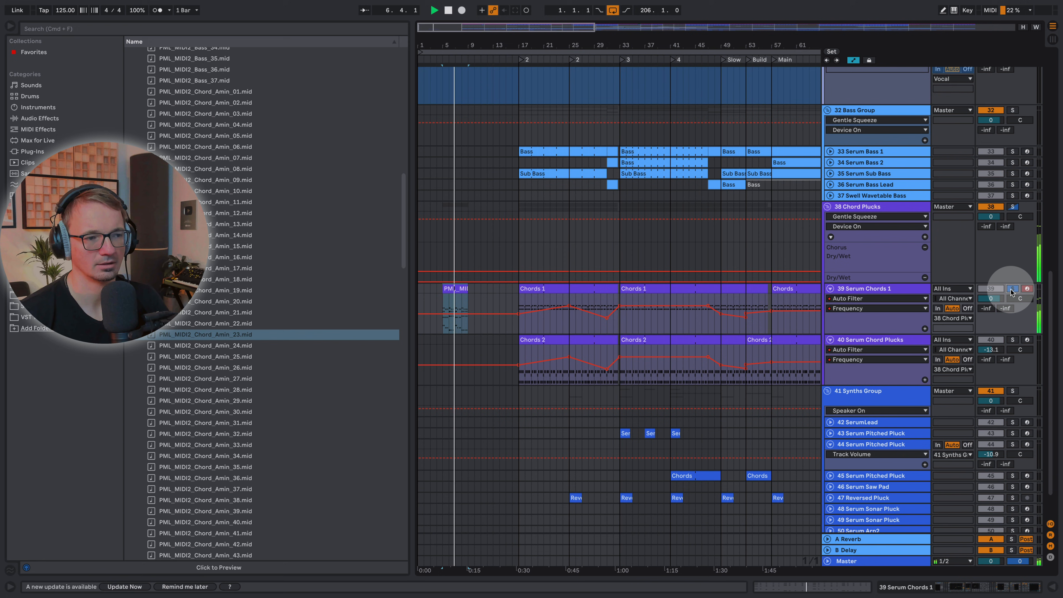
{"action": "left_click", "coordinate": [463, 119]}
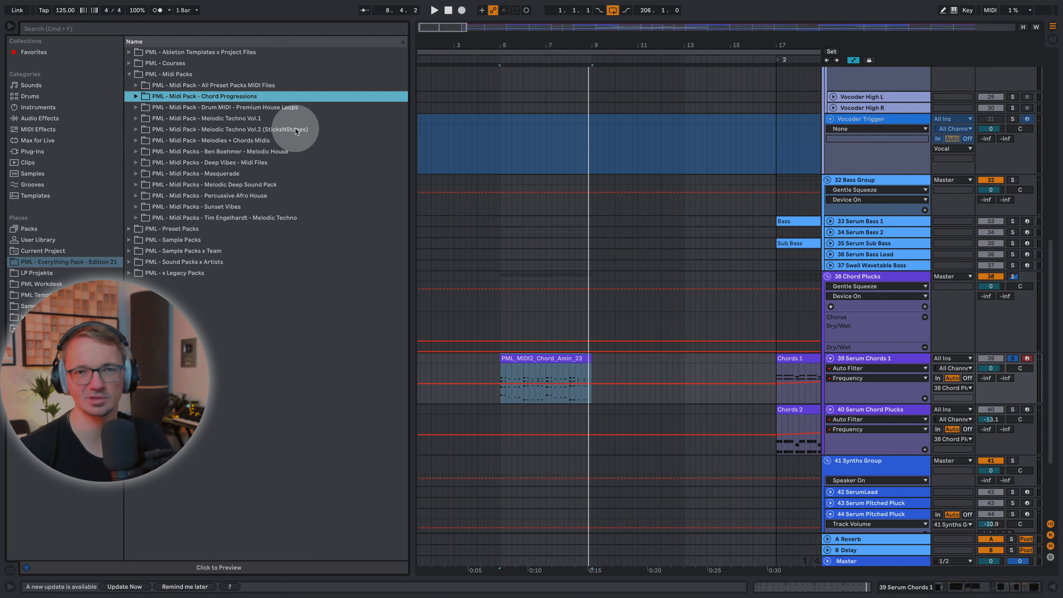
{"action": "left_click", "coordinate": [556, 81]}
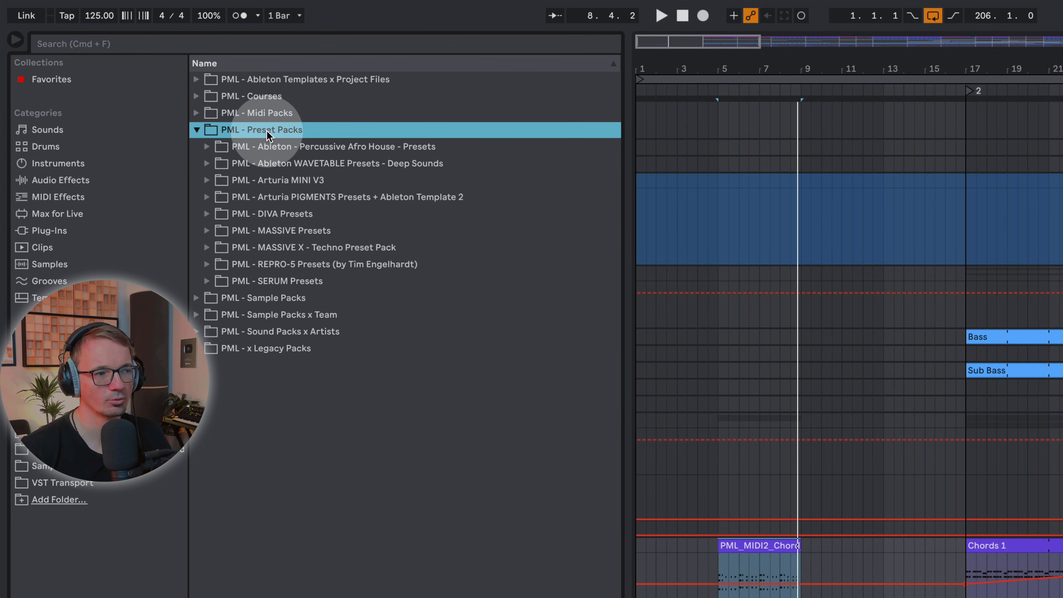
- Browse the DIVA Presets collection, selecting Diva Cercle Vol 1 and the Ableton WAVETABLE Presets pack
{"action": "left_click", "coordinate": [274, 213]}
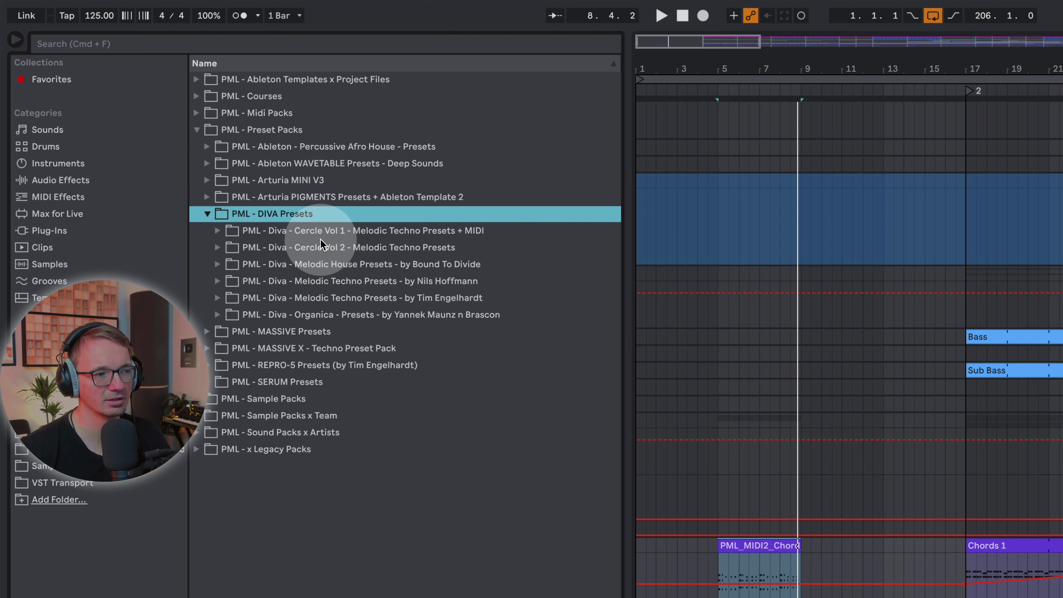
{"action": "left_click", "coordinate": [359, 230]}
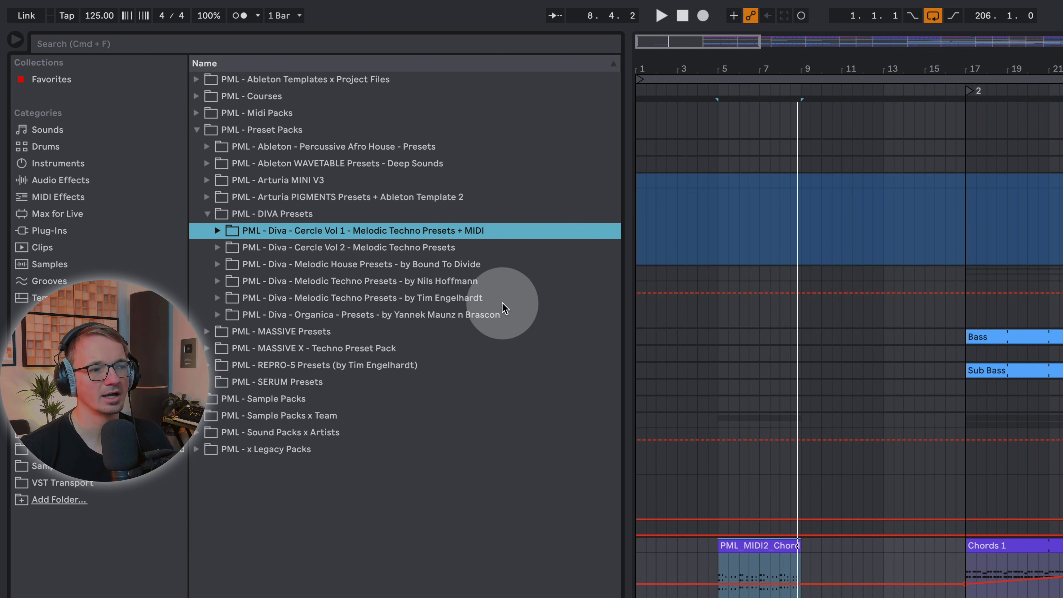
{"action": "mouse_move", "coordinate": [356, 329]}
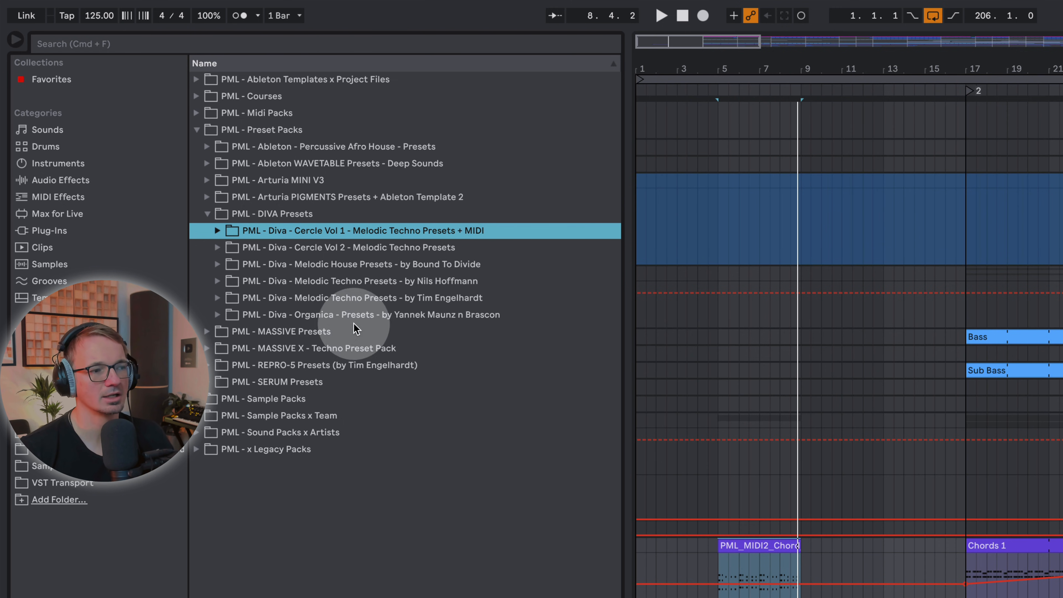
{"action": "mouse_move", "coordinate": [485, 329]}
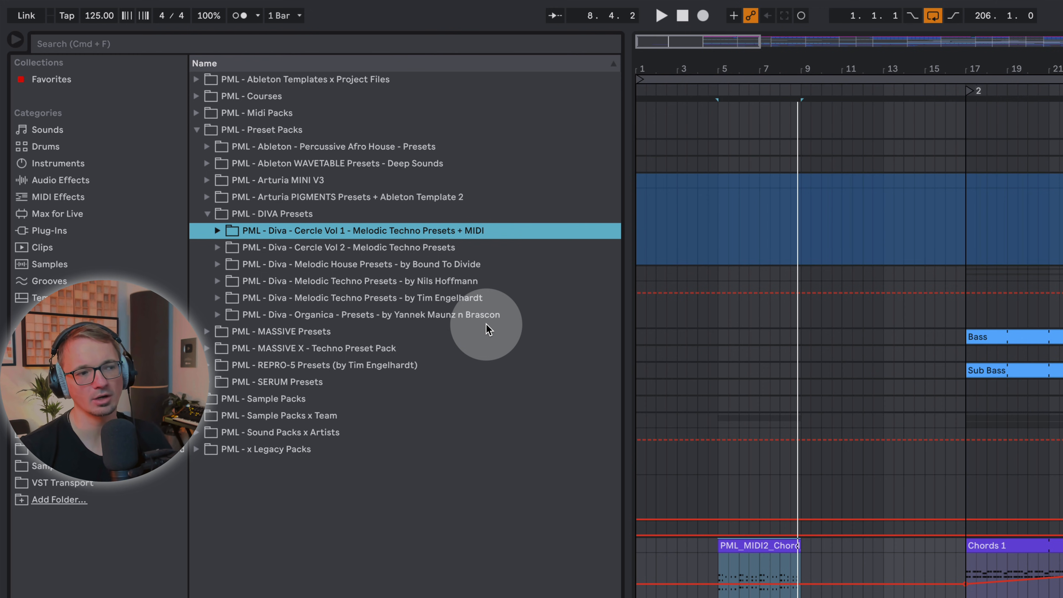
{"action": "mouse_move", "coordinate": [376, 271]}
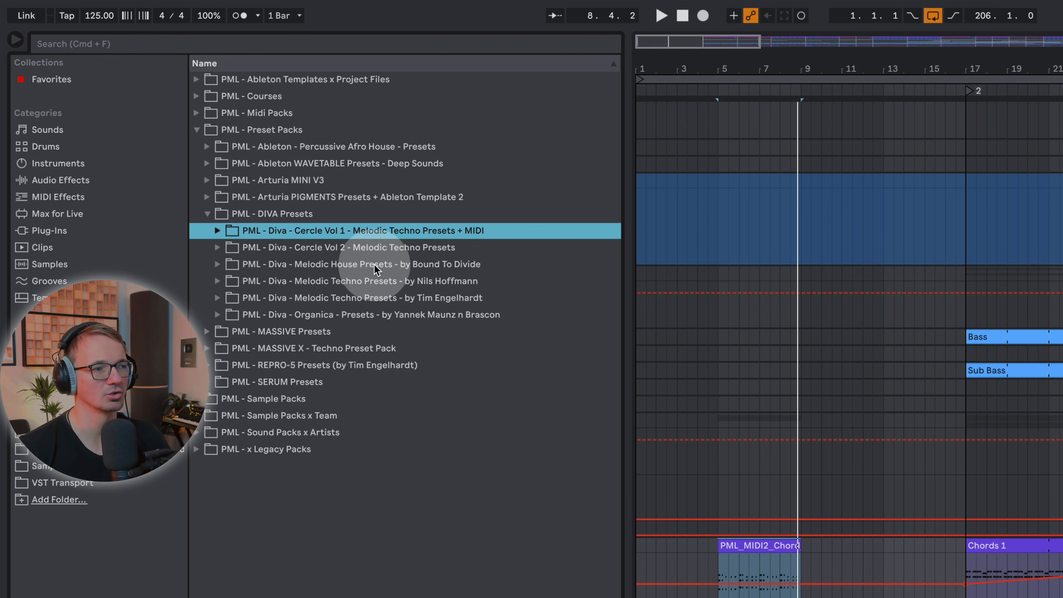
{"action": "mouse_move", "coordinate": [314, 202]}
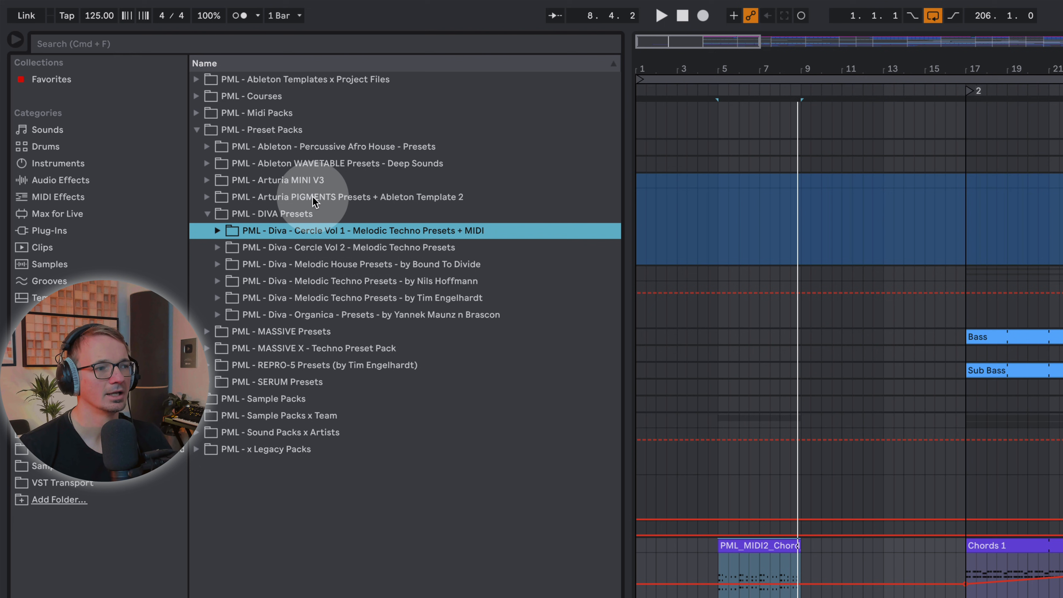
{"action": "left_click", "coordinate": [336, 163]}
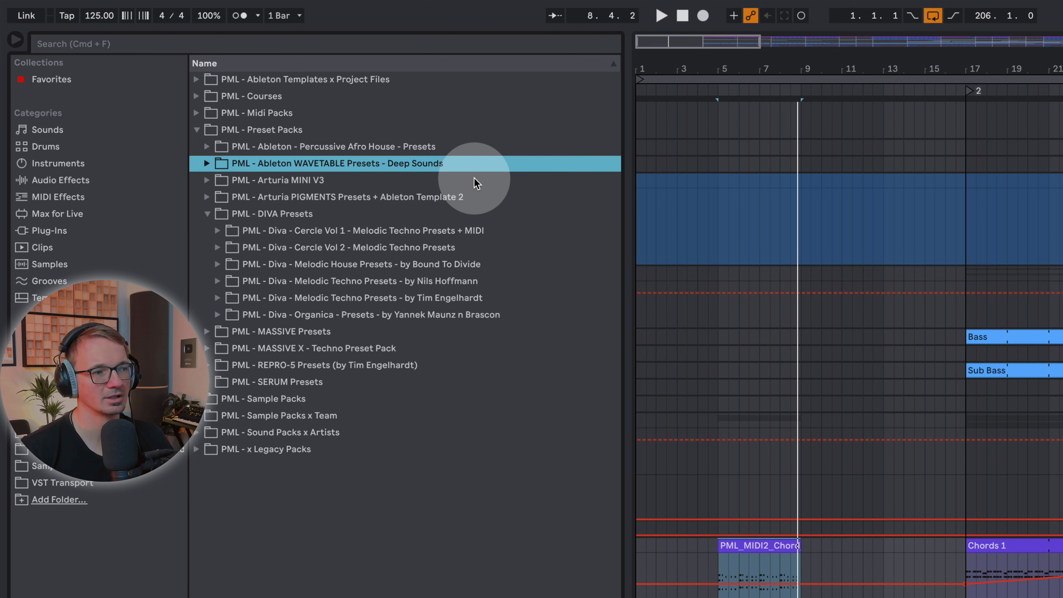
{"action": "mouse_move", "coordinate": [293, 381]}
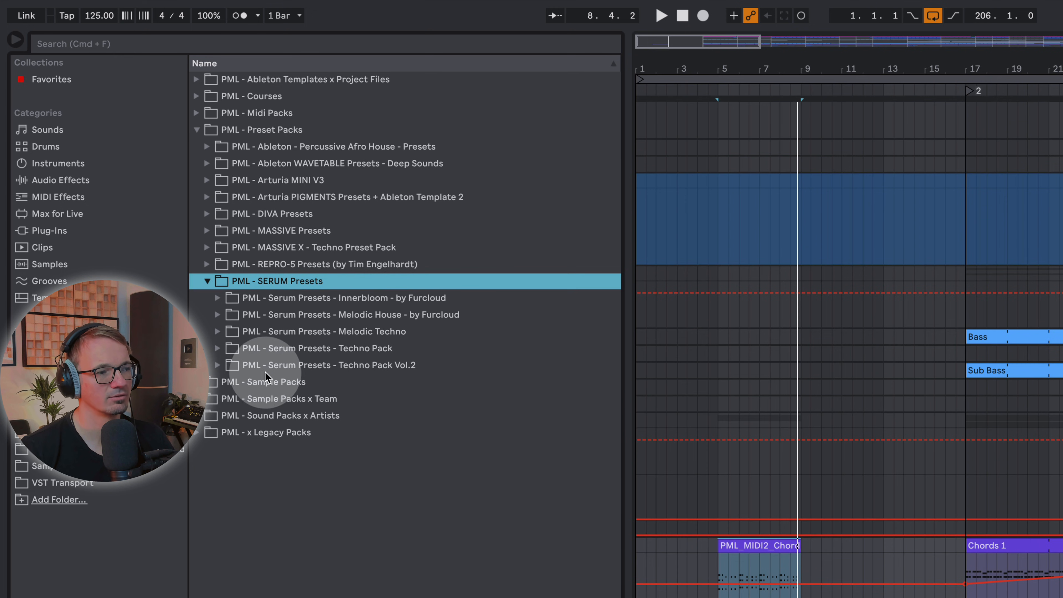
{"action": "mouse_move", "coordinate": [474, 335]}
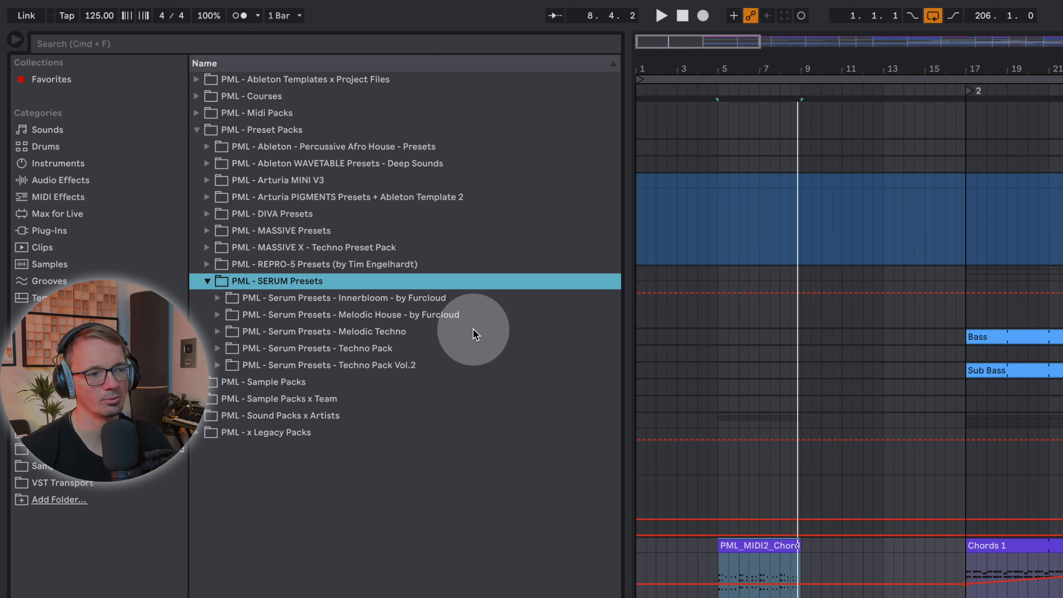
{"action": "mouse_move", "coordinate": [368, 375]}
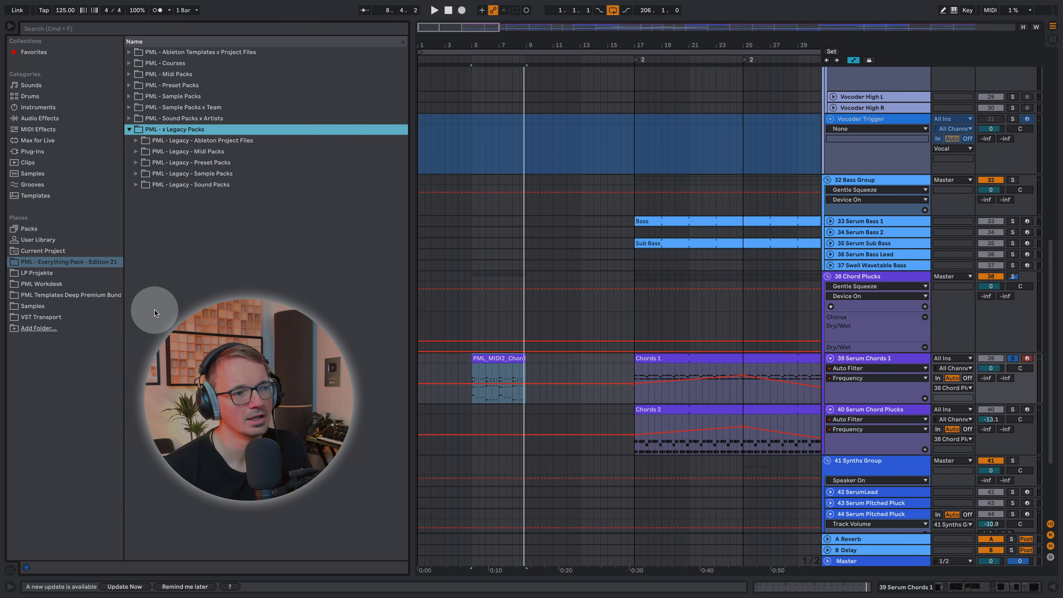
- Explore the x Legacy Packs folder, opening Legacy SERUM packs Beach Styles and Future Bass V1
{"action": "left_click", "coordinate": [202, 141]}
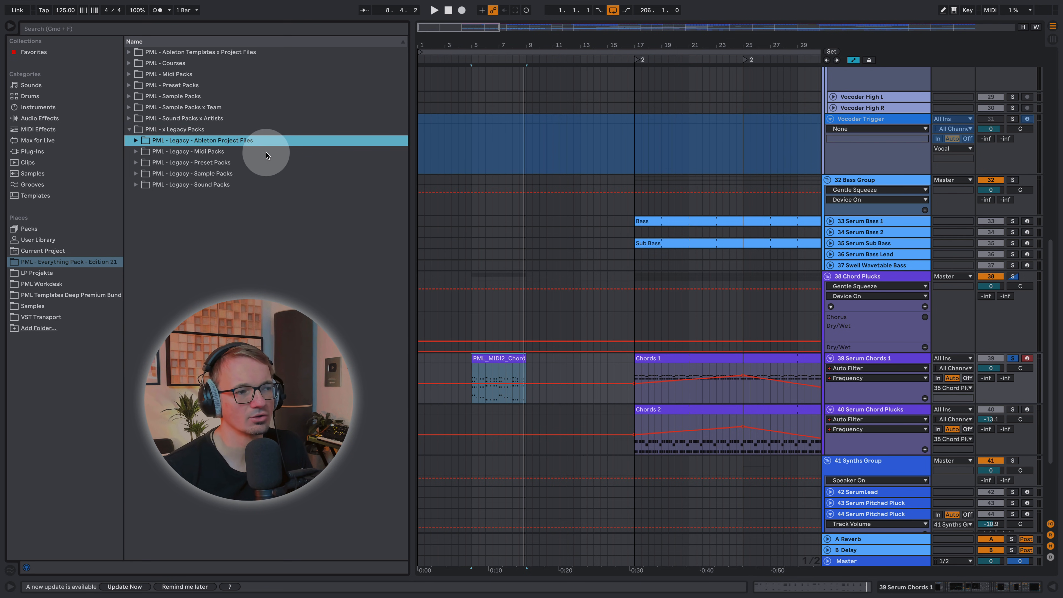
{"action": "mouse_move", "coordinate": [224, 173]}
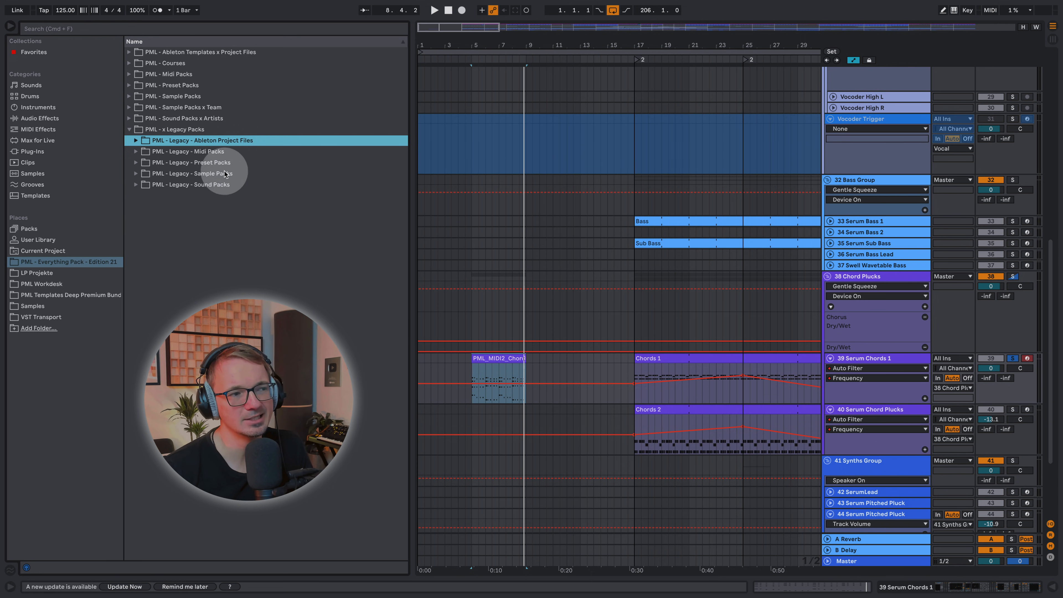
{"action": "mouse_move", "coordinate": [190, 233]}
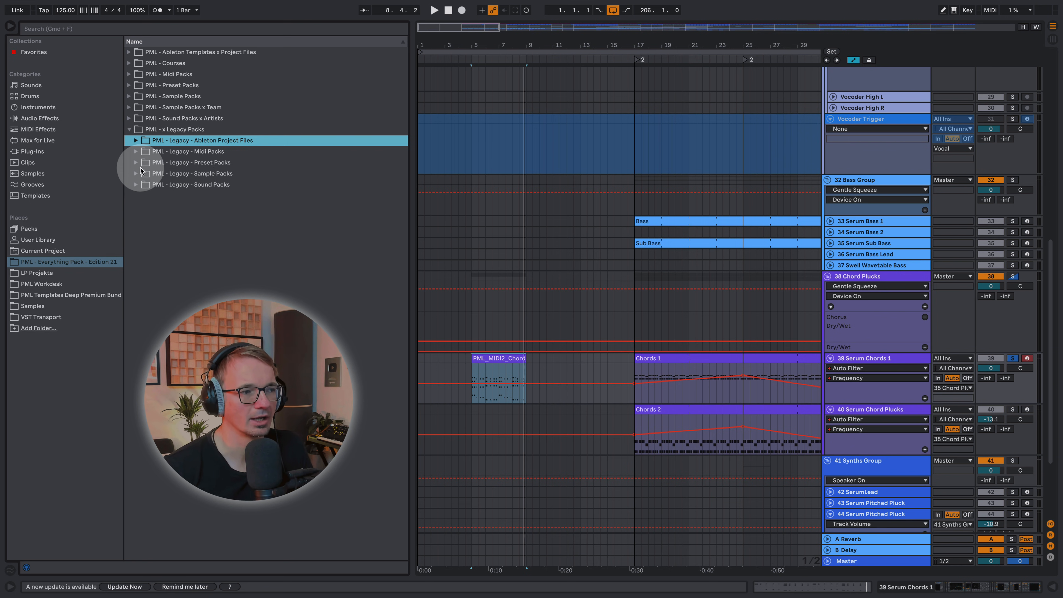
{"action": "left_click", "coordinate": [136, 162]}
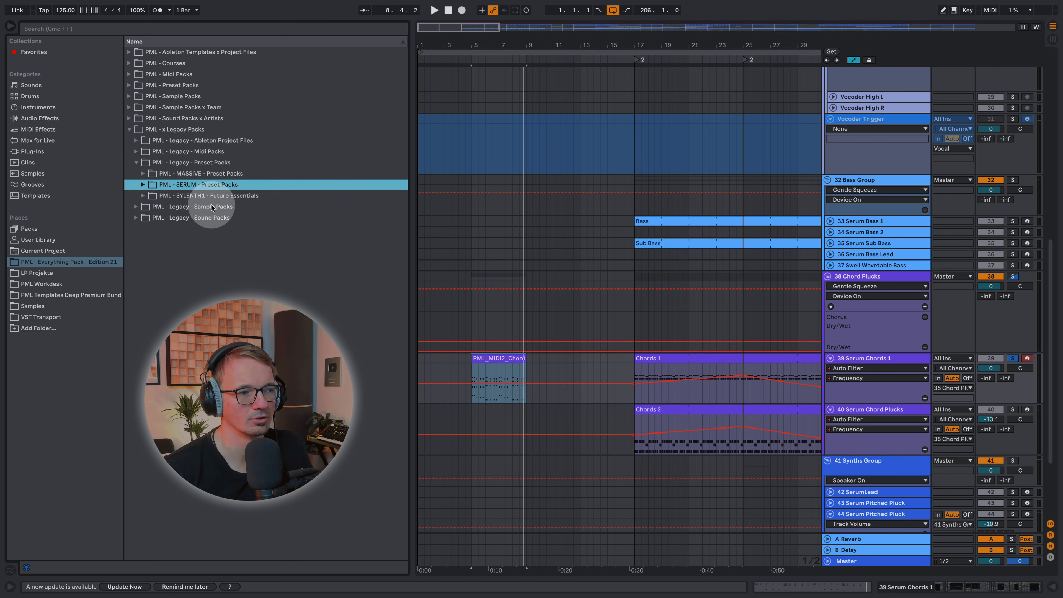
{"action": "left_click", "coordinate": [143, 185]}
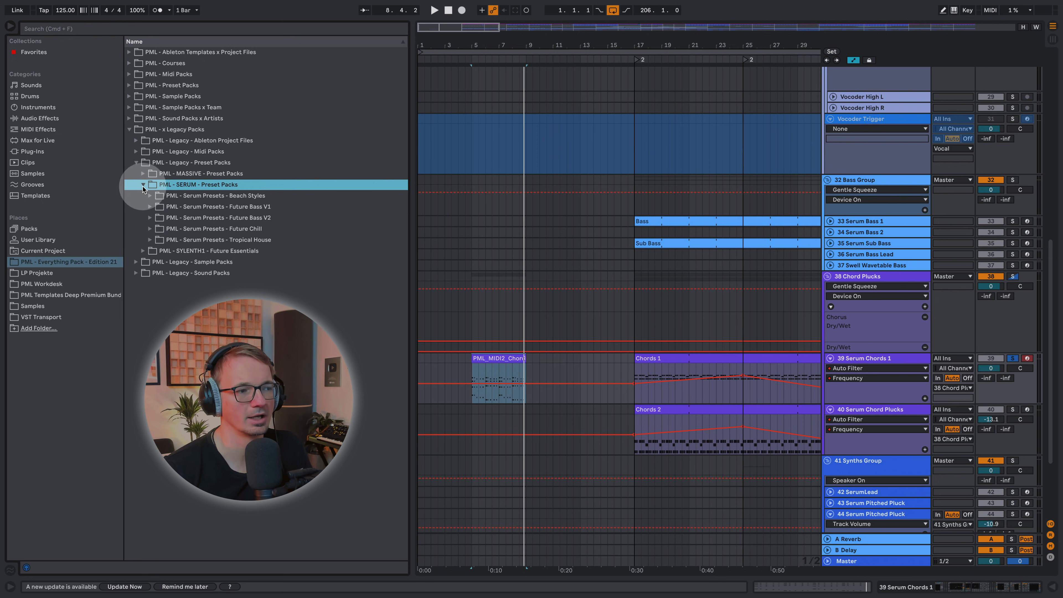
{"action": "left_click", "coordinate": [214, 196]}
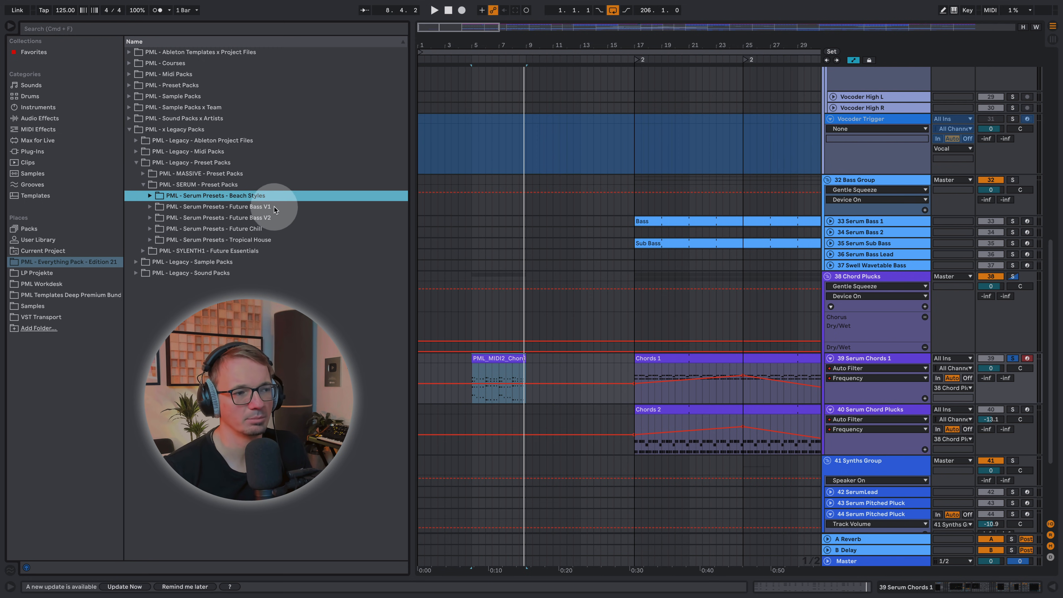
{"action": "left_click", "coordinate": [217, 206]}
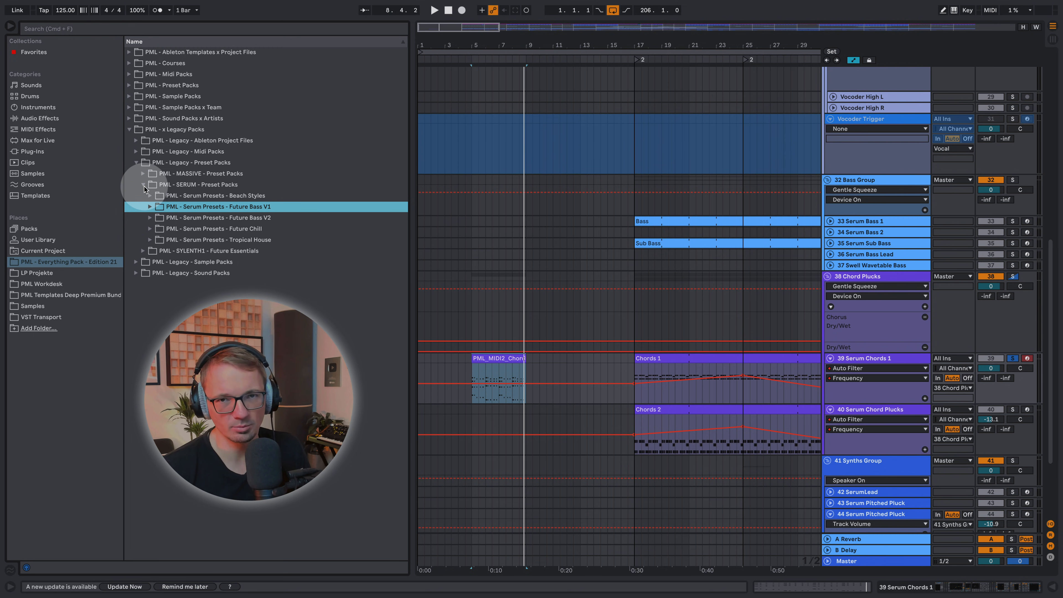
- Collapse the legacy SERUM presets and fold the x Legacy Packs folder closed
{"action": "left_click", "coordinate": [143, 184]}
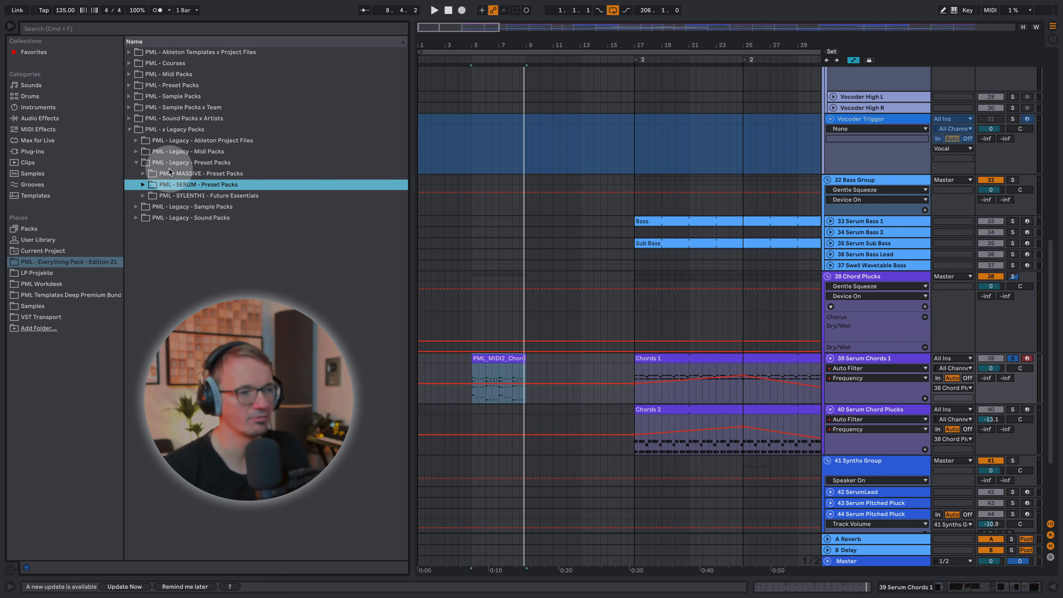
{"action": "left_click", "coordinate": [173, 129]}
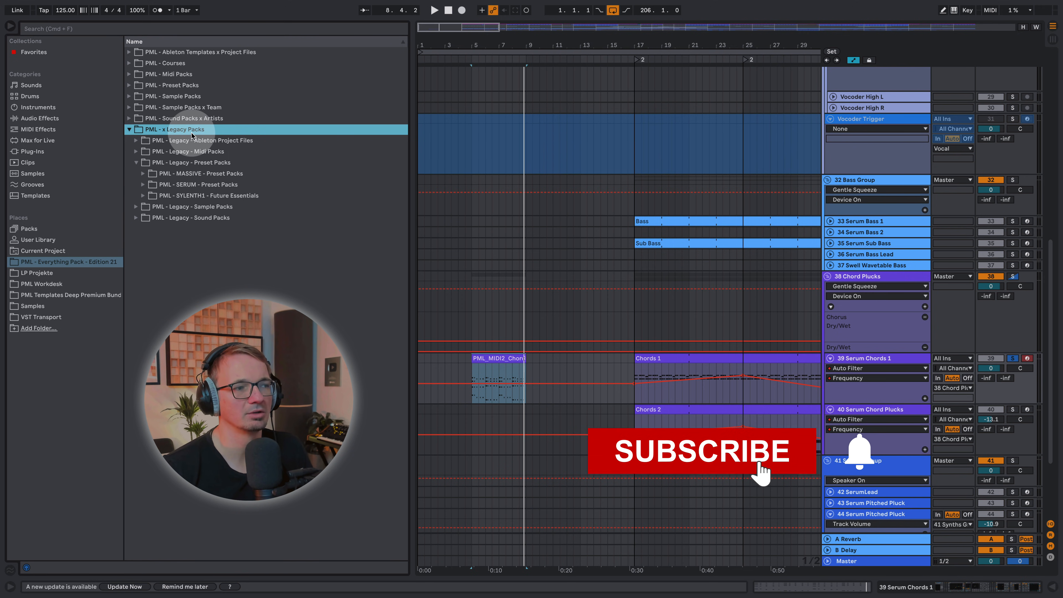
{"action": "left_click", "coordinate": [129, 129]}
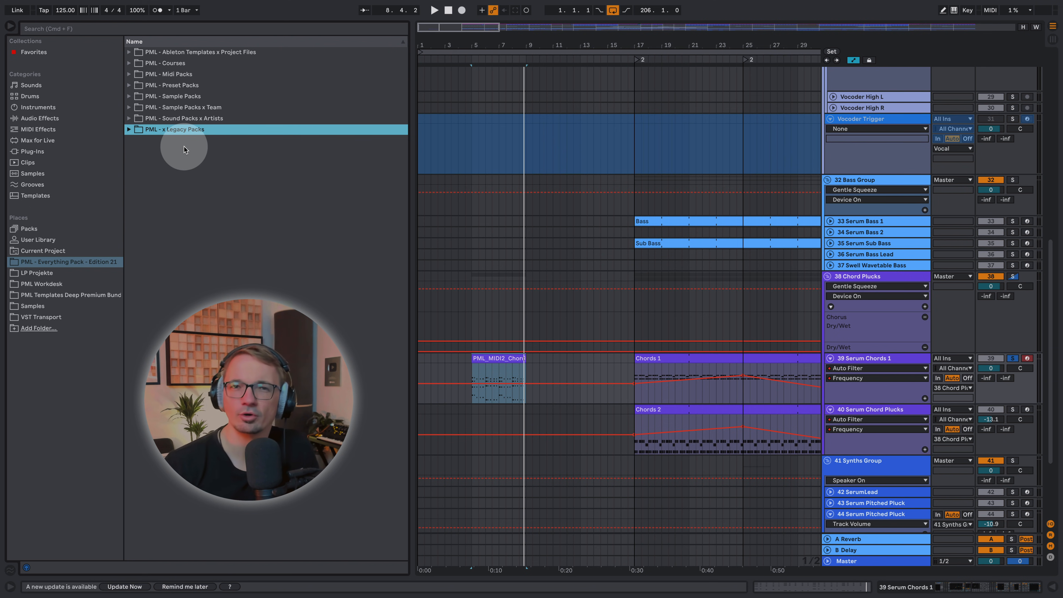
{"action": "mouse_move", "coordinate": [200, 163]}
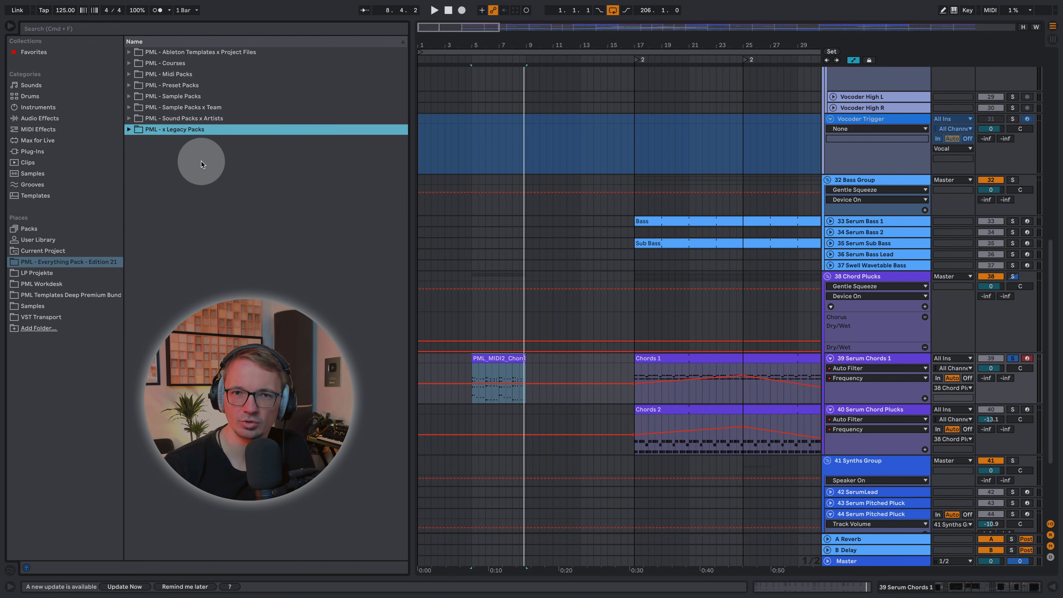
{"action": "mouse_move", "coordinate": [187, 121]}
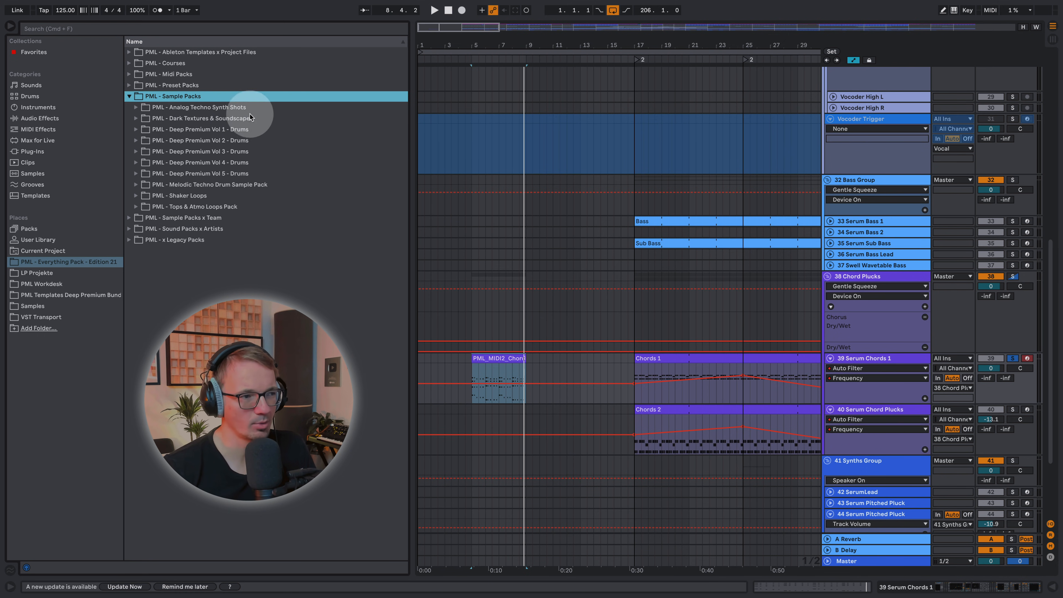
- Expand Deep Premium Vol 5 - Drums and reveal its DPV5 One Shots and Loops folders
{"action": "left_click", "coordinate": [200, 129]}
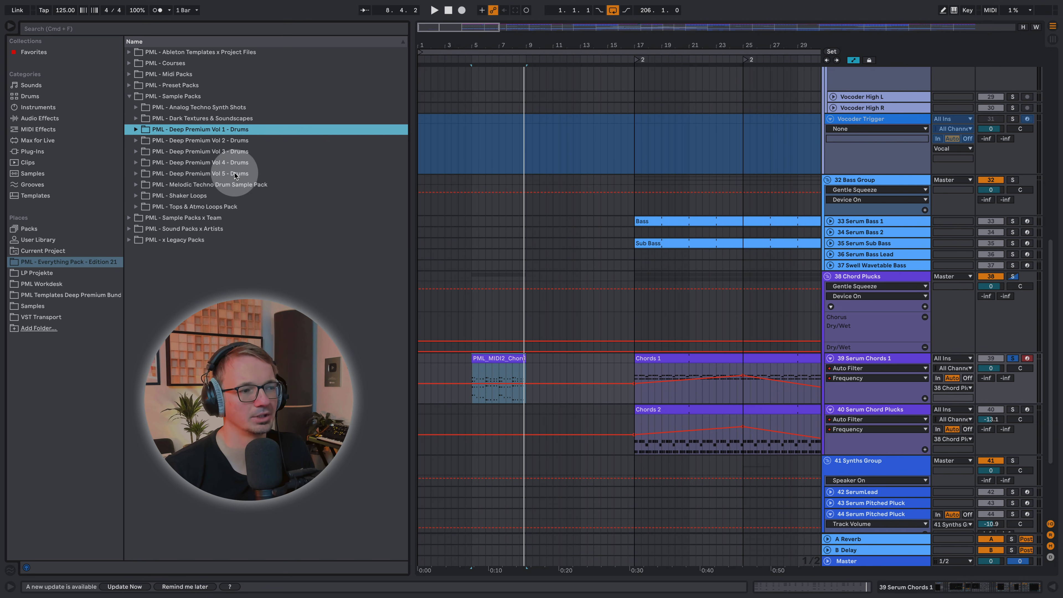
{"action": "left_click", "coordinate": [173, 96]}
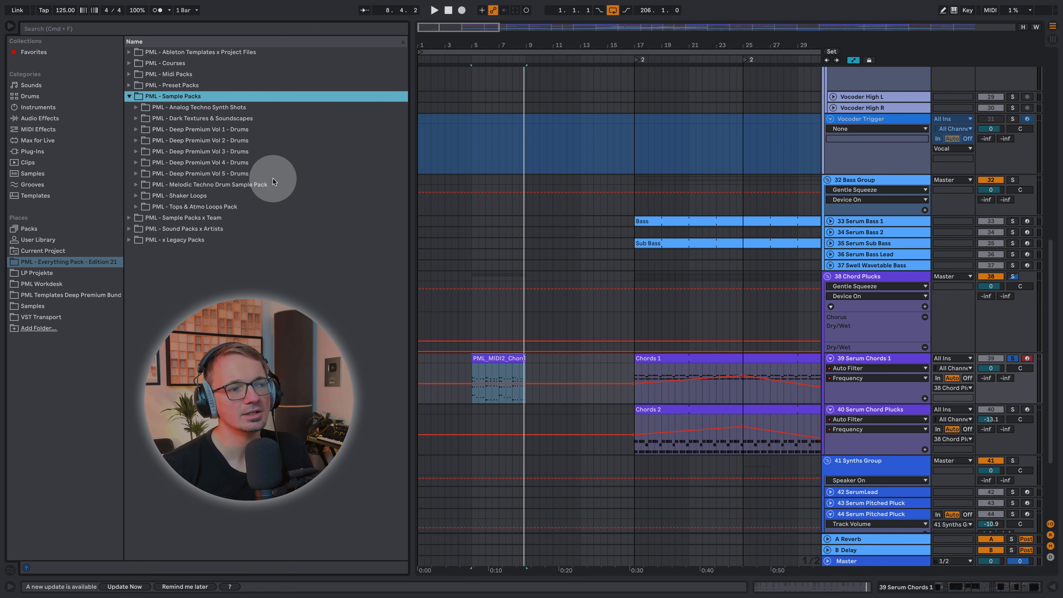
{"action": "left_click", "coordinate": [200, 172]}
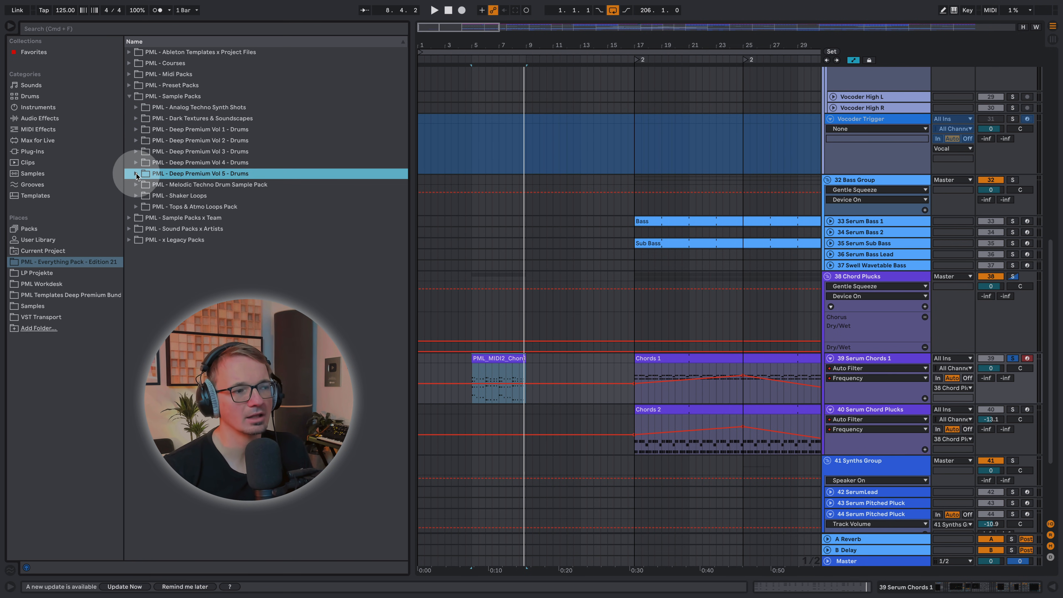
{"action": "left_click", "coordinate": [136, 172]}
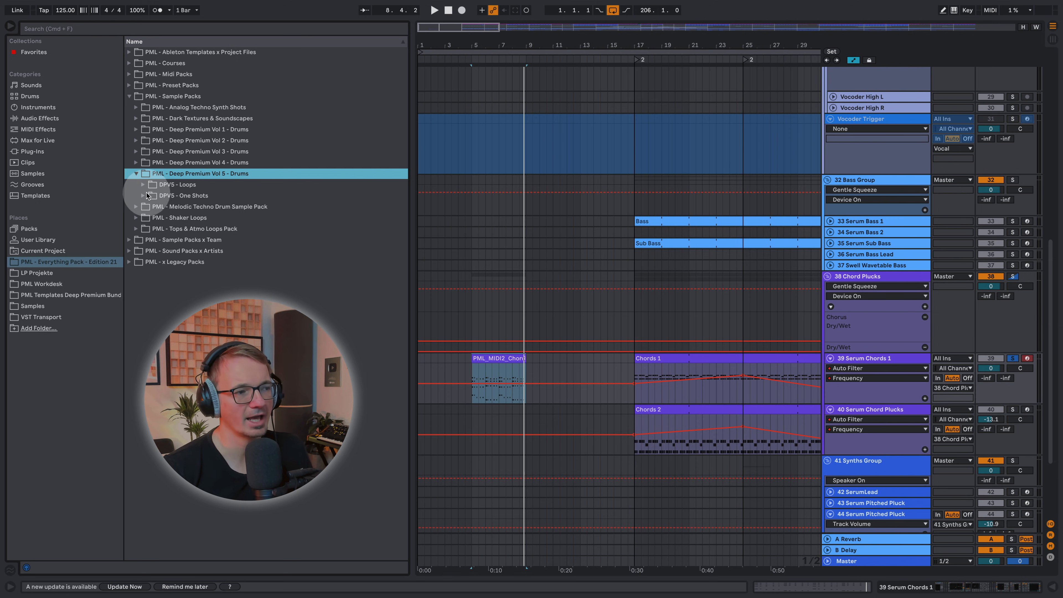
{"action": "left_click", "coordinate": [142, 195]}
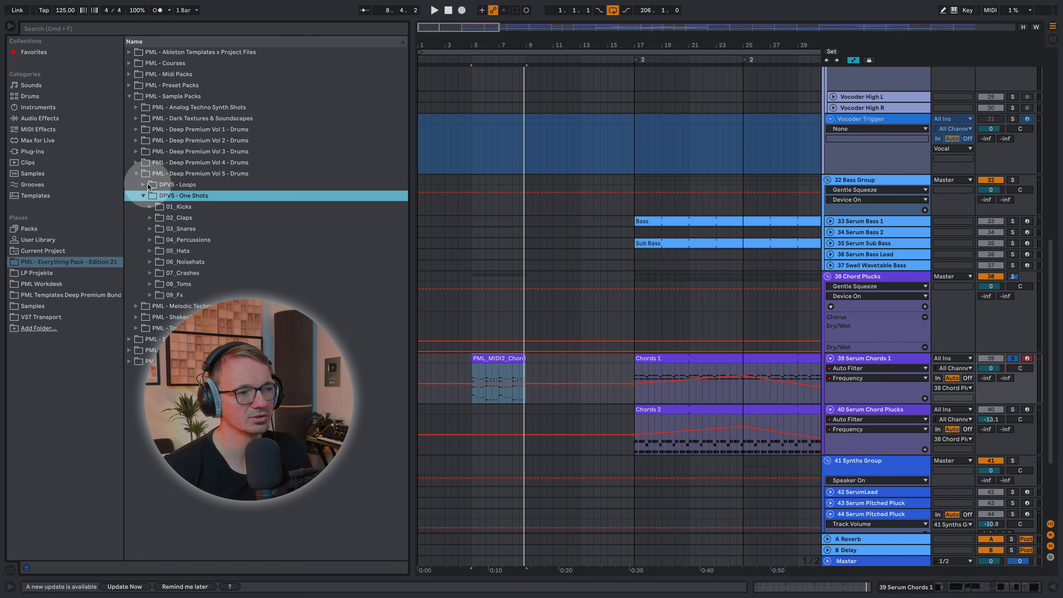
{"action": "left_click", "coordinate": [143, 184]}
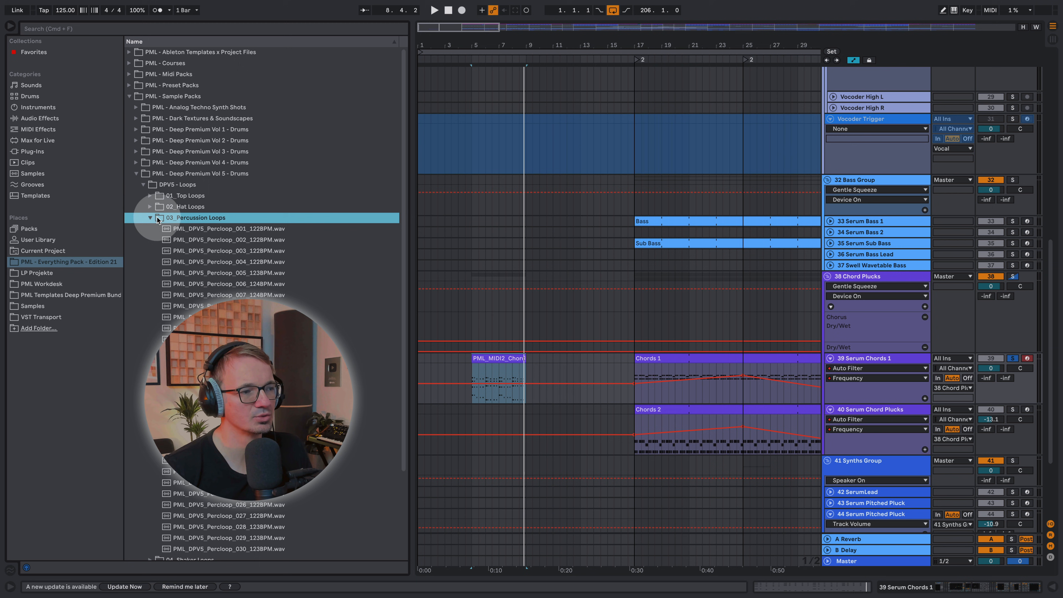
- Preview percussion loops 017, another and 026, then fold the percussion loops folder
{"action": "left_click", "coordinate": [227, 405]}
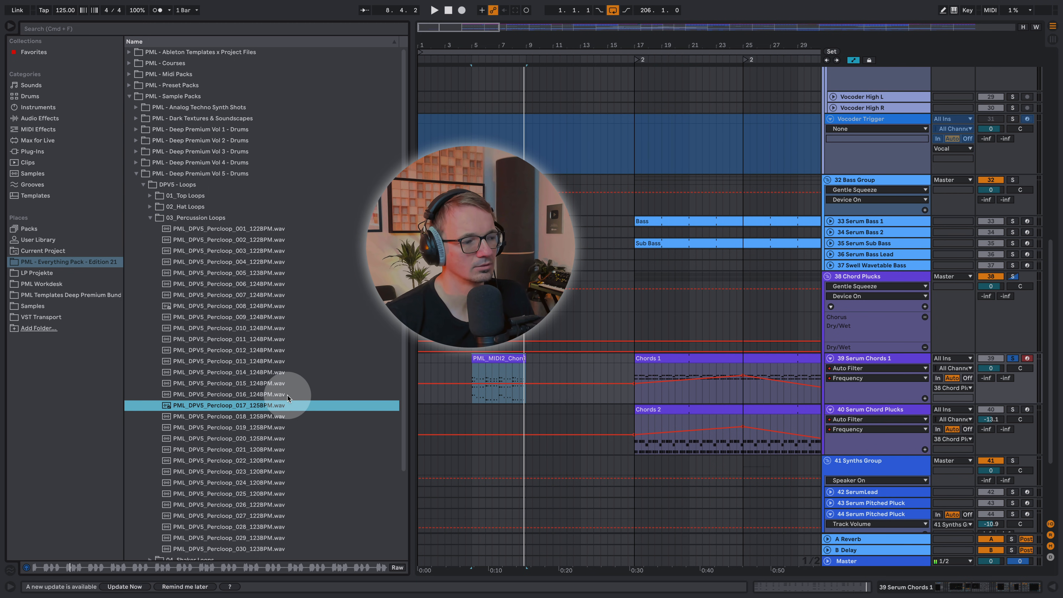
{"action": "left_click", "coordinate": [227, 472]}
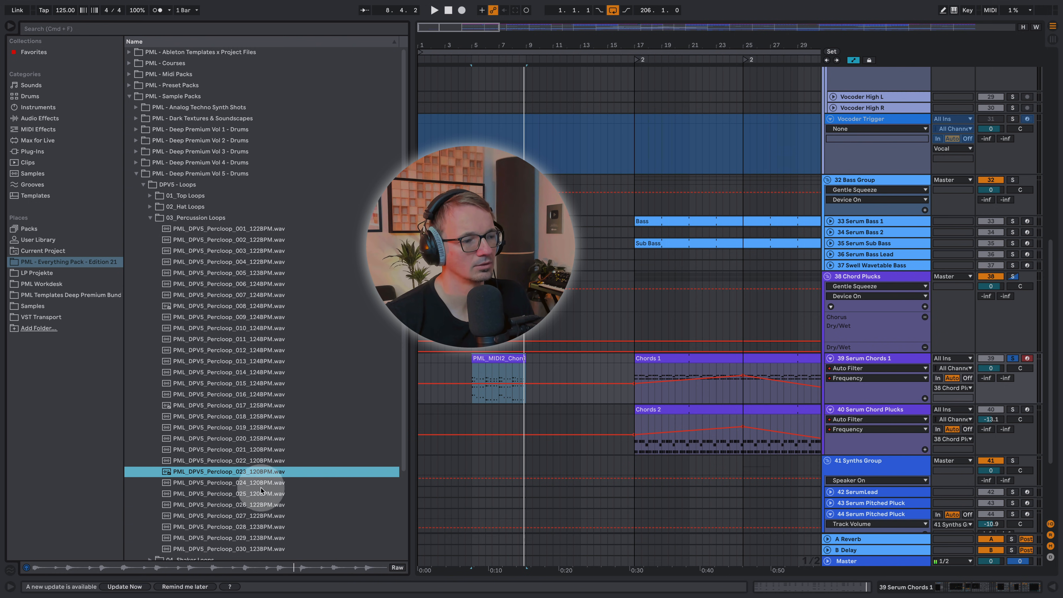
{"action": "left_click", "coordinate": [228, 505]}
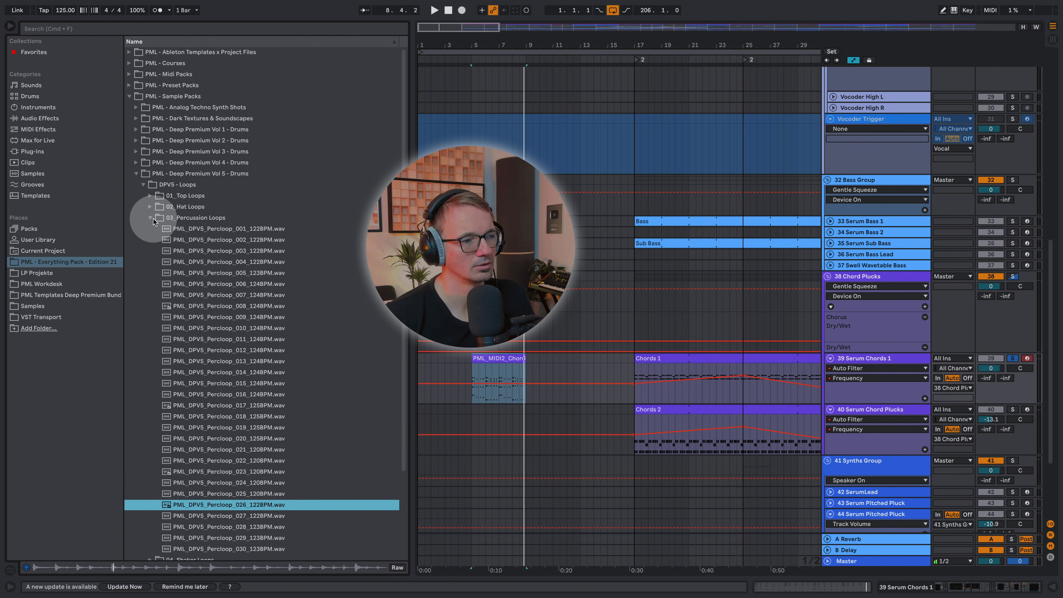
{"action": "left_click", "coordinate": [150, 217]}
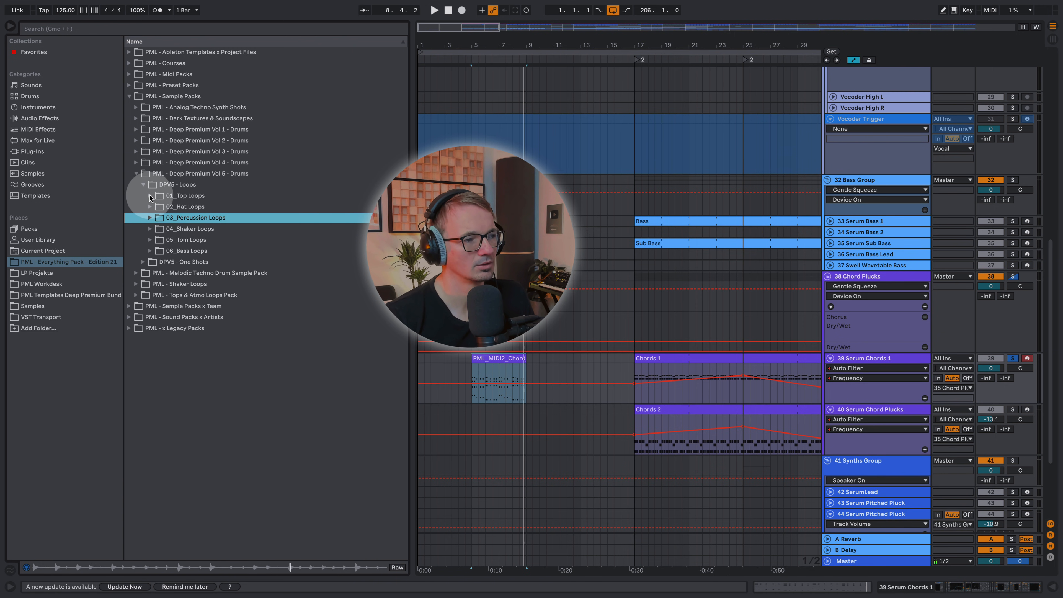
- Preview top loops including 027 and 030, then fold the DPV5 - Loops folder
{"action": "left_click", "coordinate": [150, 196]}
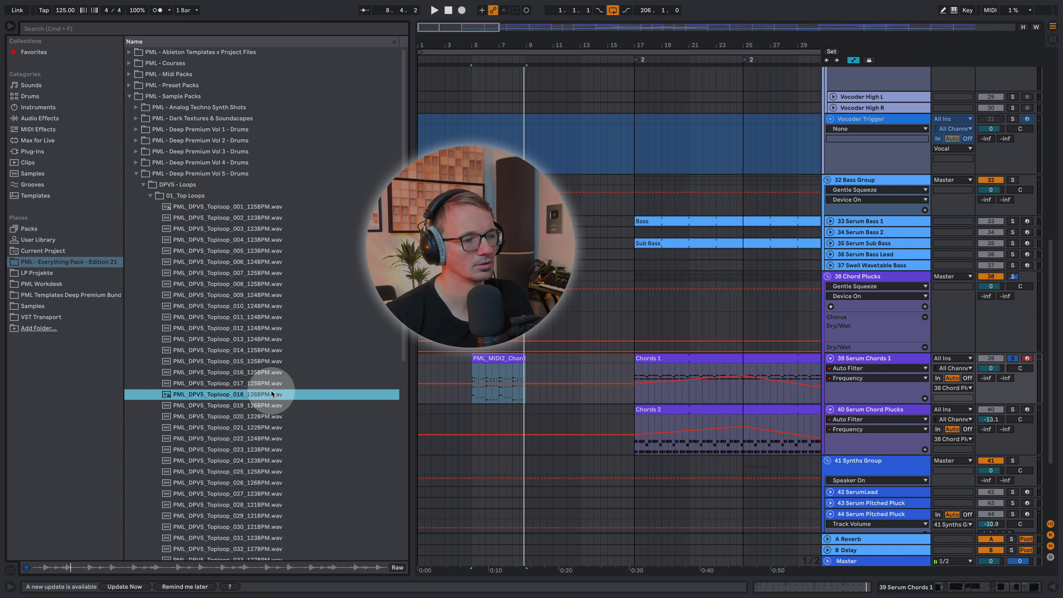
{"action": "mouse_move", "coordinate": [274, 493]}
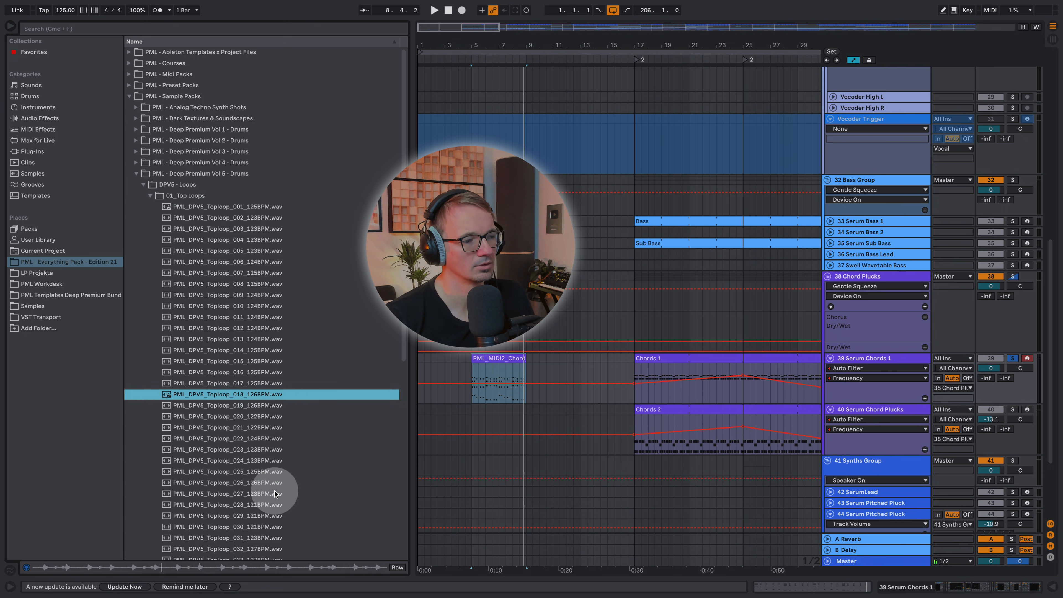
{"action": "left_click", "coordinate": [227, 493]}
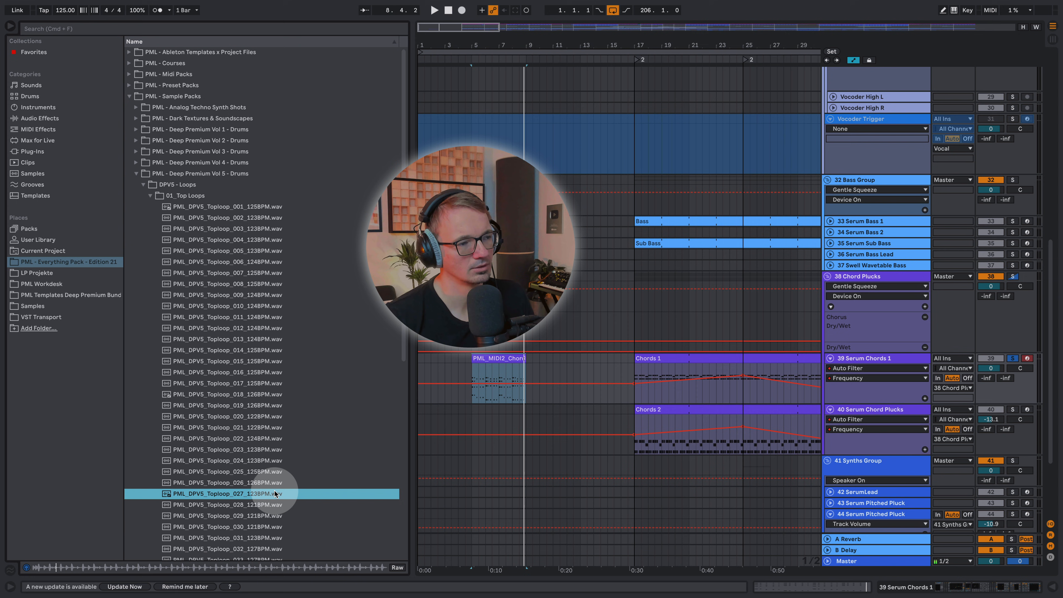
{"action": "mouse_move", "coordinate": [272, 535]}
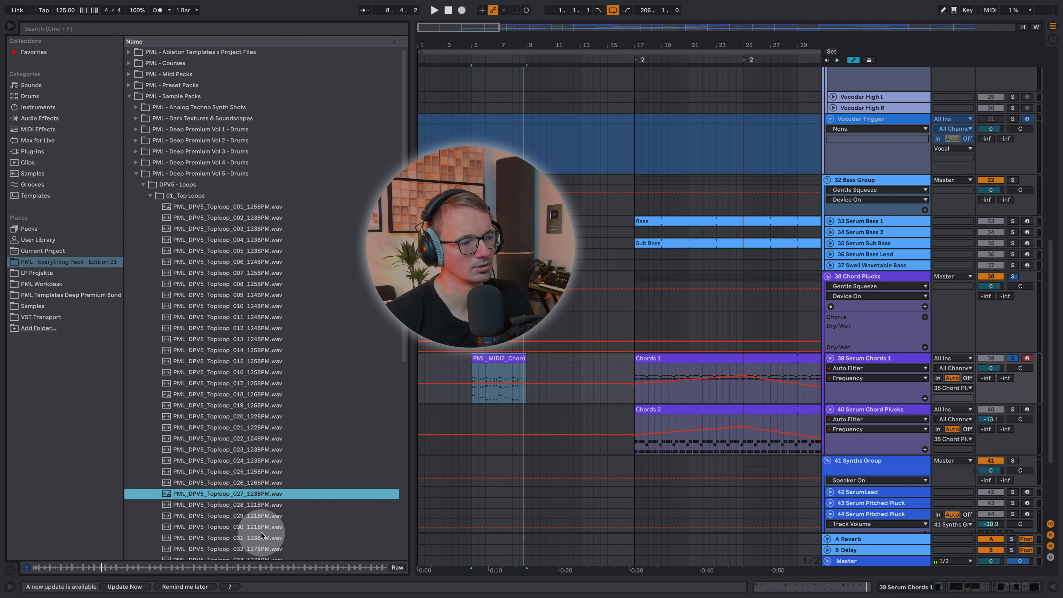
{"action": "left_click", "coordinate": [227, 526]}
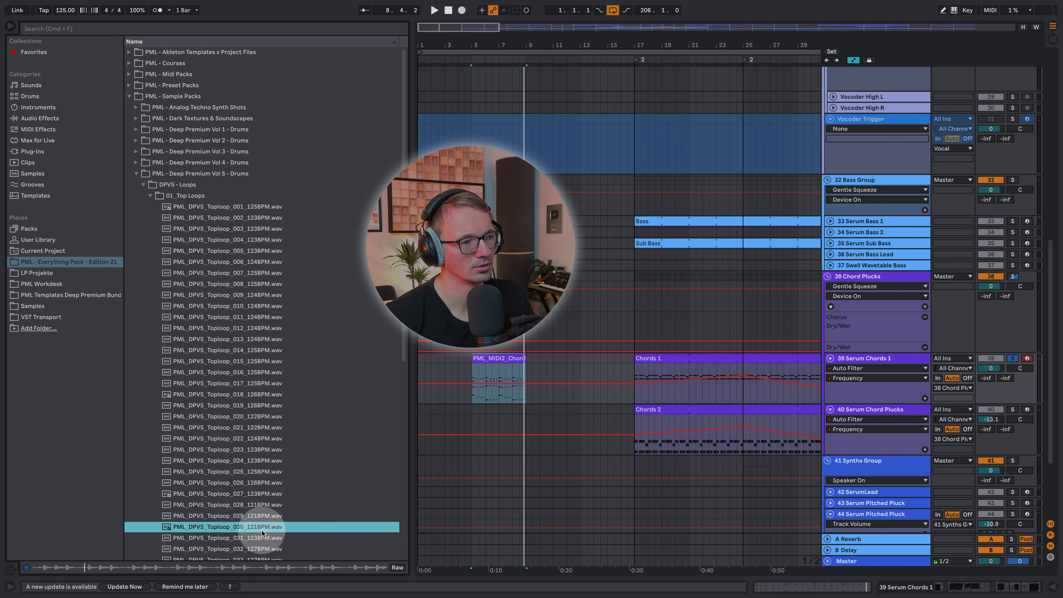
{"action": "scroll", "scroll_direction": "down", "scroll_amount": 3}
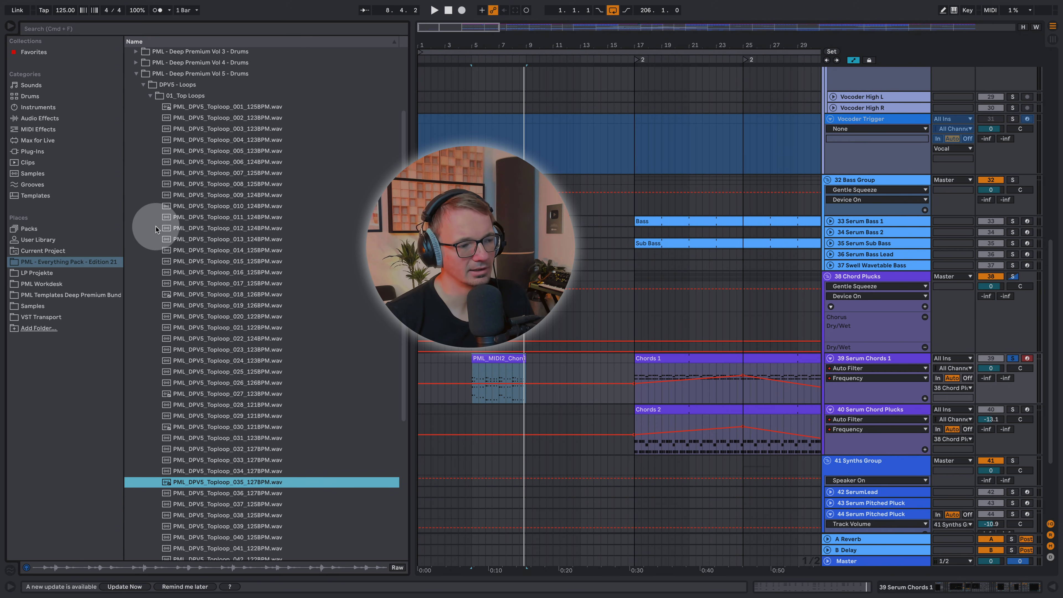
{"action": "scroll", "scroll_direction": "up", "scroll_amount": 3}
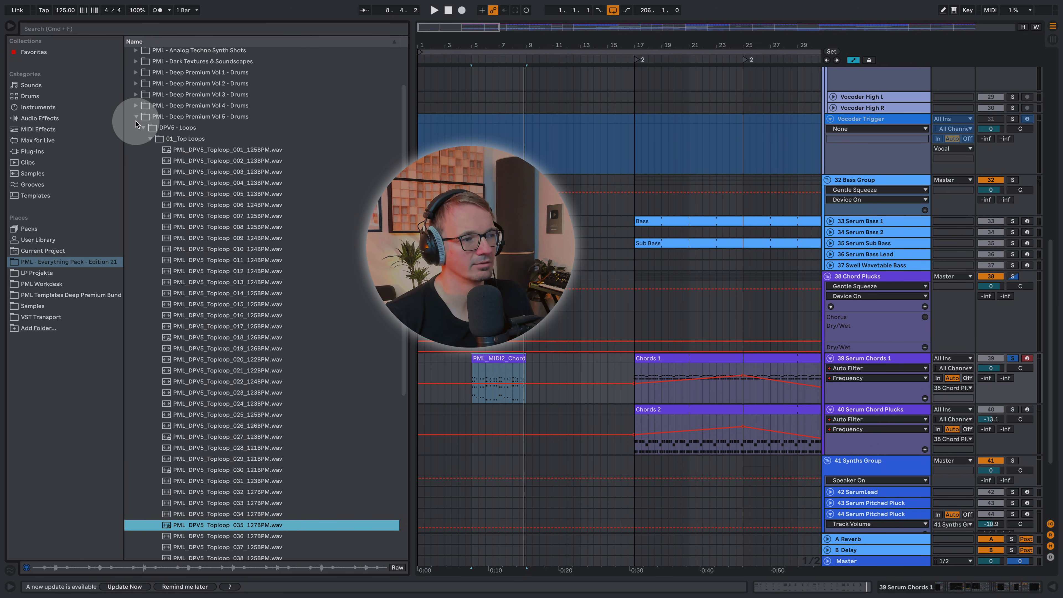
{"action": "left_click", "coordinate": [136, 127]}
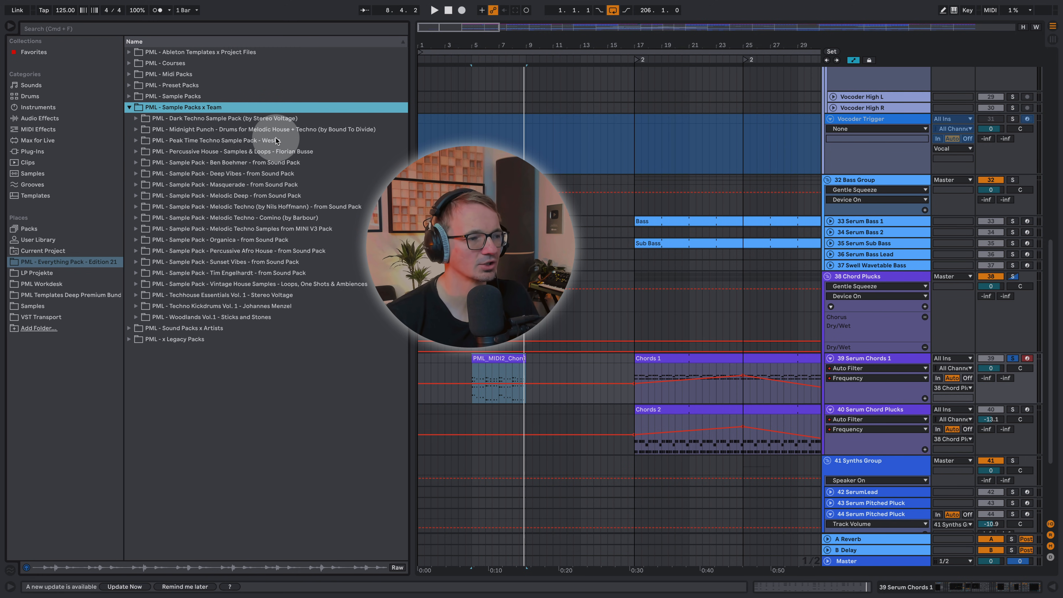
- Open the Percussive House pack down to its drums and percussion PercussionLoops folder
{"action": "left_click", "coordinate": [227, 273]}
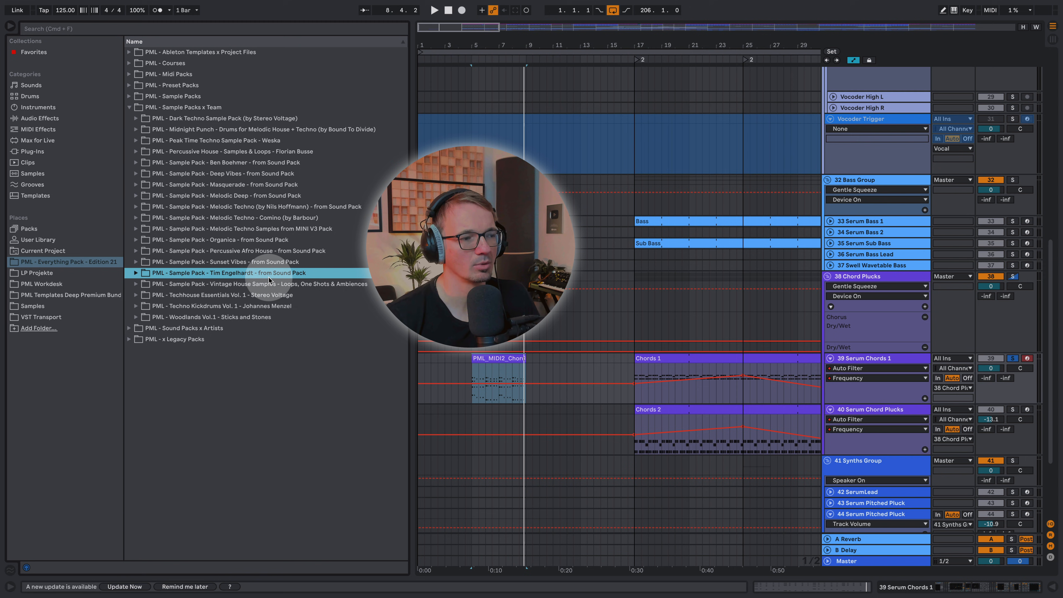
{"action": "mouse_move", "coordinate": [299, 226]}
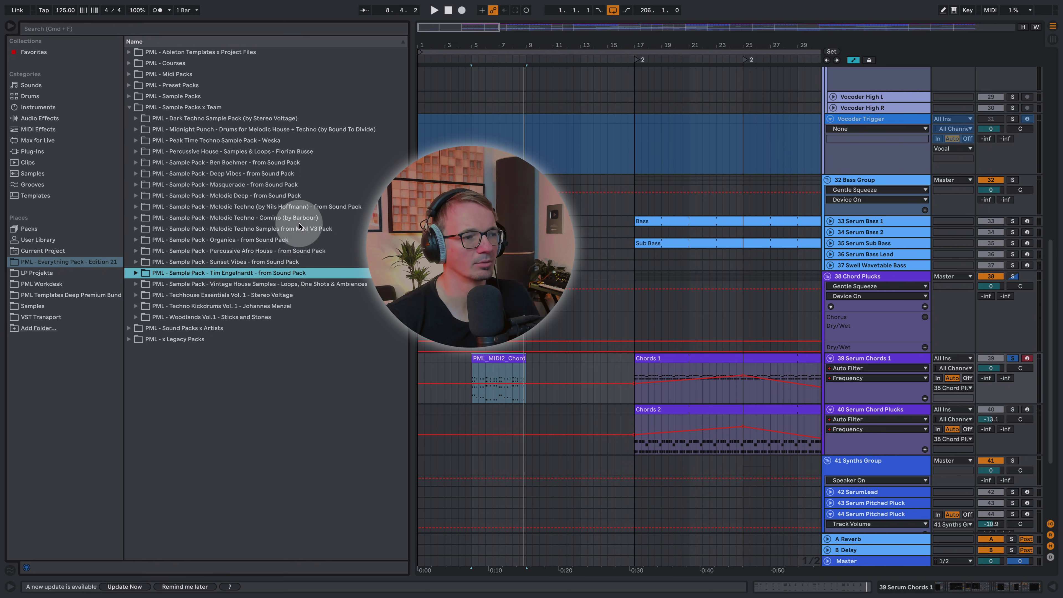
{"action": "mouse_move", "coordinate": [293, 160]}
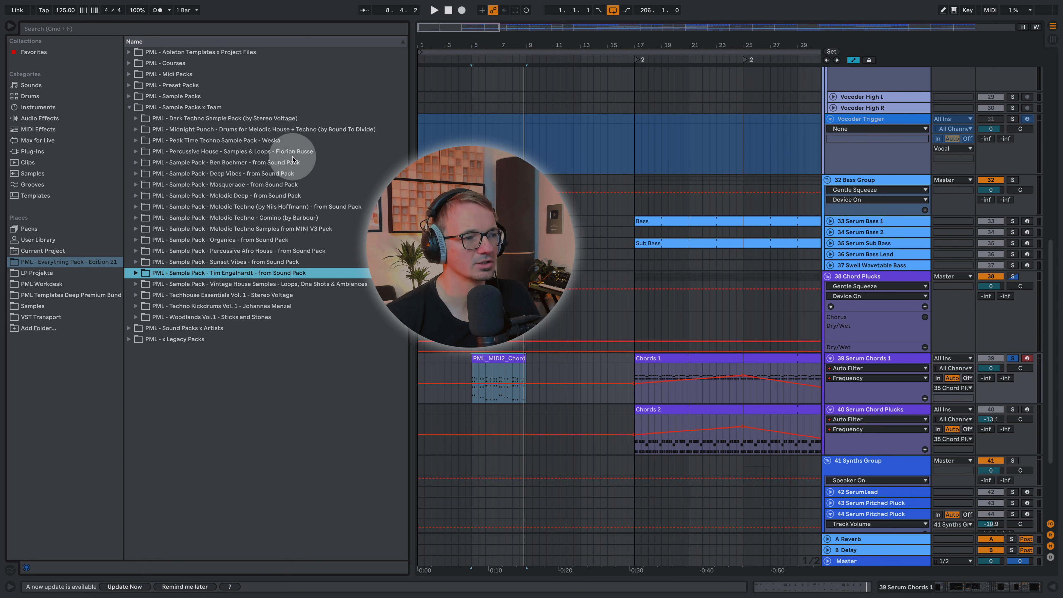
{"action": "left_click", "coordinate": [136, 152]}
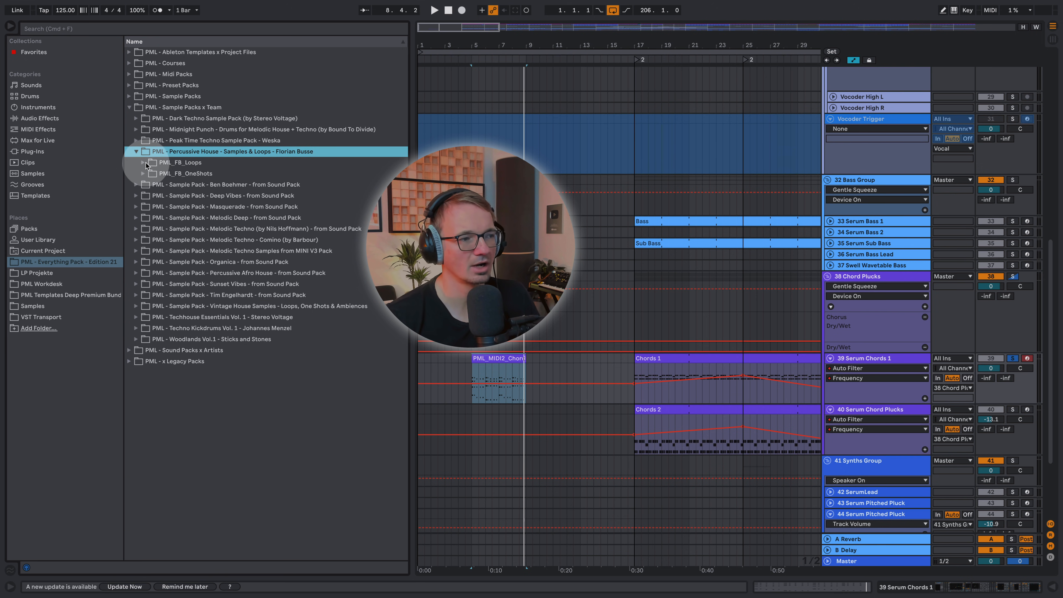
{"action": "left_click", "coordinate": [142, 162]}
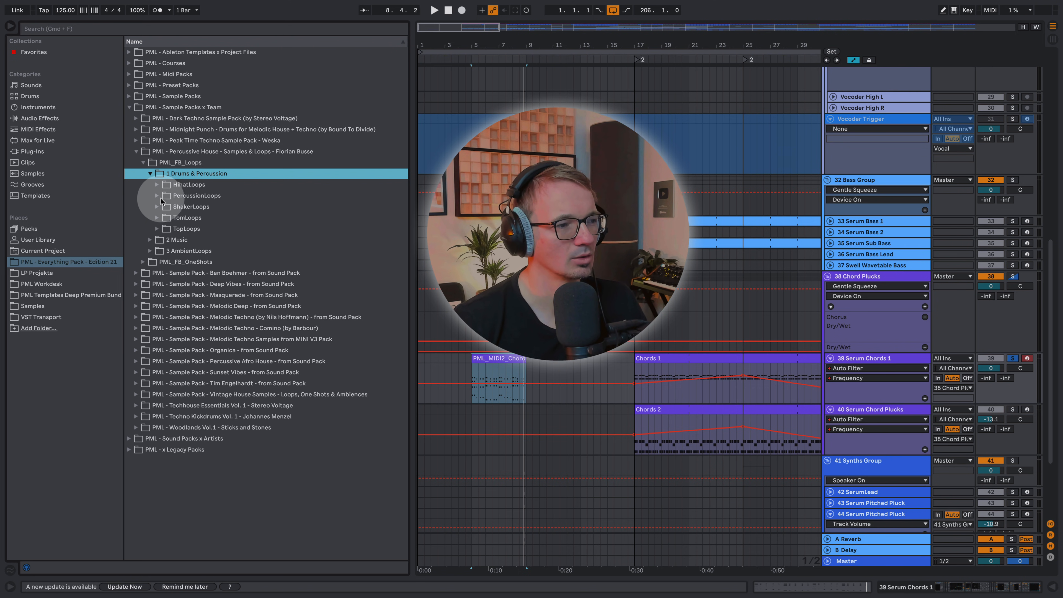
{"action": "left_click", "coordinate": [157, 195]}
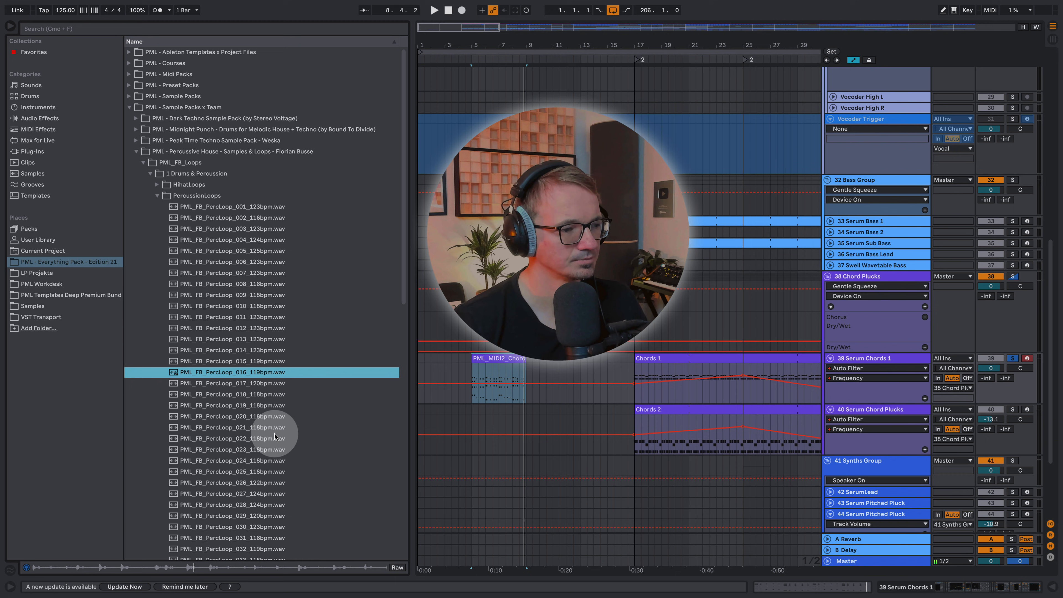
- Preview percussion loops 019 and 025, then fold the Percussive House pack closed
{"action": "left_click", "coordinate": [230, 406]}
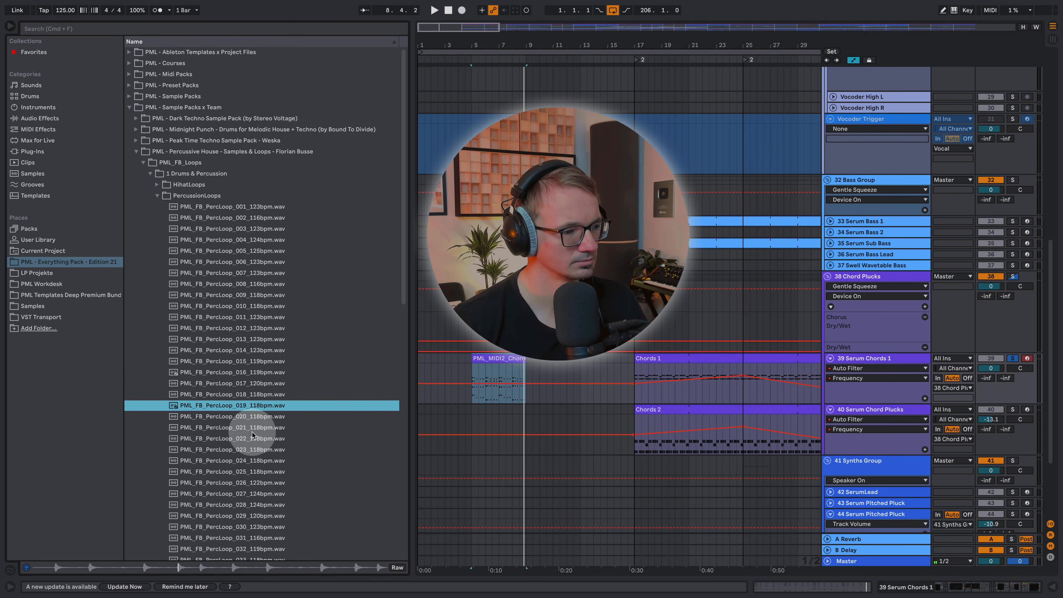
{"action": "left_click", "coordinate": [230, 439]}
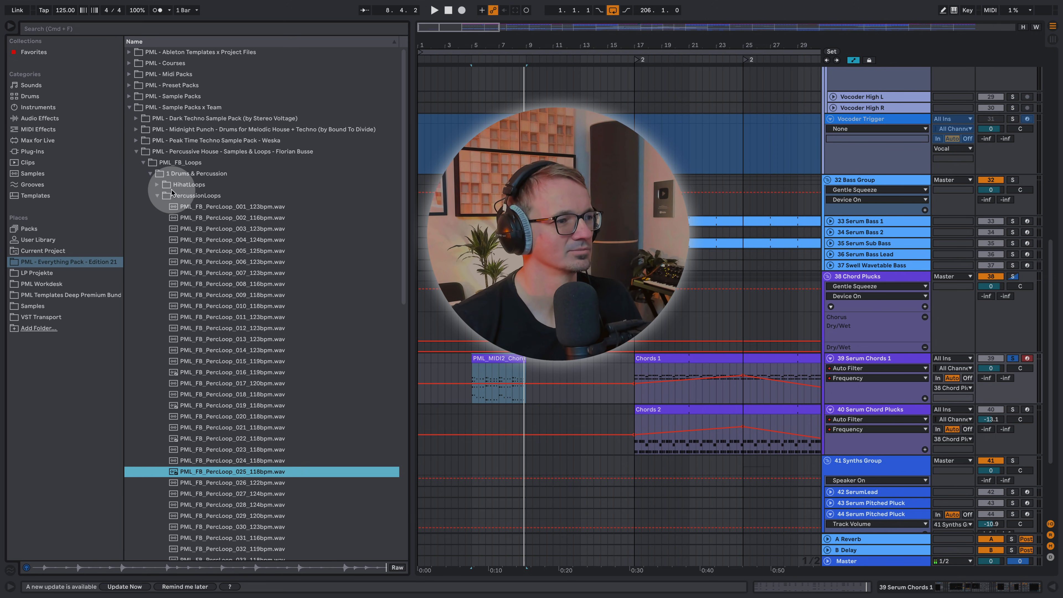
{"action": "left_click", "coordinate": [135, 151]}
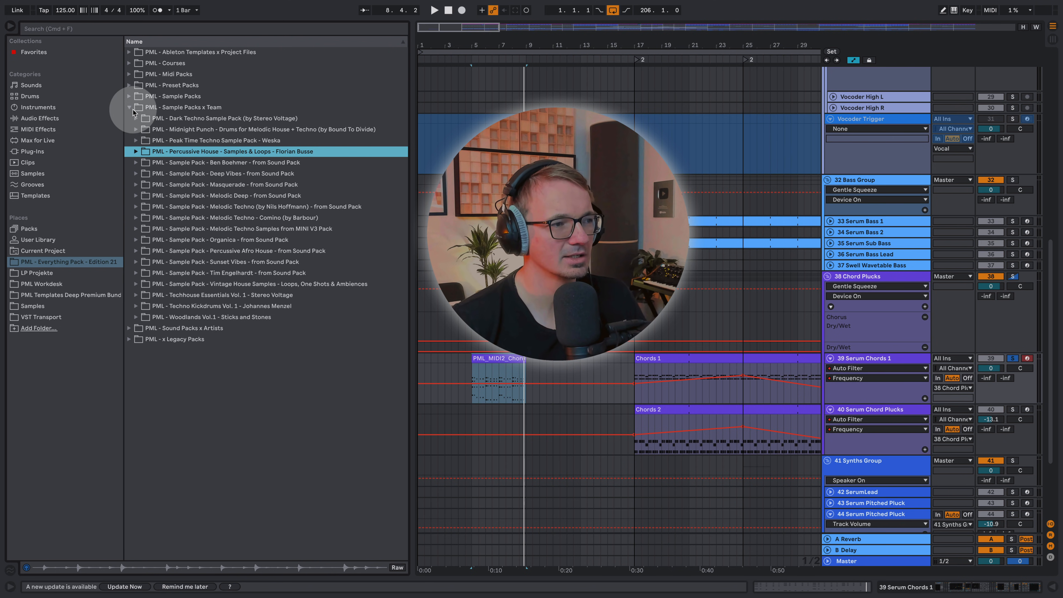
{"action": "left_click", "coordinate": [129, 107]}
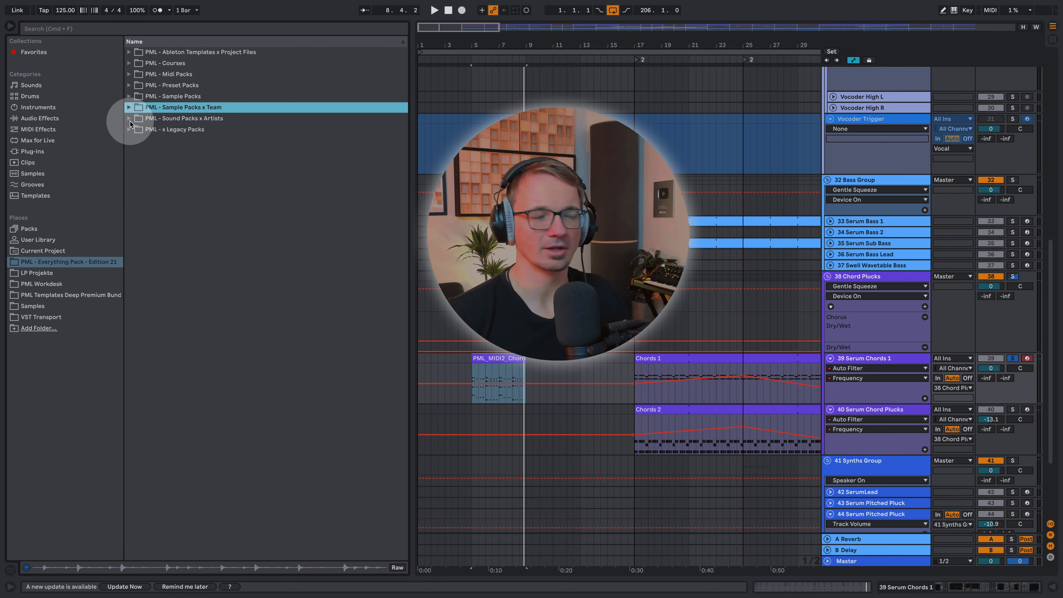
- Expand Sound Packs x Artists and browse Ben Boehmer's Ableton Templates and MIDI Files folders
{"action": "left_click", "coordinate": [129, 118]}
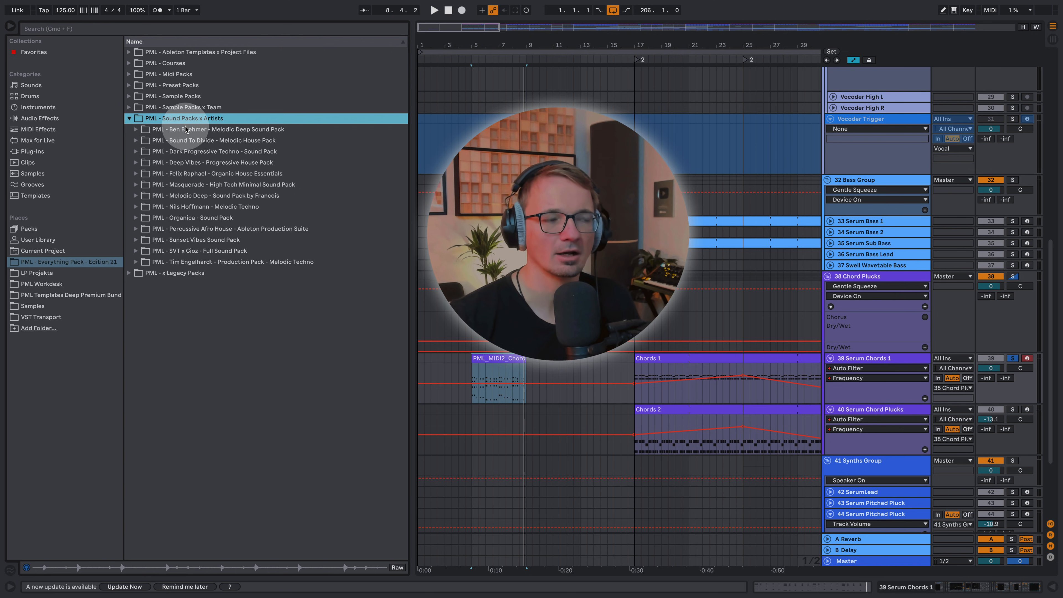
{"action": "mouse_move", "coordinate": [296, 133]}
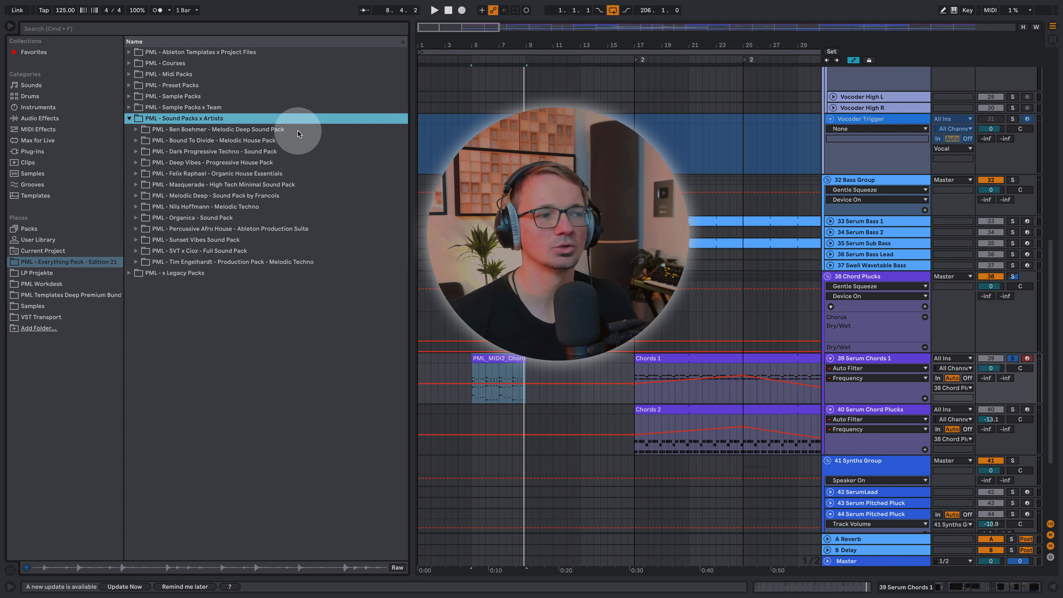
{"action": "left_click", "coordinate": [129, 129]}
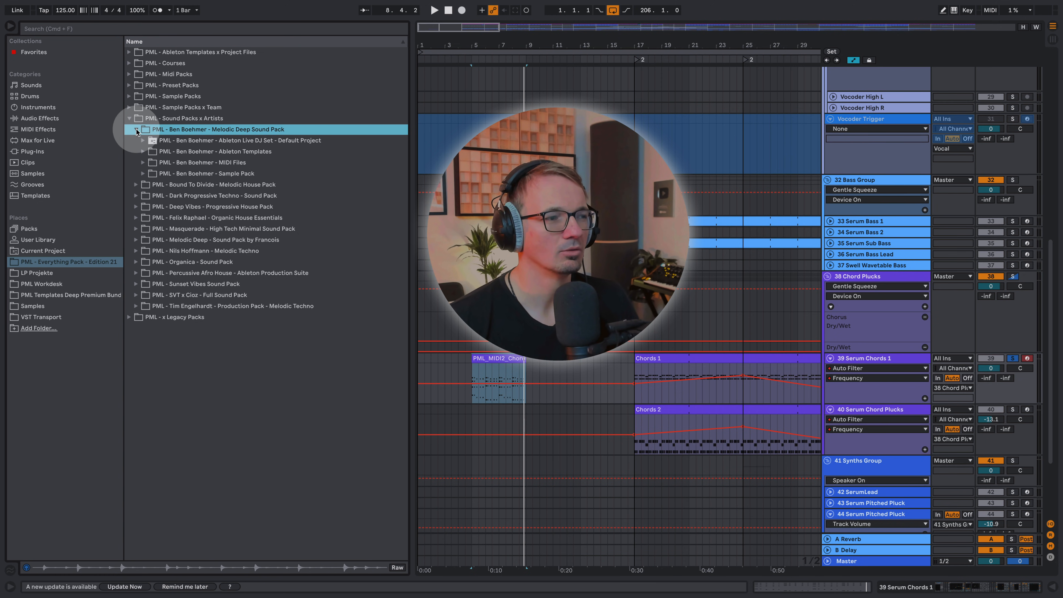
{"action": "left_click", "coordinate": [212, 151]}
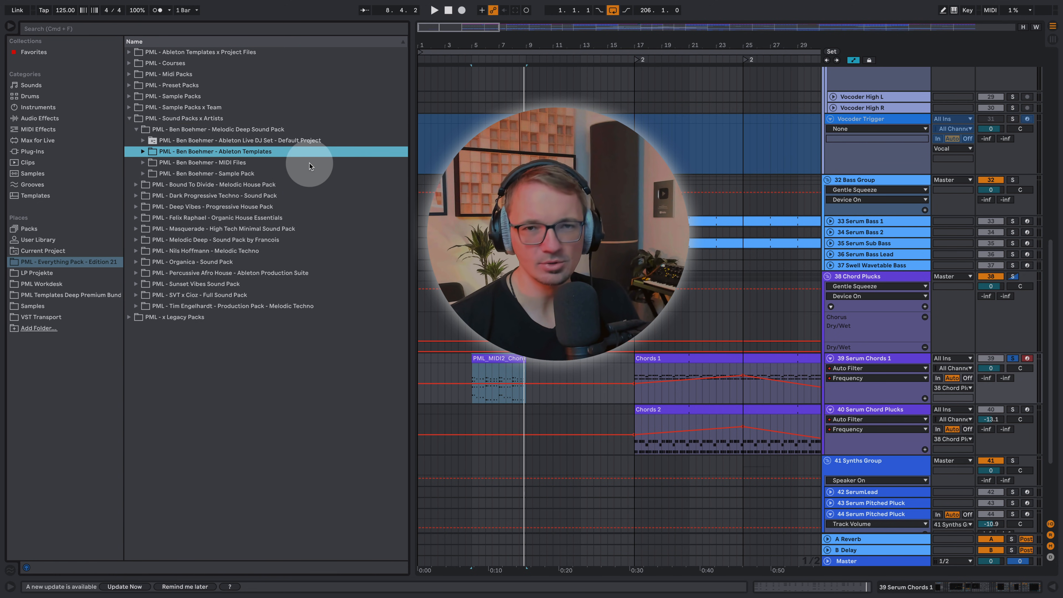
{"action": "left_click", "coordinate": [204, 162]}
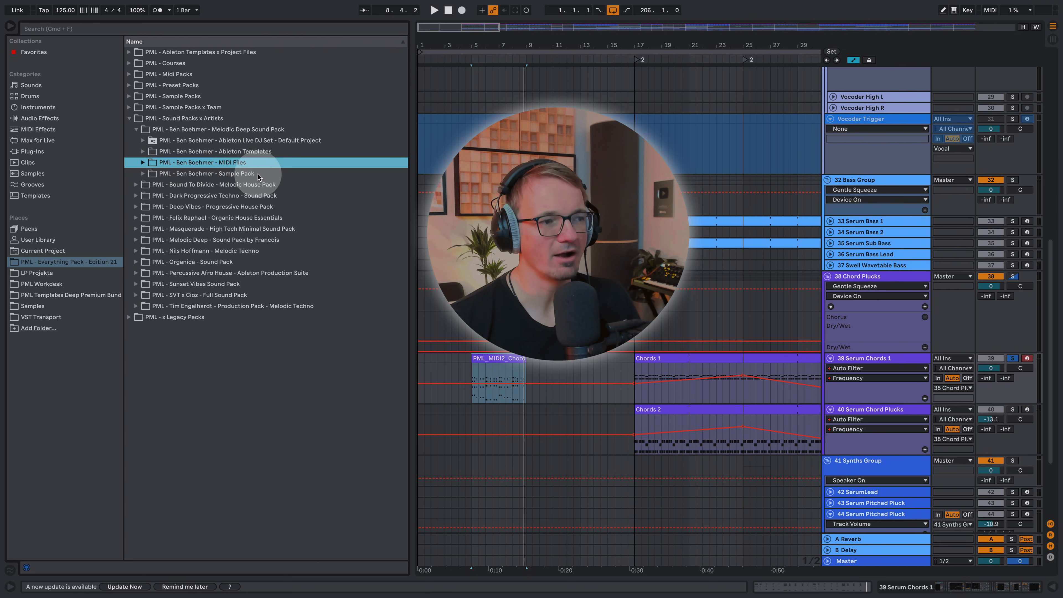
- Open the Ben Boehmer Sample Pack's Loops folder, then collapse the sound pack
{"action": "left_click", "coordinate": [142, 173]}
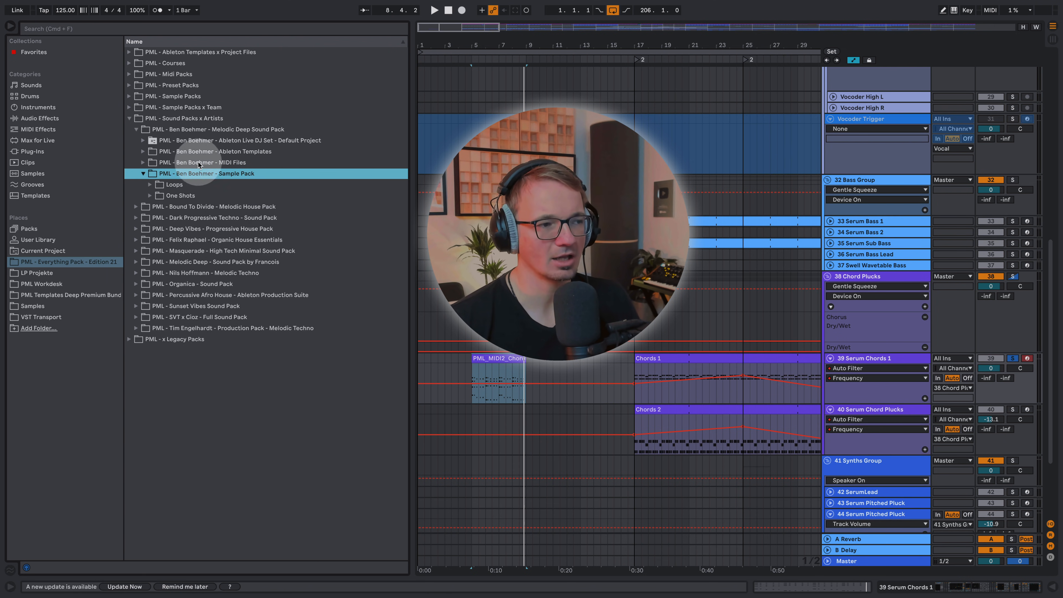
{"action": "left_click", "coordinate": [150, 183]}
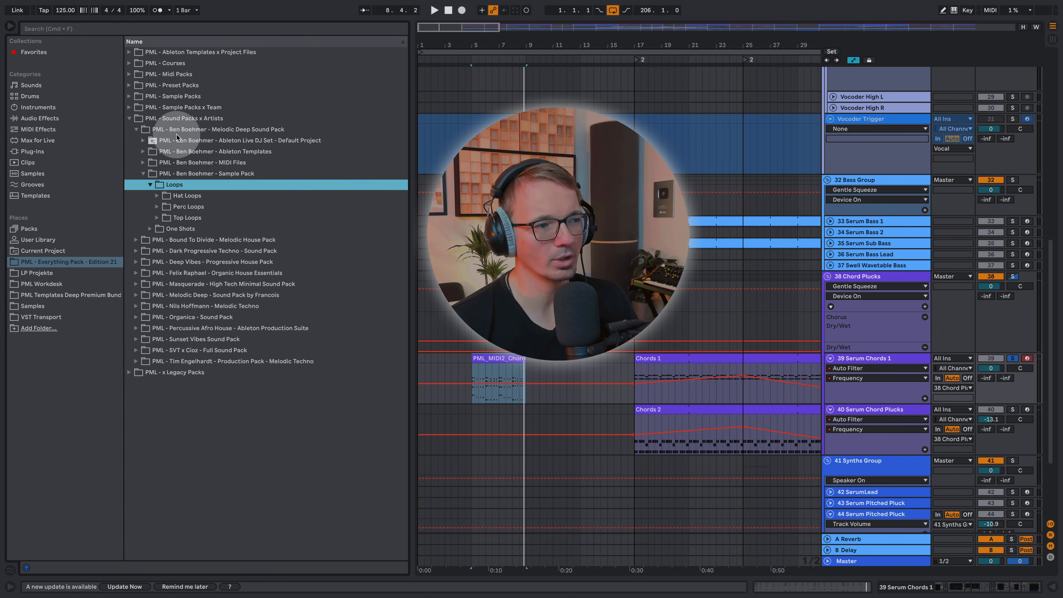
{"action": "left_click", "coordinate": [144, 129]}
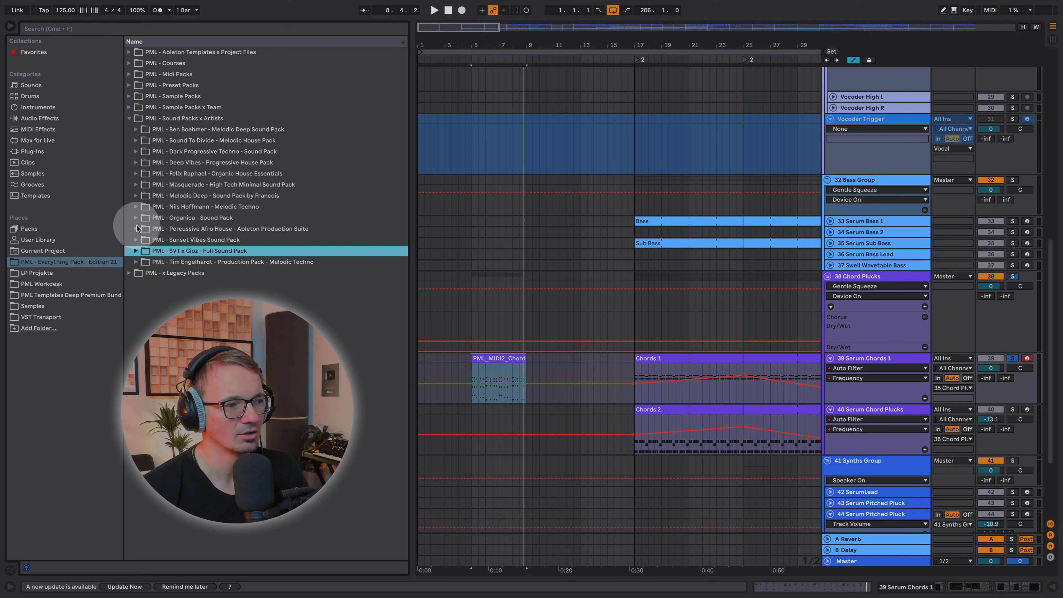
- Expand the Organica Sound Pack's Samples, Loops & Phrases and Metal_Loops folders
{"action": "left_click", "coordinate": [136, 218]}
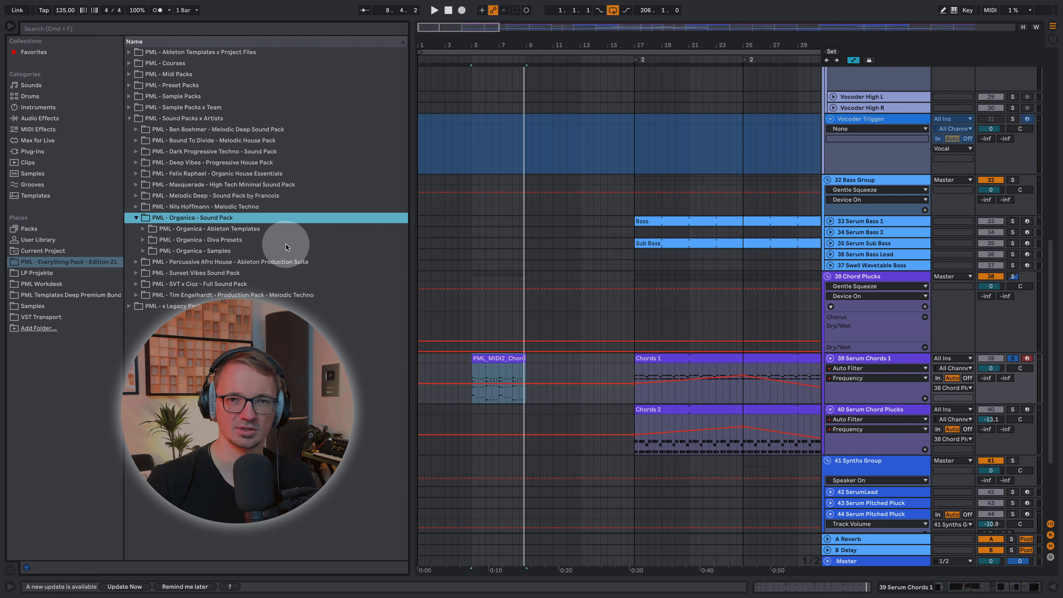
{"action": "mouse_move", "coordinate": [302, 226]}
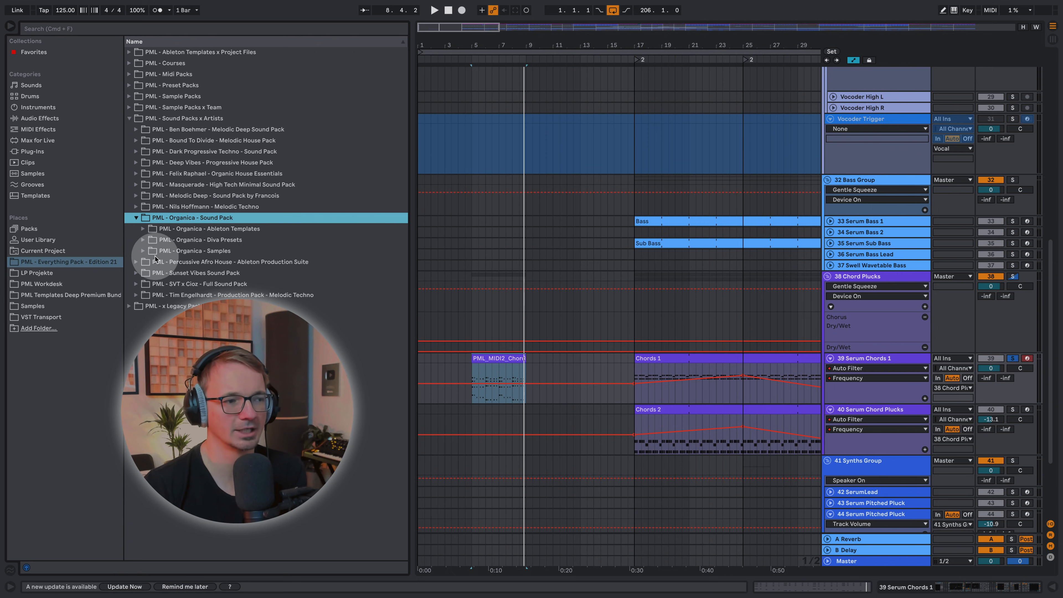
{"action": "left_click", "coordinate": [142, 250]}
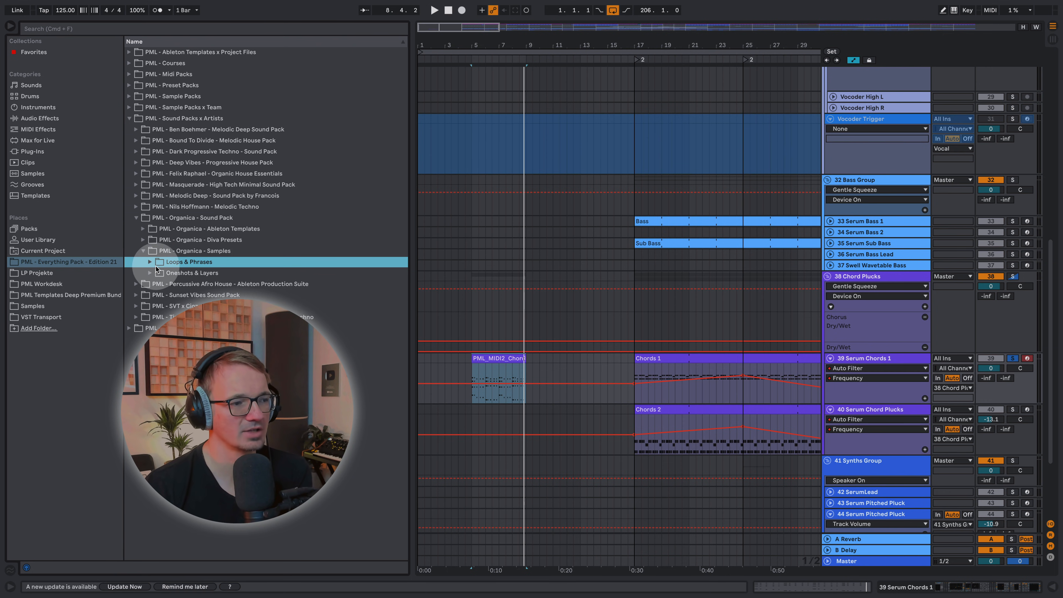
{"action": "left_click", "coordinate": [150, 262]}
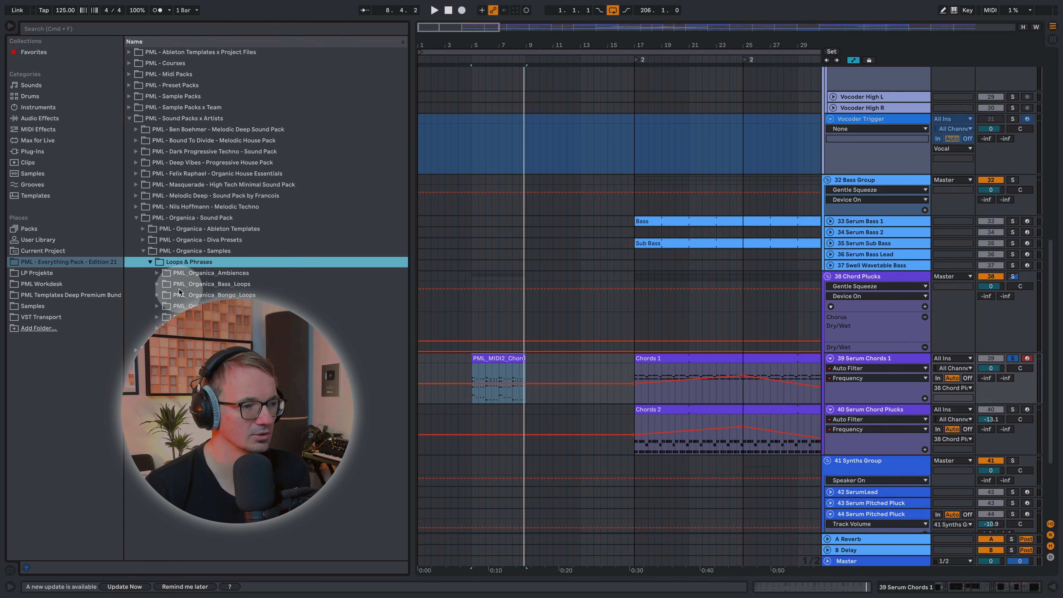
{"action": "left_click", "coordinate": [142, 251]}
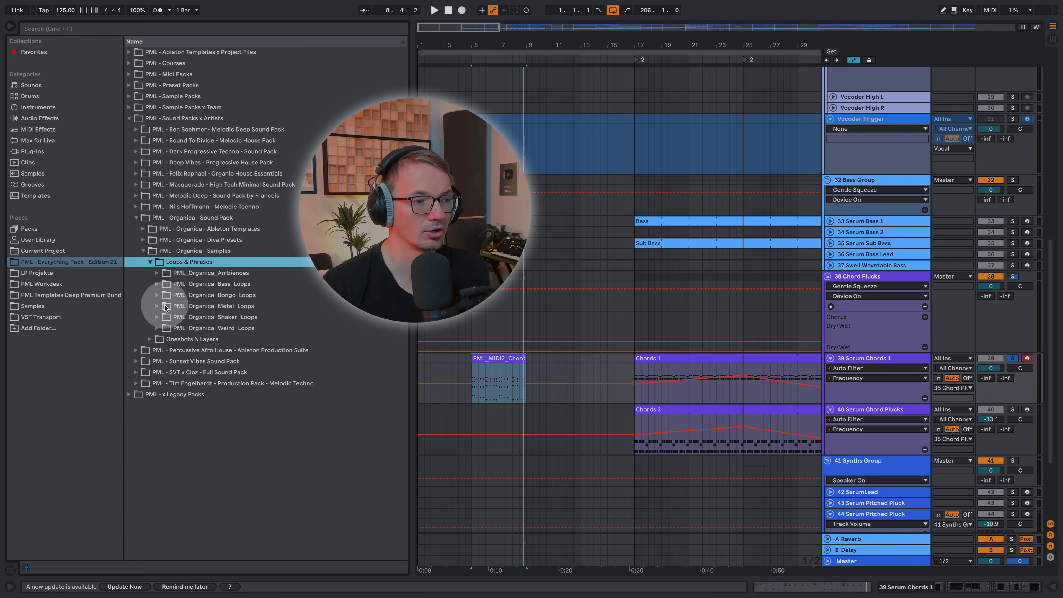
{"action": "left_click", "coordinate": [157, 305]}
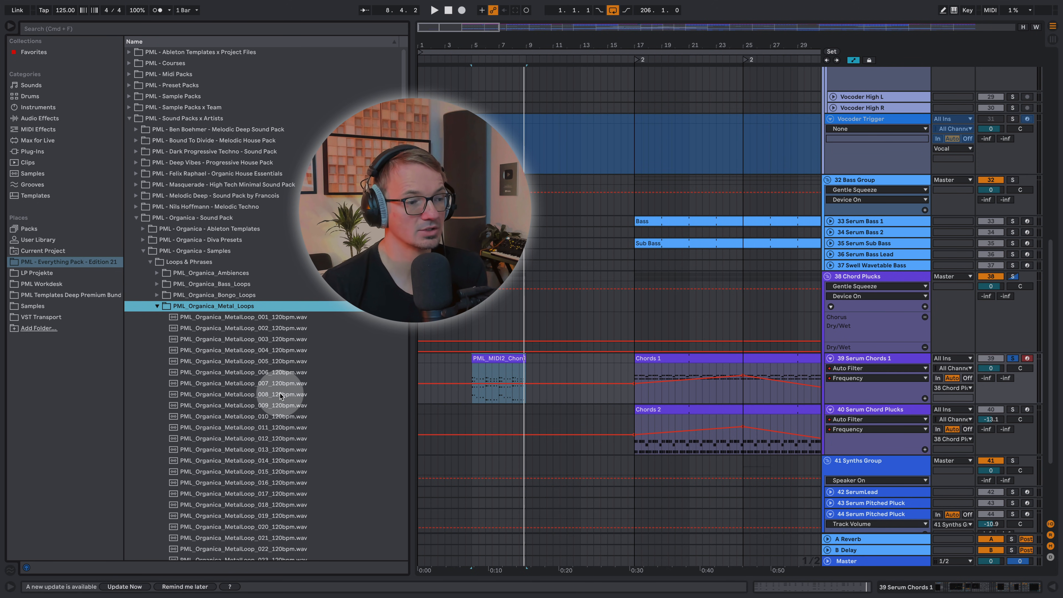
- Audition metal loops 008, 012, 014, 005 and 028, then collapse Metal_Loops
{"action": "left_click", "coordinate": [243, 394]}
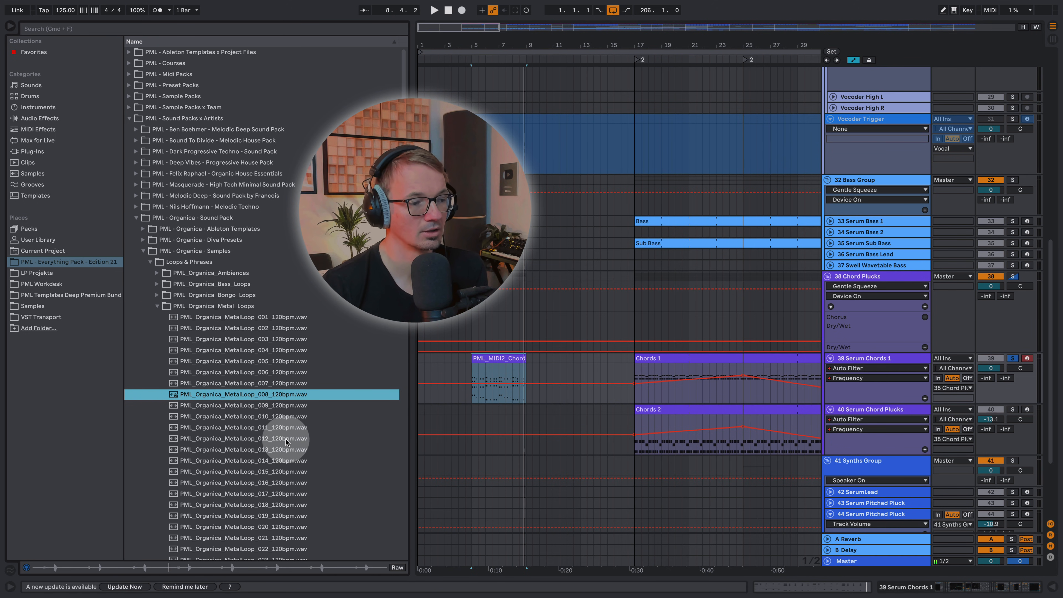
{"action": "left_click", "coordinate": [242, 438]}
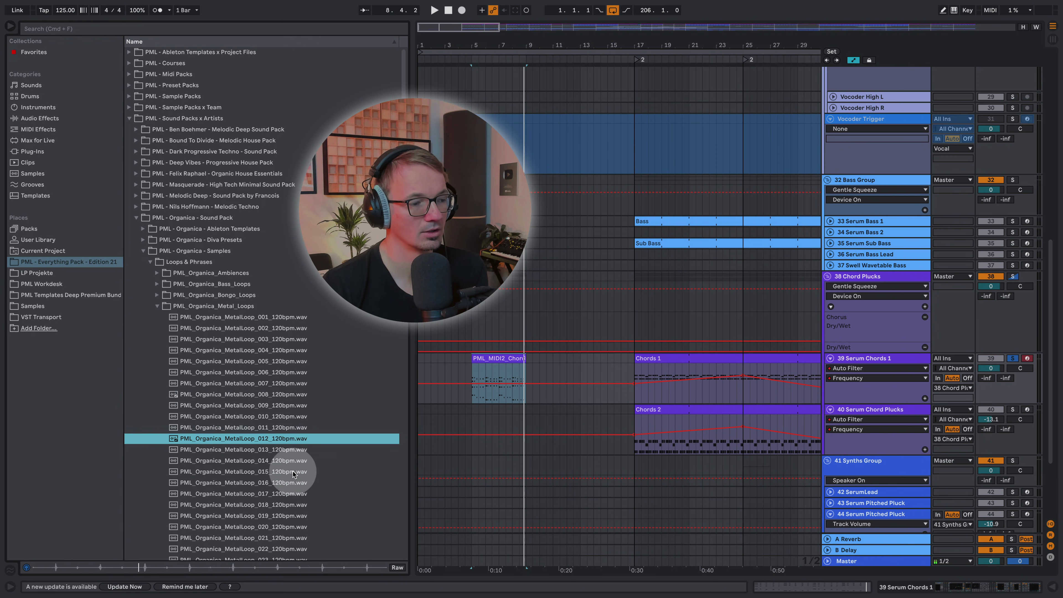
{"action": "left_click", "coordinate": [244, 460]}
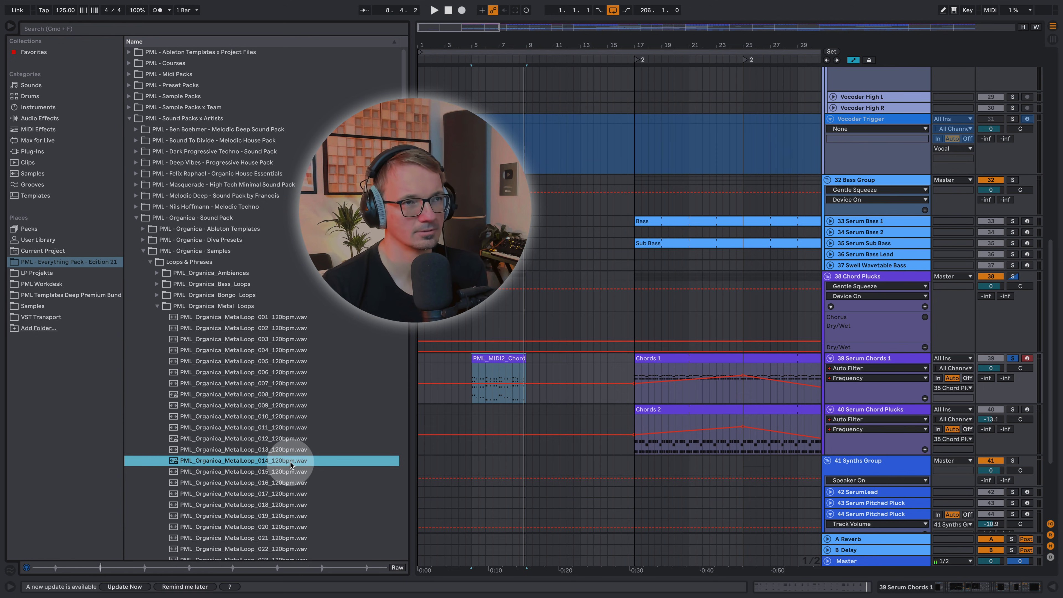
{"action": "mouse_move", "coordinate": [295, 493]}
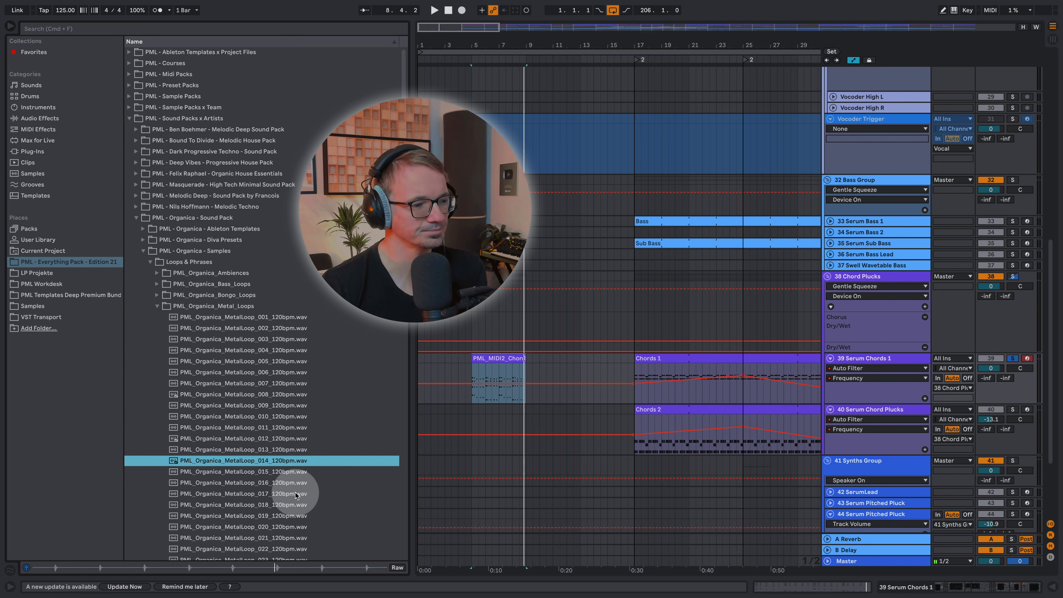
{"action": "left_click", "coordinate": [242, 360]}
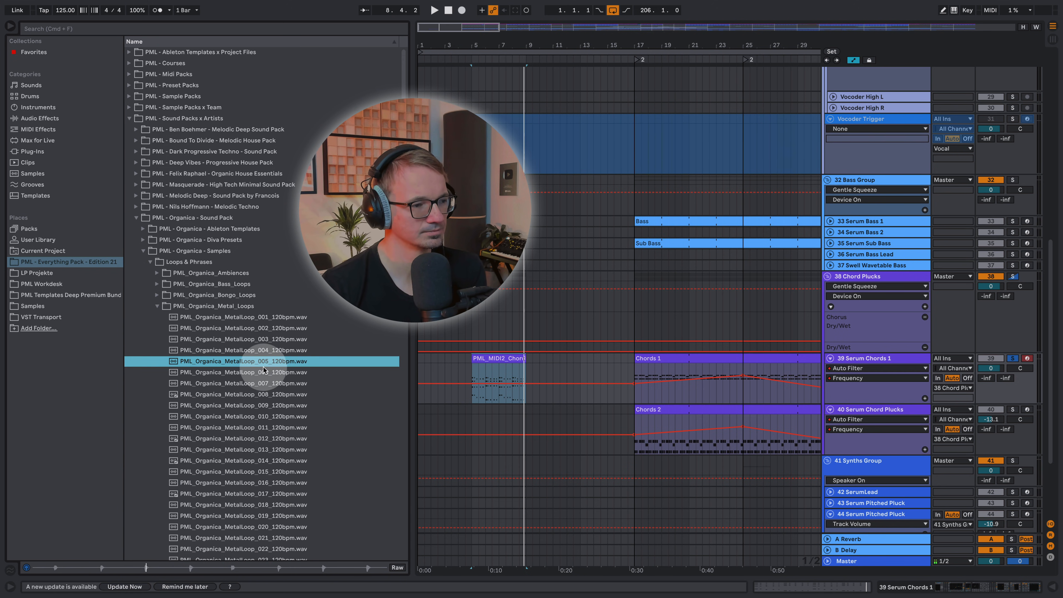
{"action": "scroll", "scroll_direction": "up", "scroll_amount": 3}
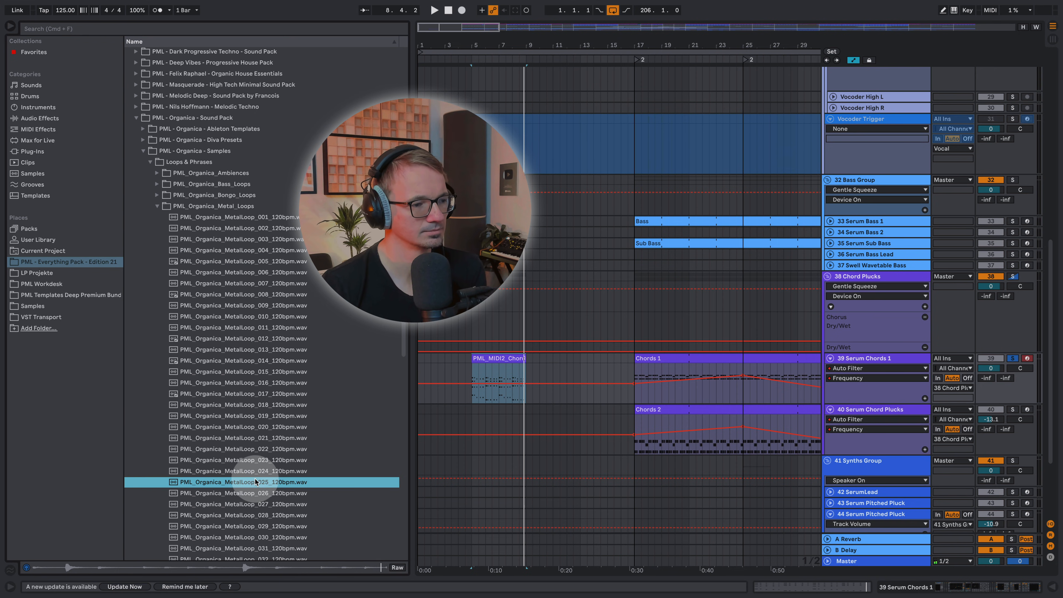
{"action": "mouse_move", "coordinate": [305, 429]}
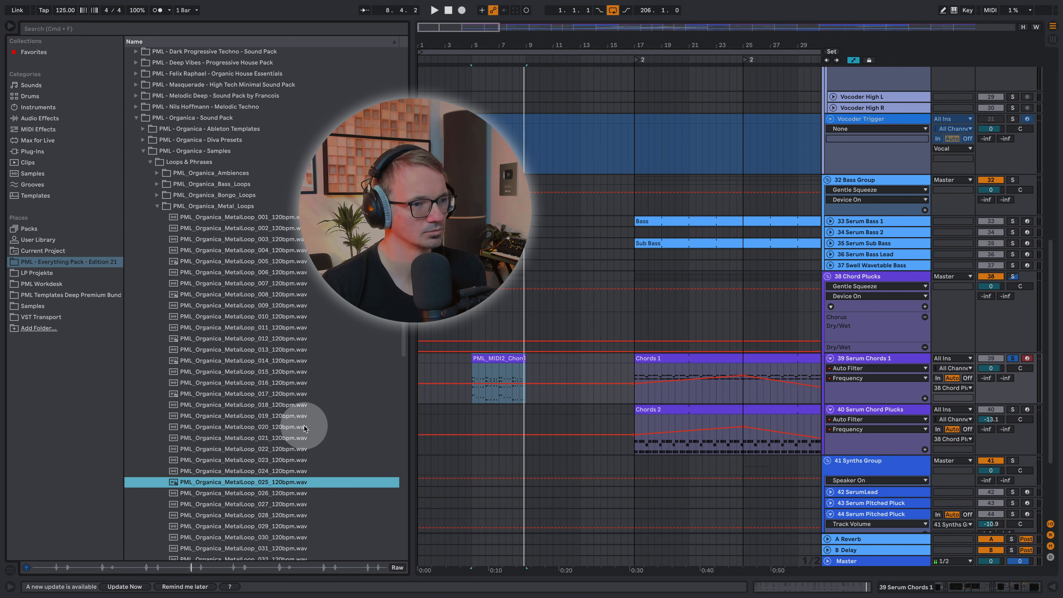
{"action": "mouse_move", "coordinate": [315, 411]}
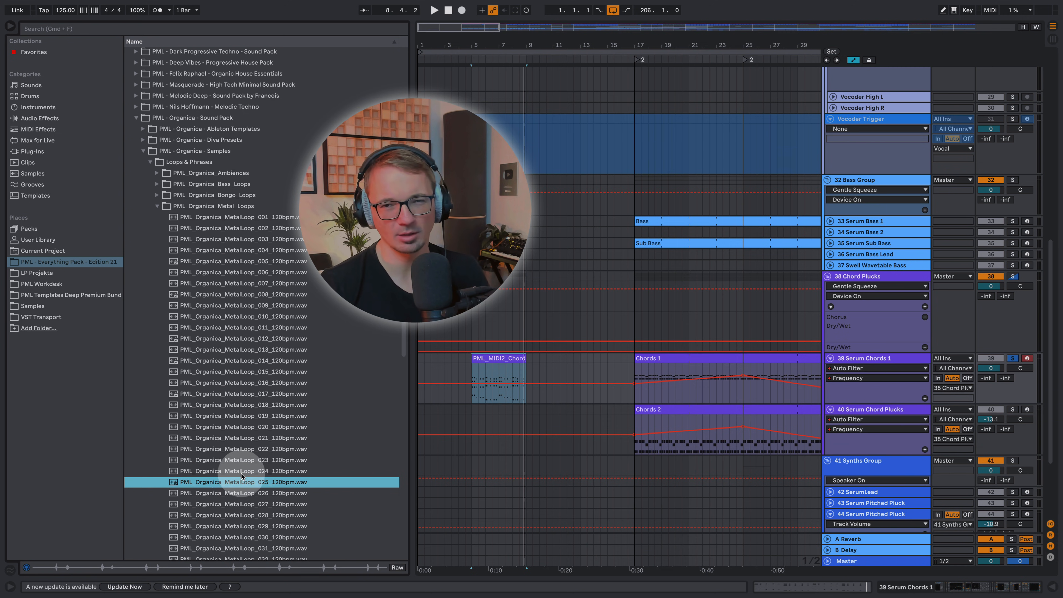
{"action": "scroll", "scroll_direction": "up", "scroll_amount": 3}
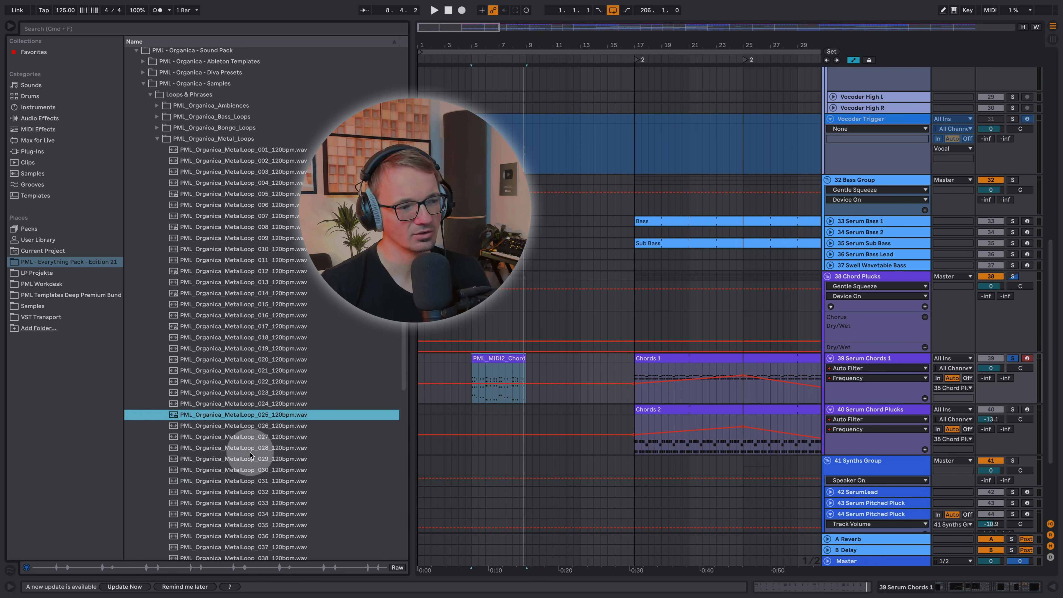
{"action": "left_click", "coordinate": [245, 448]}
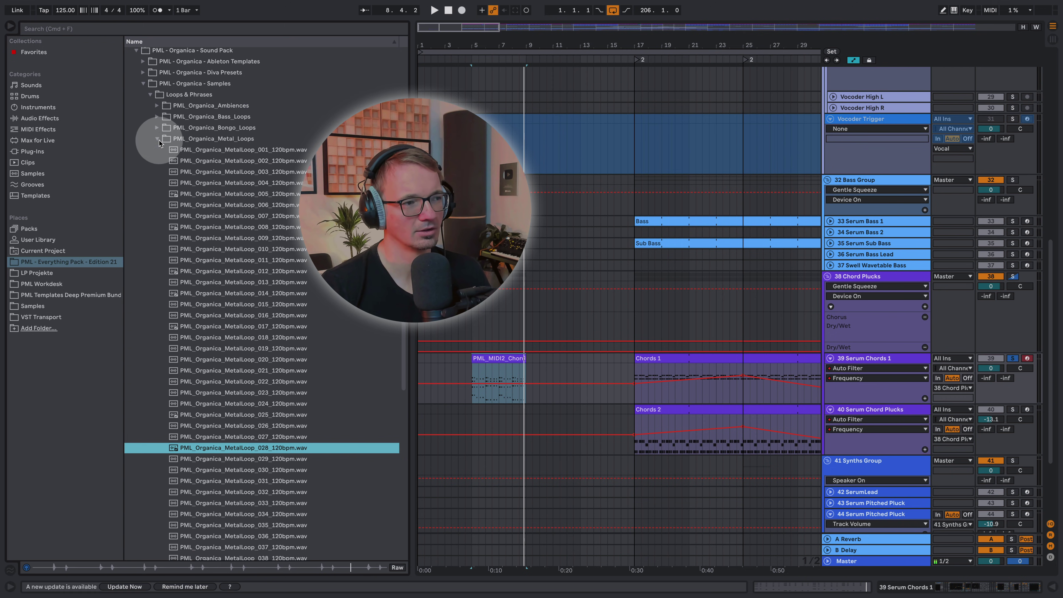
{"action": "left_click", "coordinate": [157, 138]}
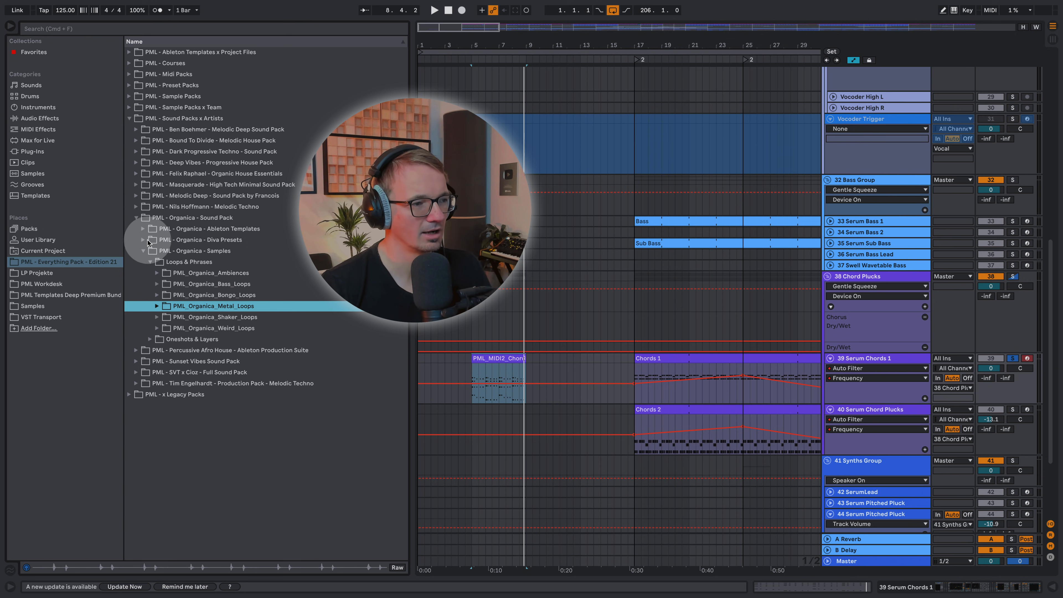
- Collapse the Organica samples and expand the Organica Ableton Templates folder
{"action": "left_click", "coordinate": [143, 251]}
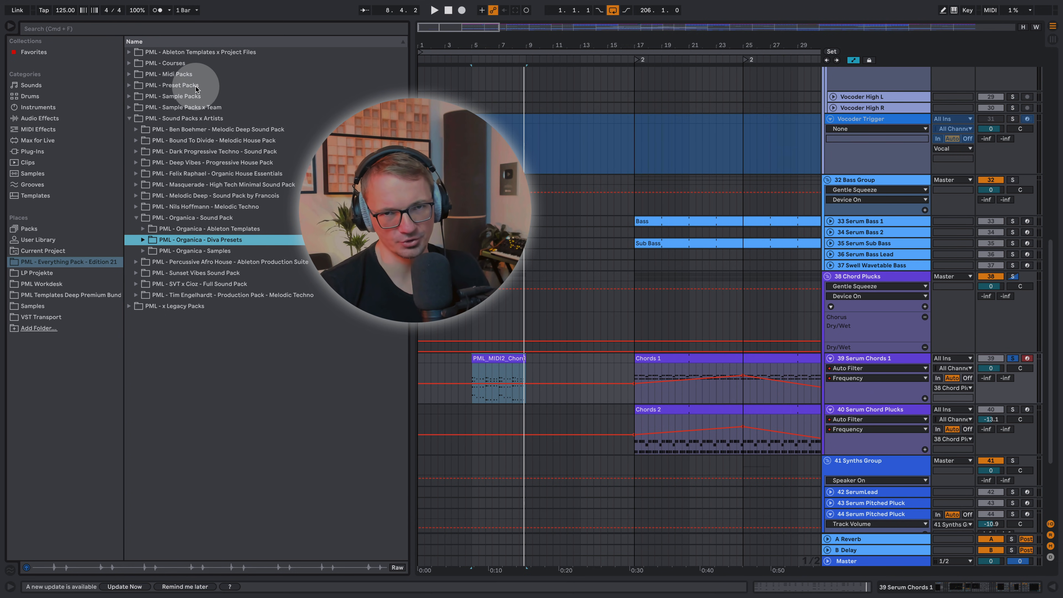
{"action": "mouse_move", "coordinate": [166, 272]}
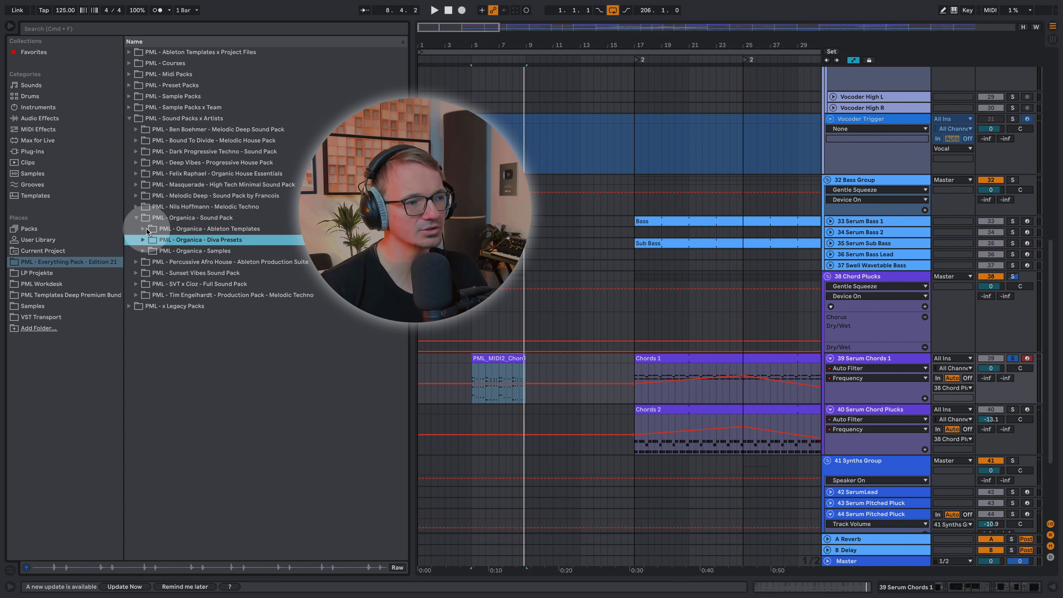
{"action": "left_click", "coordinate": [143, 229]}
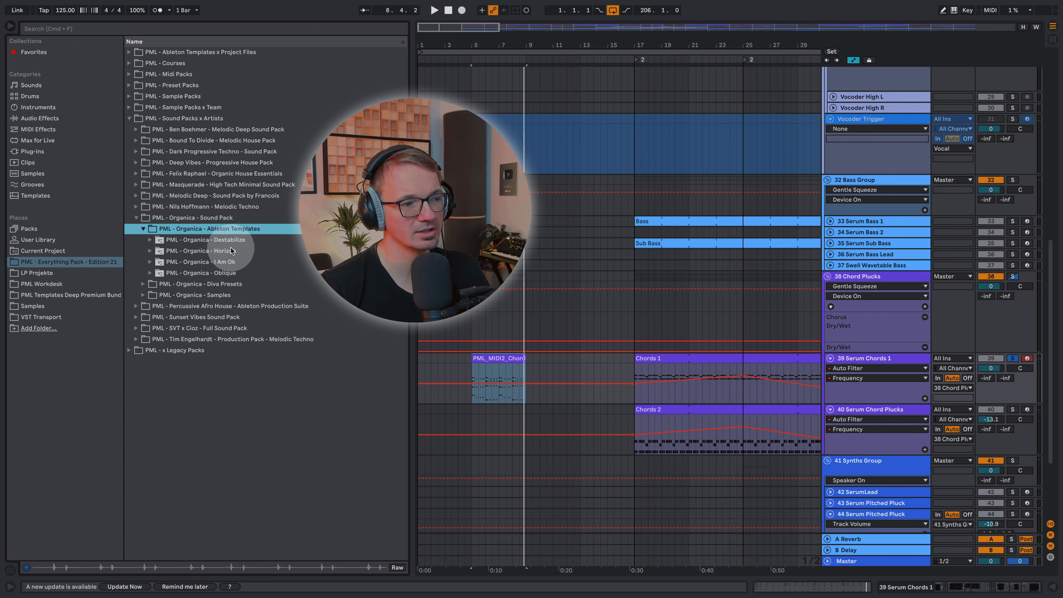
{"action": "mouse_move", "coordinate": [267, 247]}
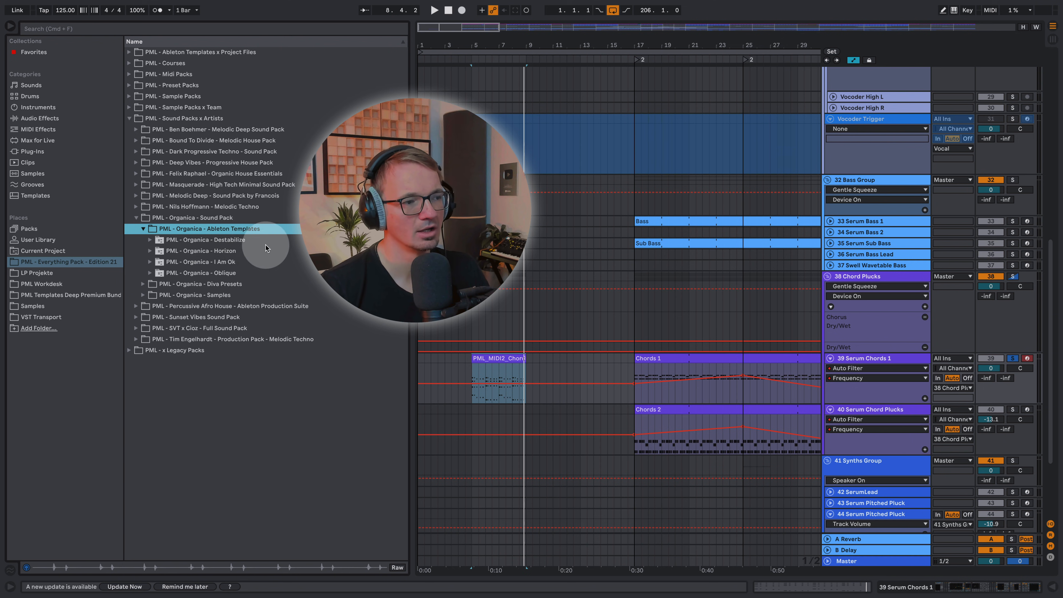
{"action": "mouse_move", "coordinate": [235, 273]}
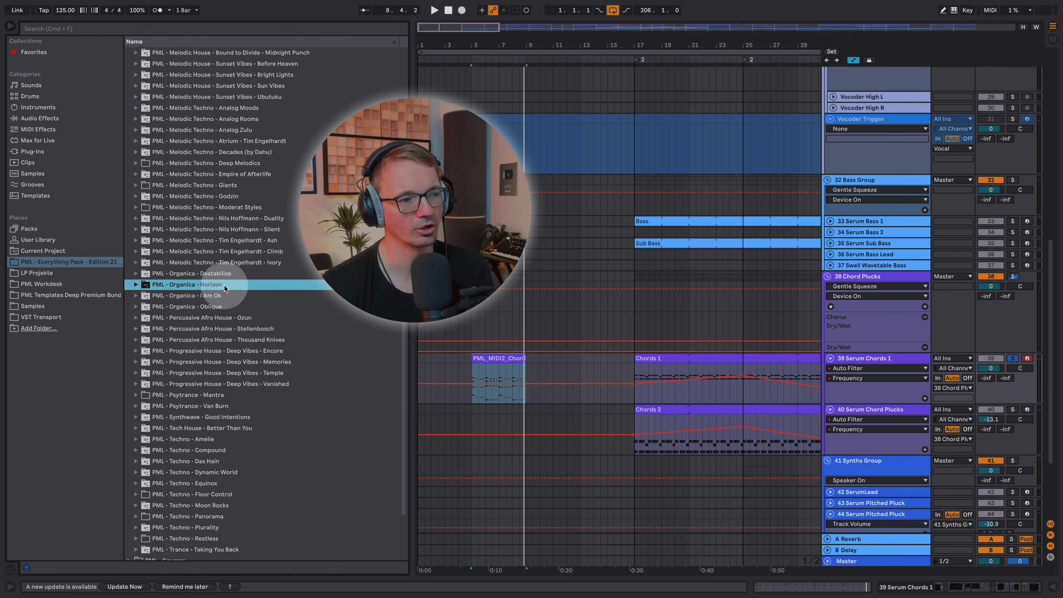
- Open the Organica - Destabilize template folder and audition its demo mp3, jumping ahead
{"action": "left_click", "coordinate": [193, 273]}
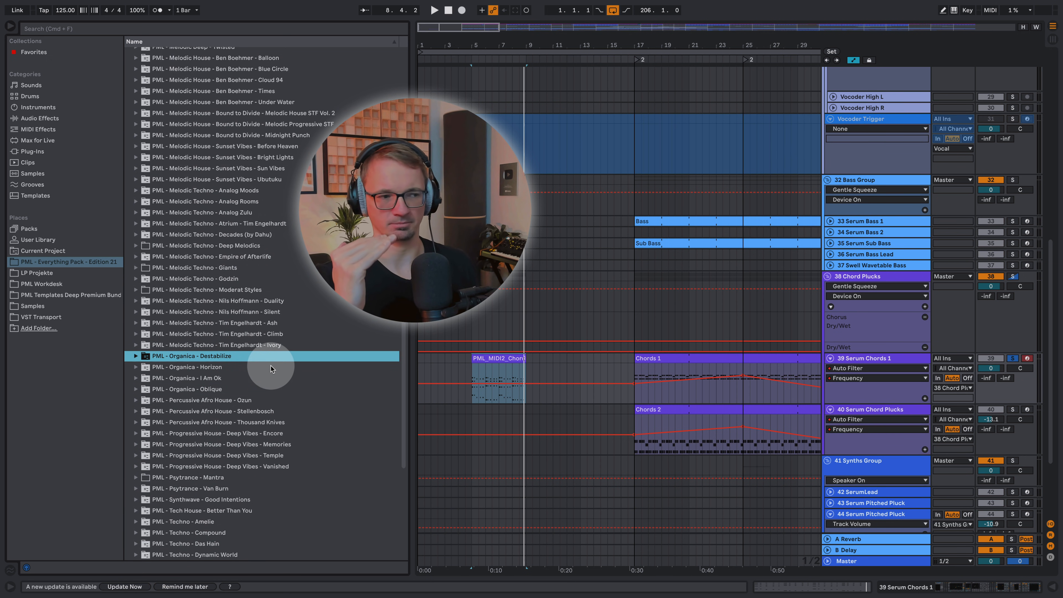
{"action": "mouse_move", "coordinate": [285, 378]}
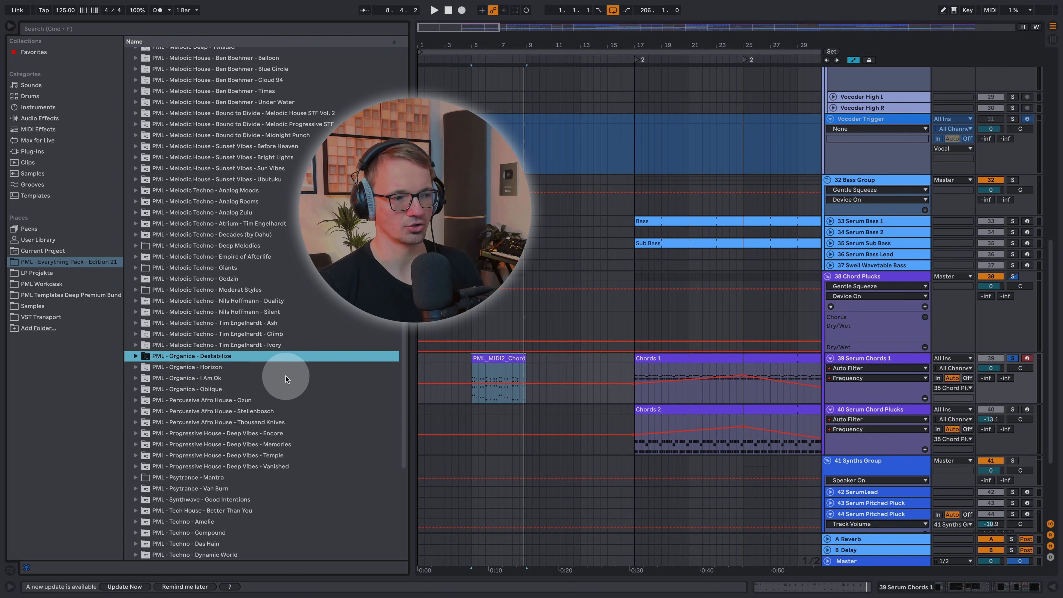
{"action": "left_click", "coordinate": [135, 356]}
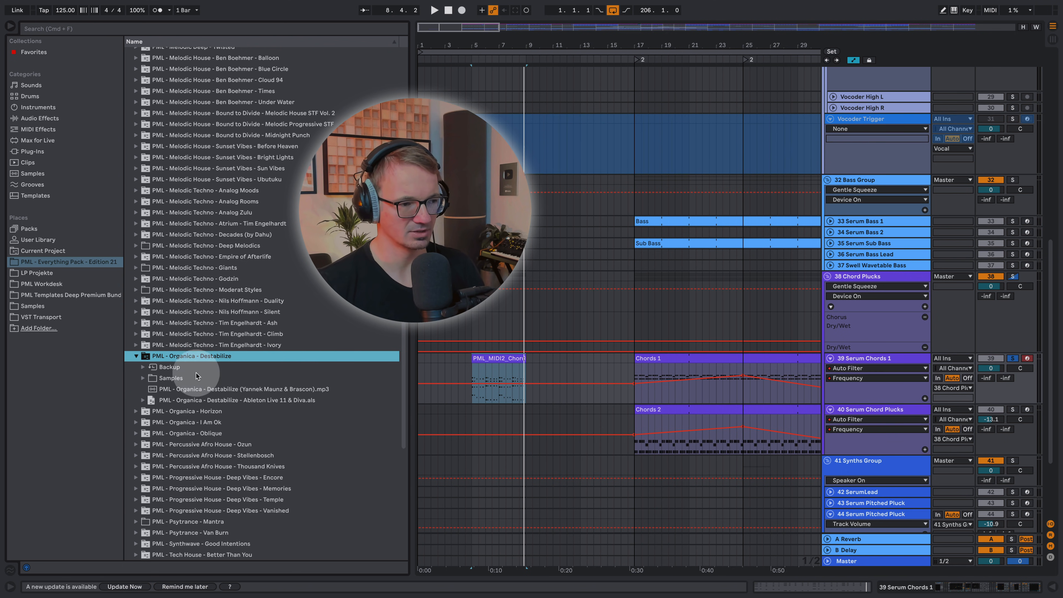
{"action": "left_click", "coordinate": [241, 389]}
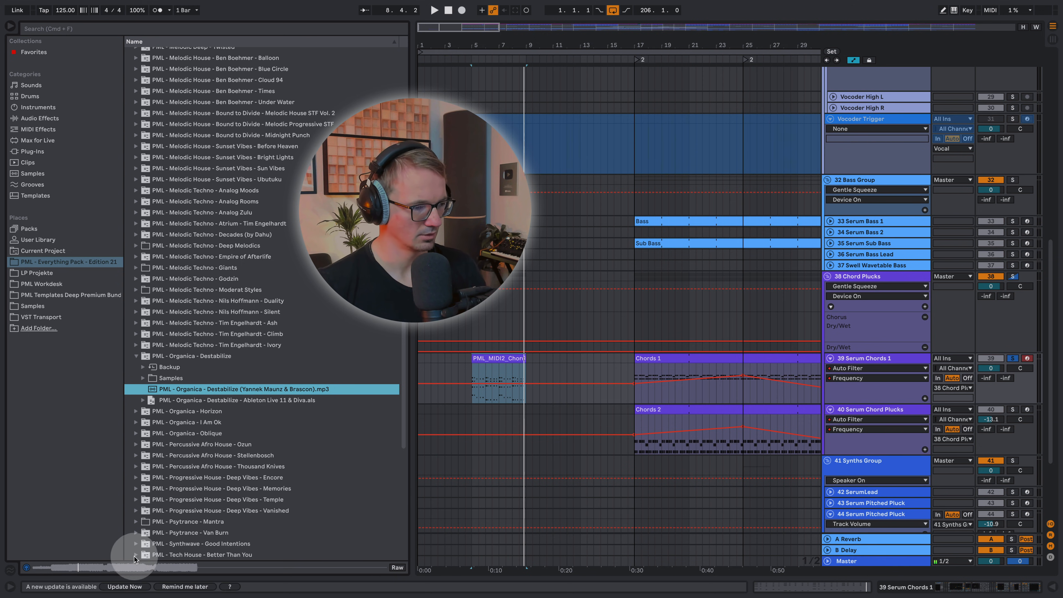
{"action": "left_click", "coordinate": [113, 568]}
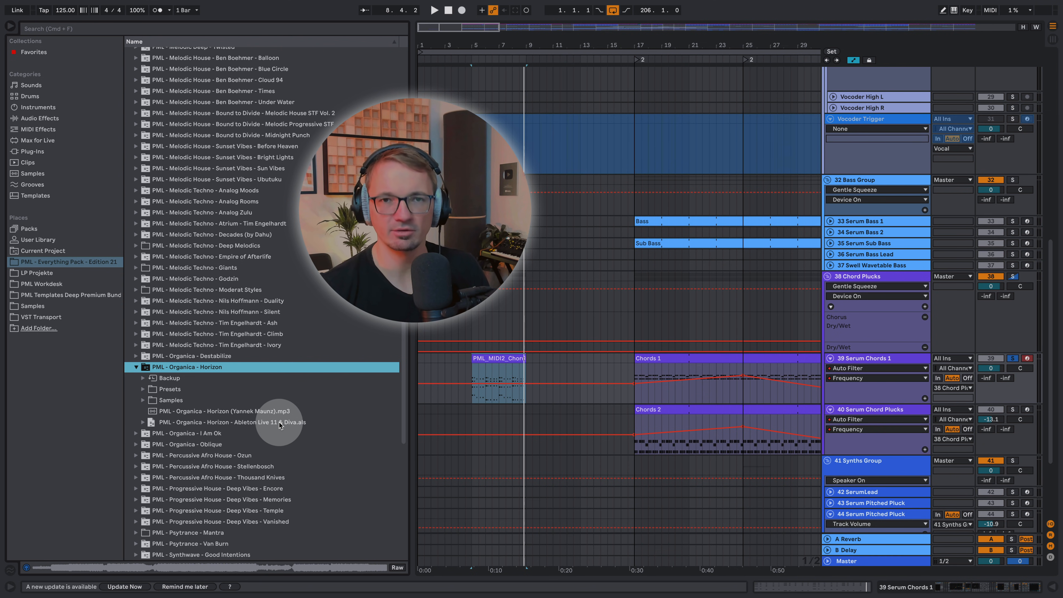
- Audition the Horizon demo mp3, select its Live set and fold the Horizon folder
{"action": "left_click", "coordinate": [224, 411]}
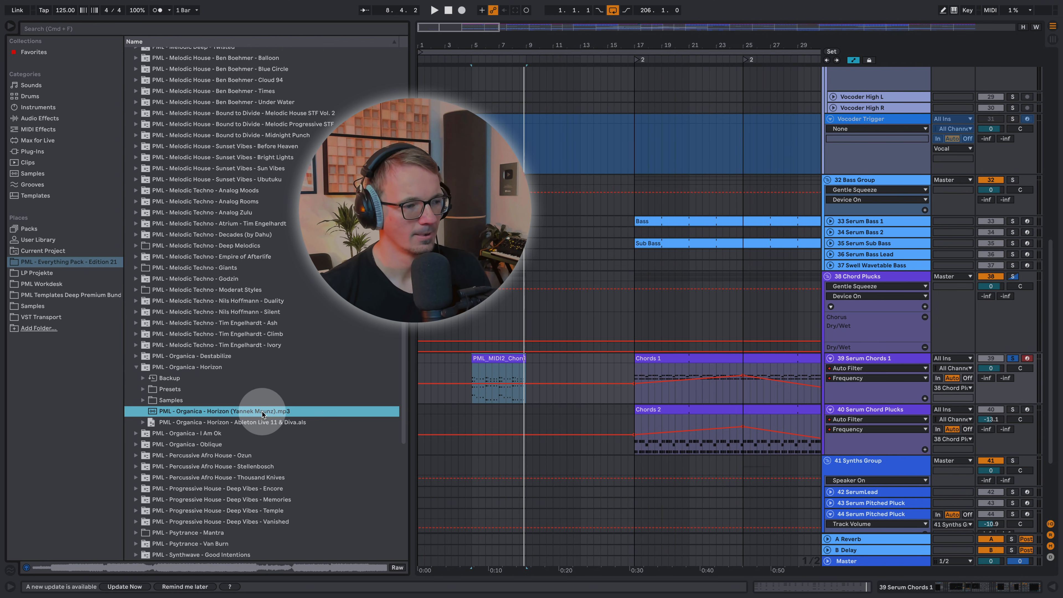
{"action": "left_click", "coordinate": [222, 411]}
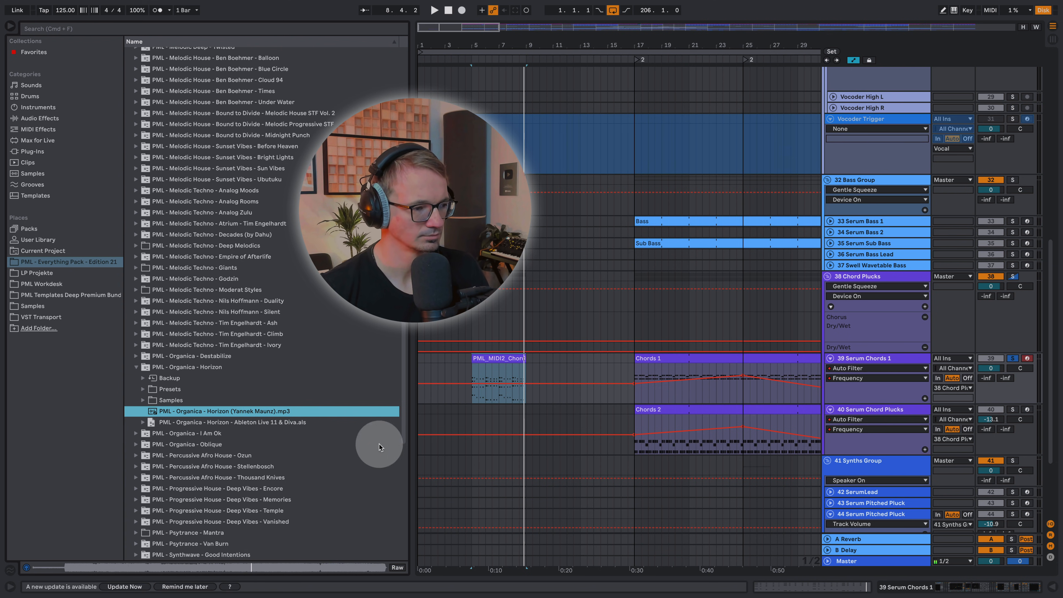
{"action": "mouse_move", "coordinate": [411, 395]}
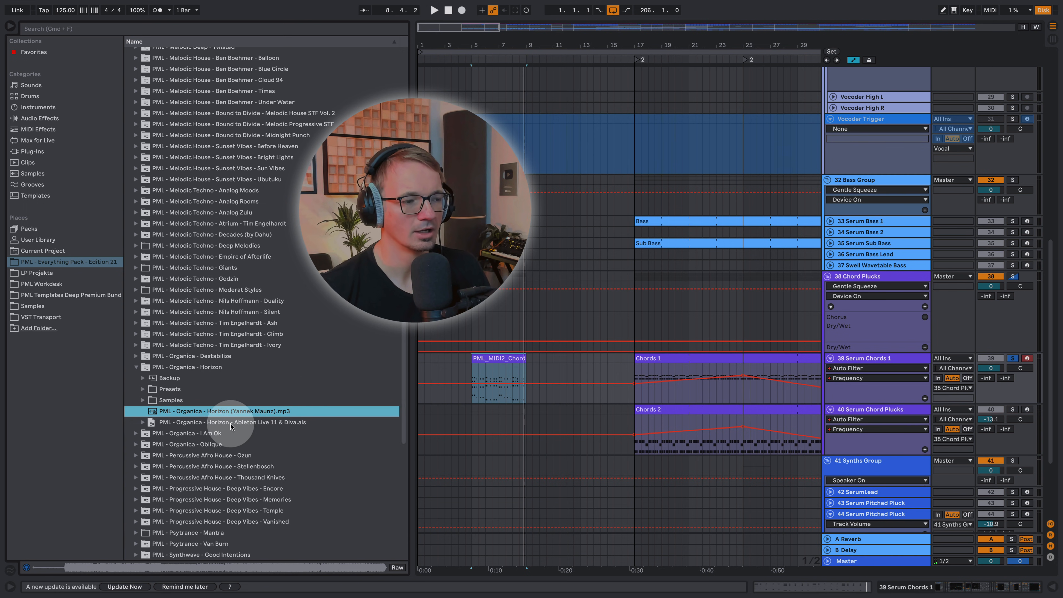
{"action": "left_click", "coordinate": [230, 422]}
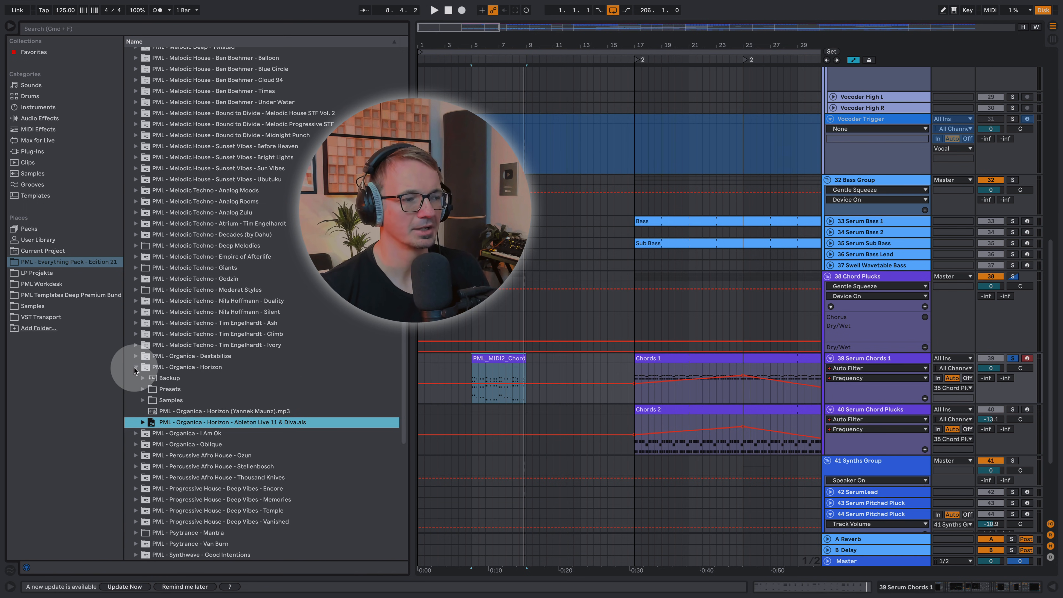
{"action": "left_click", "coordinate": [136, 366]}
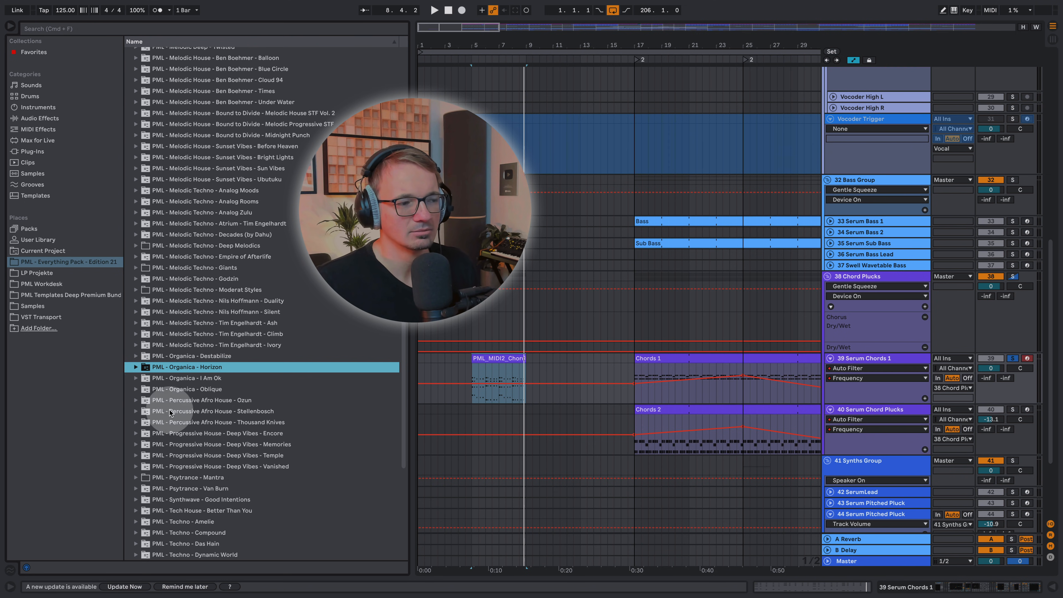
- Audition the Stellenbosch demo mp3, then fold the Ableton Templates x Project Files folder
{"action": "left_click", "coordinate": [217, 411]}
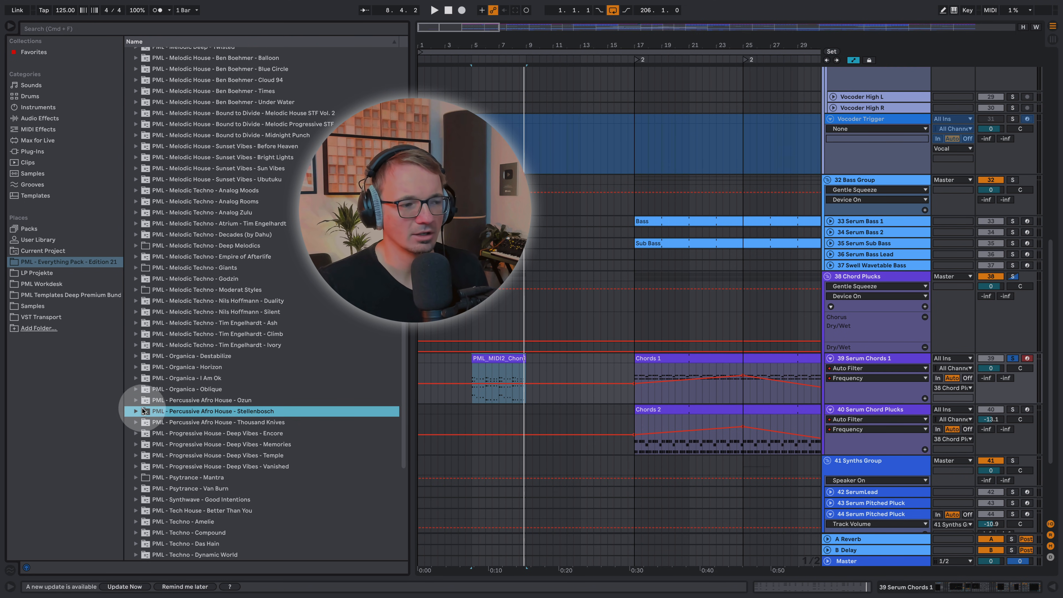
{"action": "left_click", "coordinate": [137, 411]}
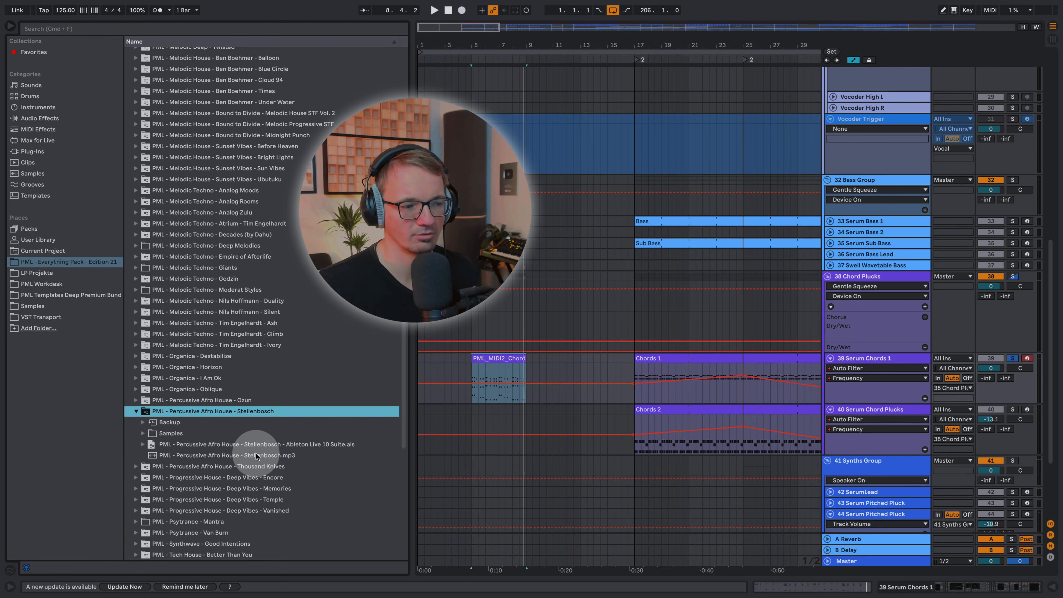
{"action": "left_click", "coordinate": [217, 455]}
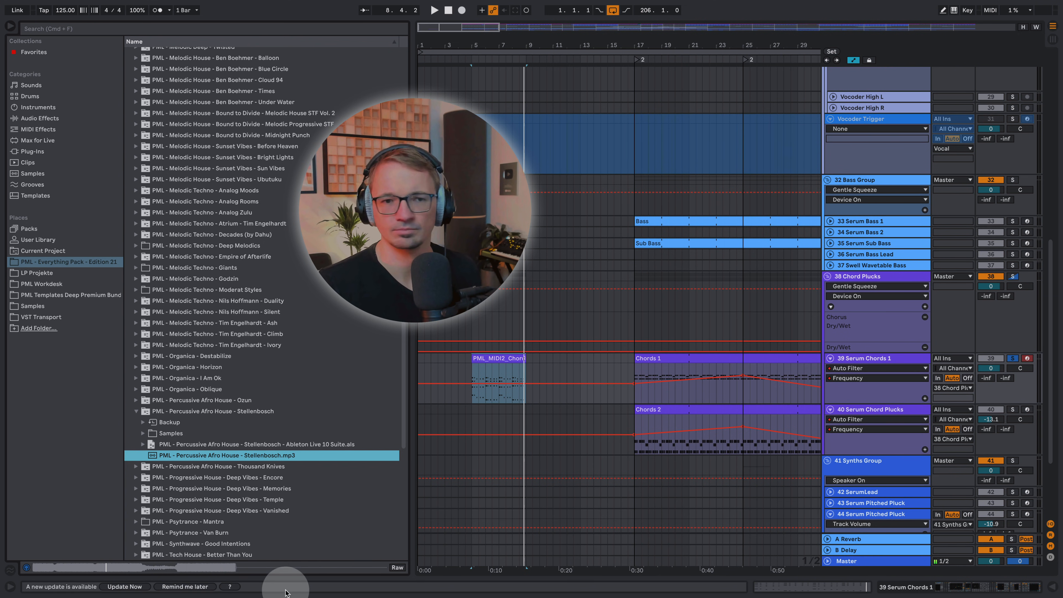
{"action": "mouse_move", "coordinate": [263, 551]}
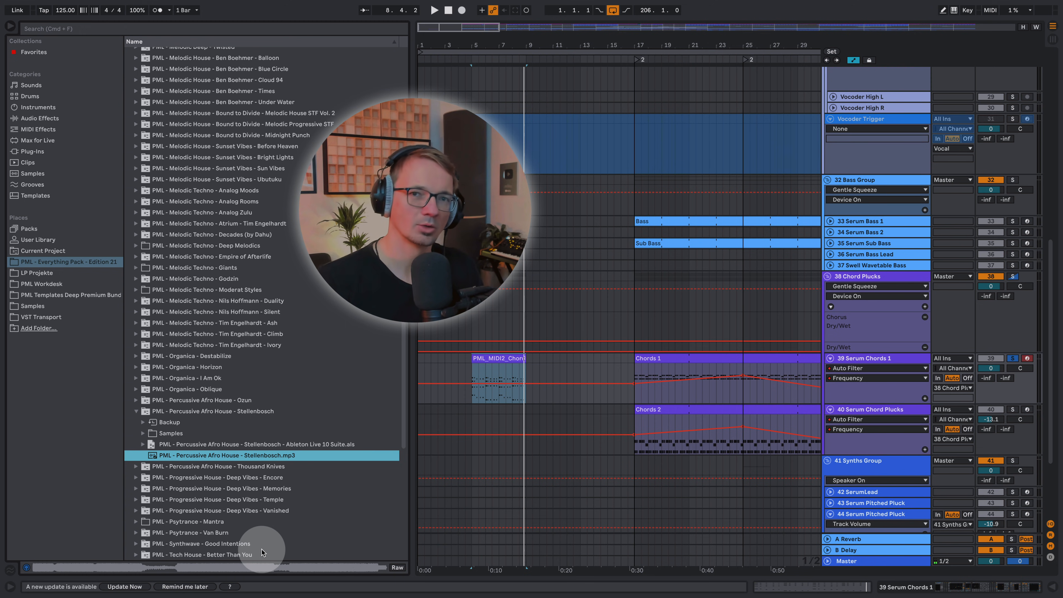
{"action": "scroll", "scroll_direction": "up", "scroll_amount": 3}
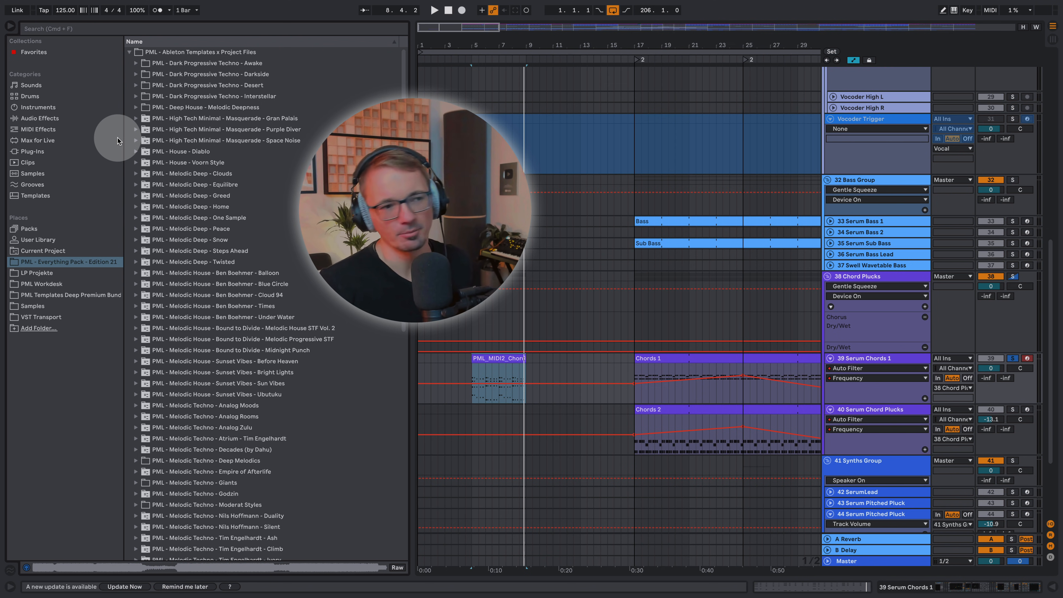
{"action": "left_click", "coordinate": [136, 52]}
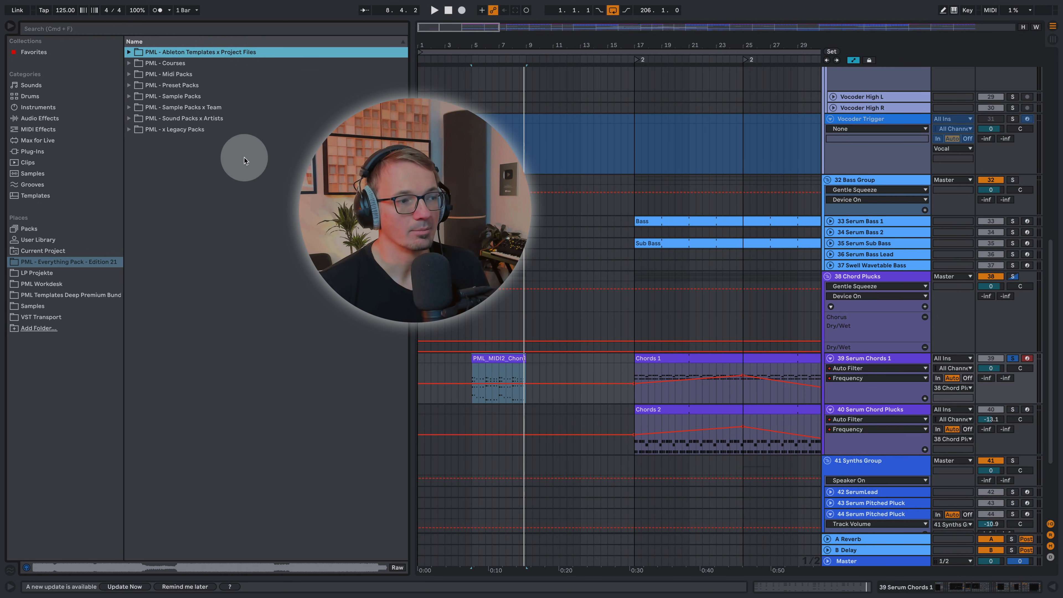
{"action": "mouse_move", "coordinate": [168, 119]}
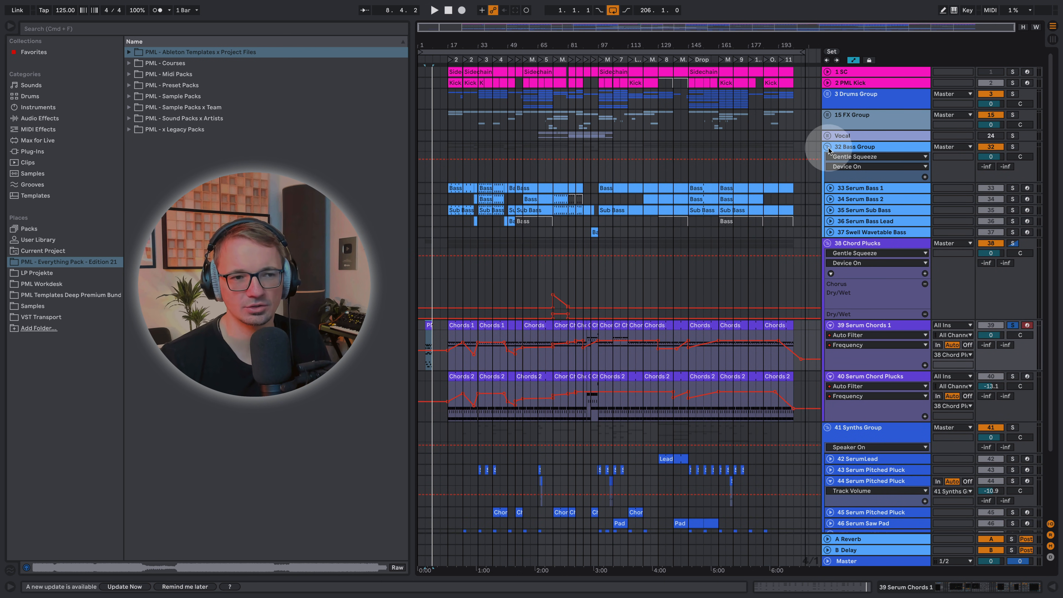
- Fold the 38 Chord Plucks group and re-expand Ableton Templates x Project Files
{"action": "left_click", "coordinate": [855, 147]}
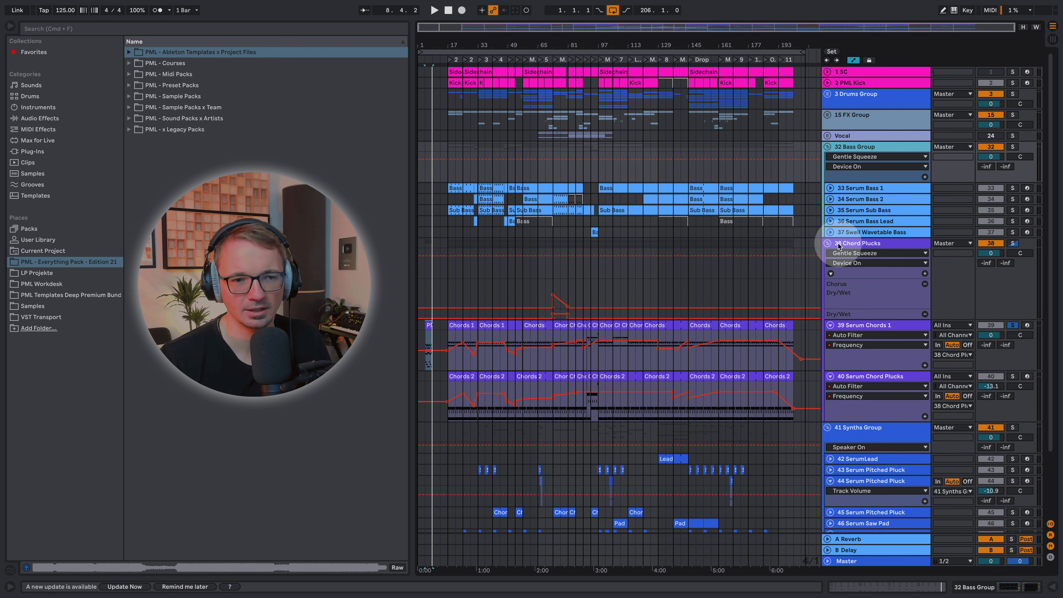
{"action": "left_click", "coordinate": [828, 242]}
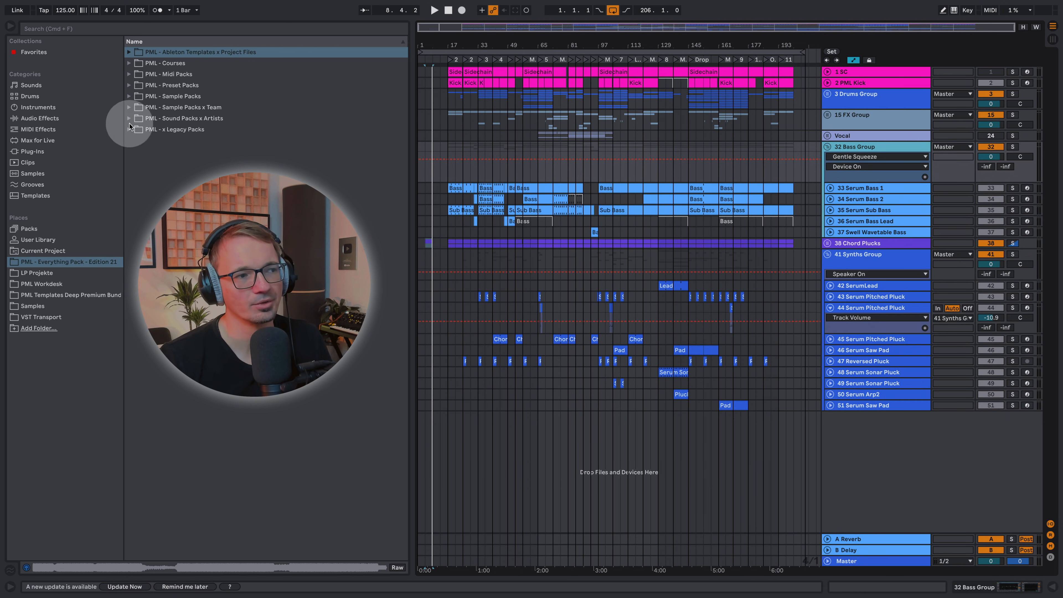
{"action": "left_click", "coordinate": [129, 52]}
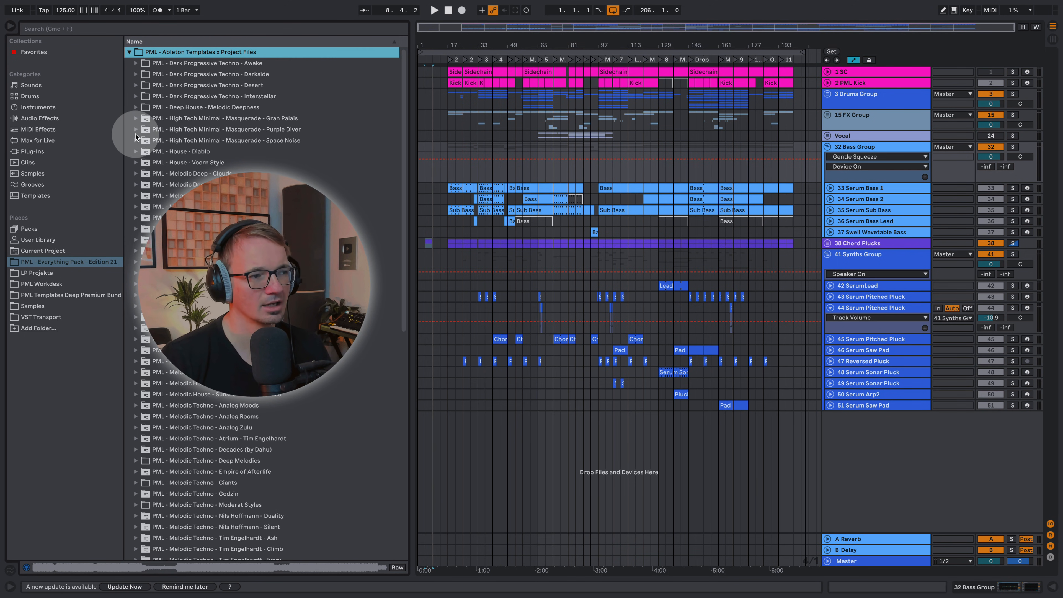
- Expand the Masquerade - Purple Diver template and its .als to list grouped tracks, then start arrangement playback
{"action": "left_click", "coordinate": [136, 129]}
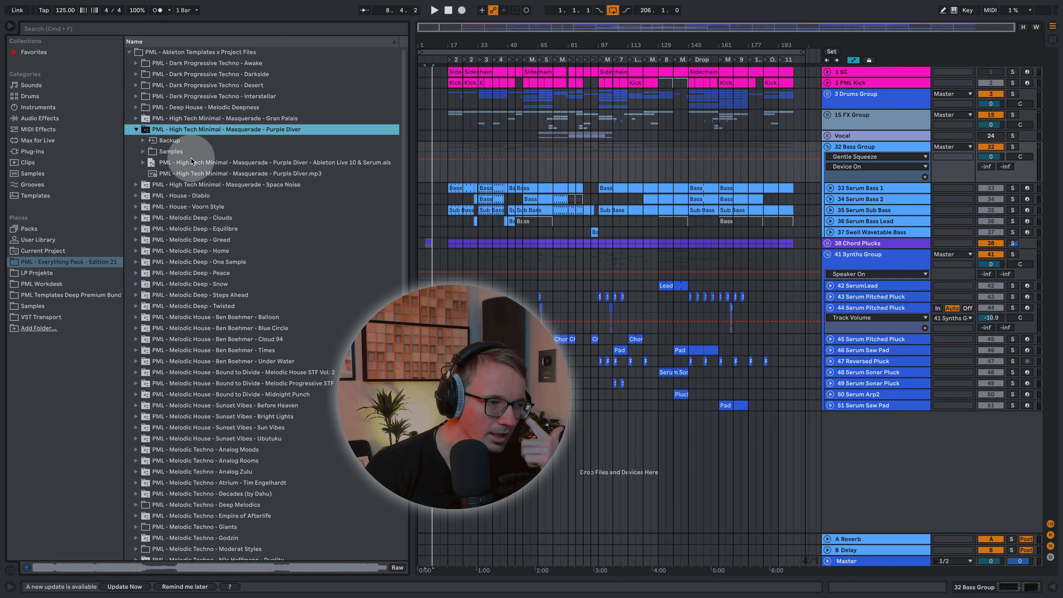
{"action": "mouse_move", "coordinate": [307, 162]}
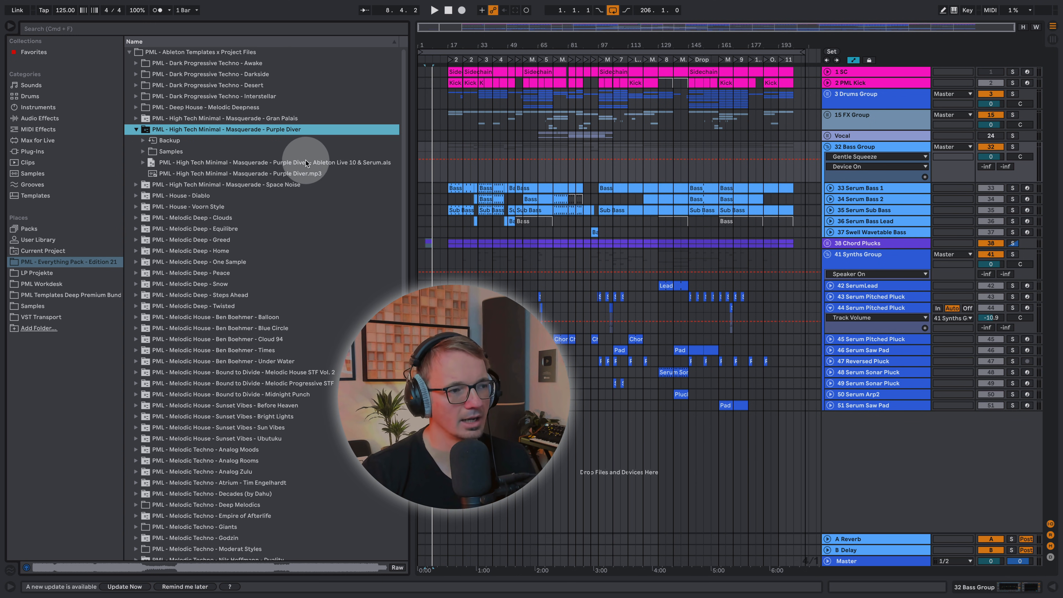
{"action": "mouse_move", "coordinate": [149, 166]}
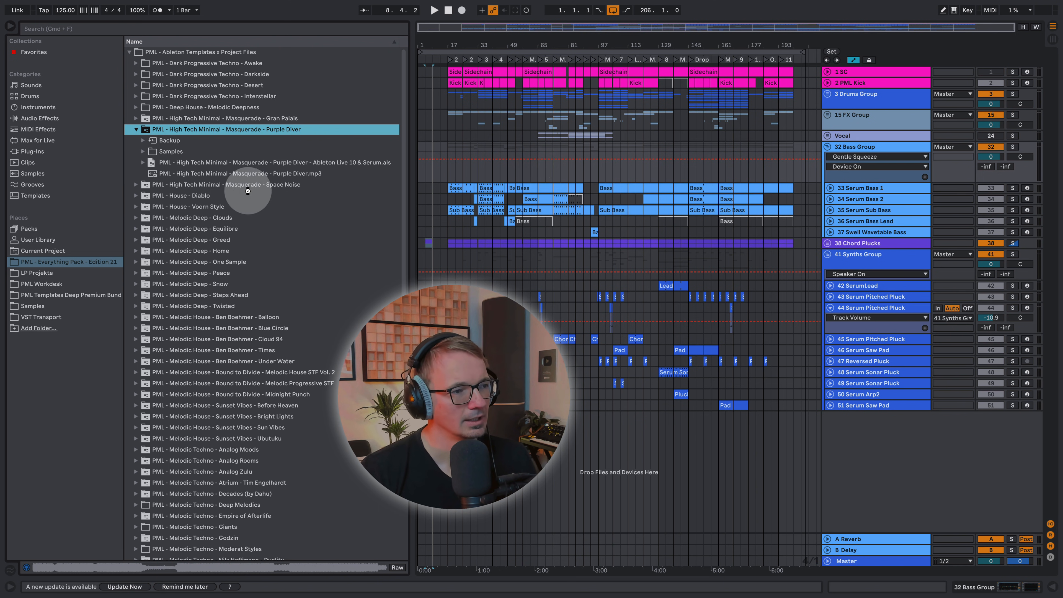
{"action": "left_click", "coordinate": [143, 163]}
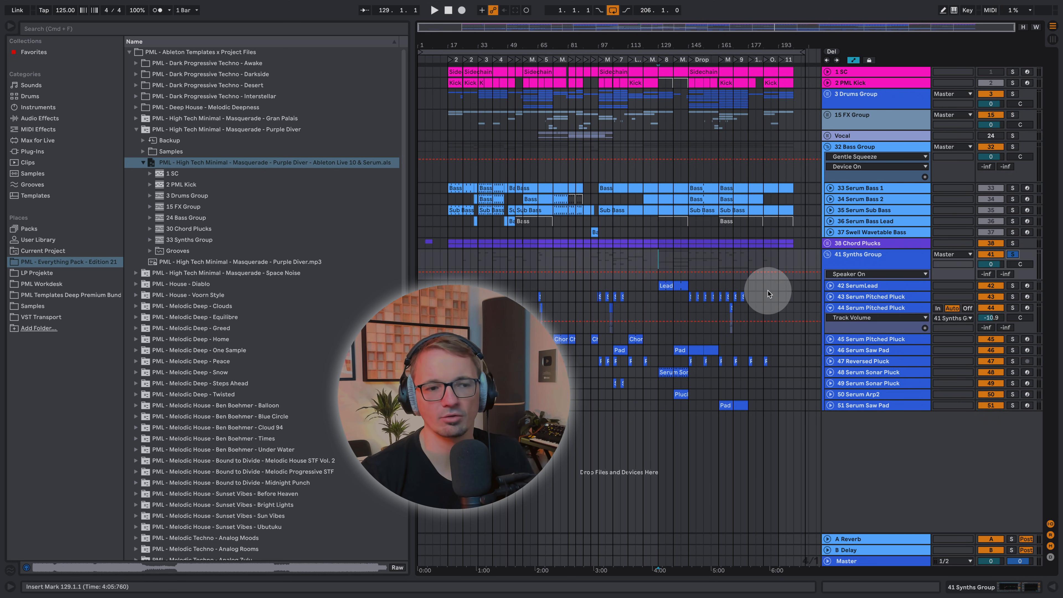
{"action": "left_click", "coordinate": [434, 9]}
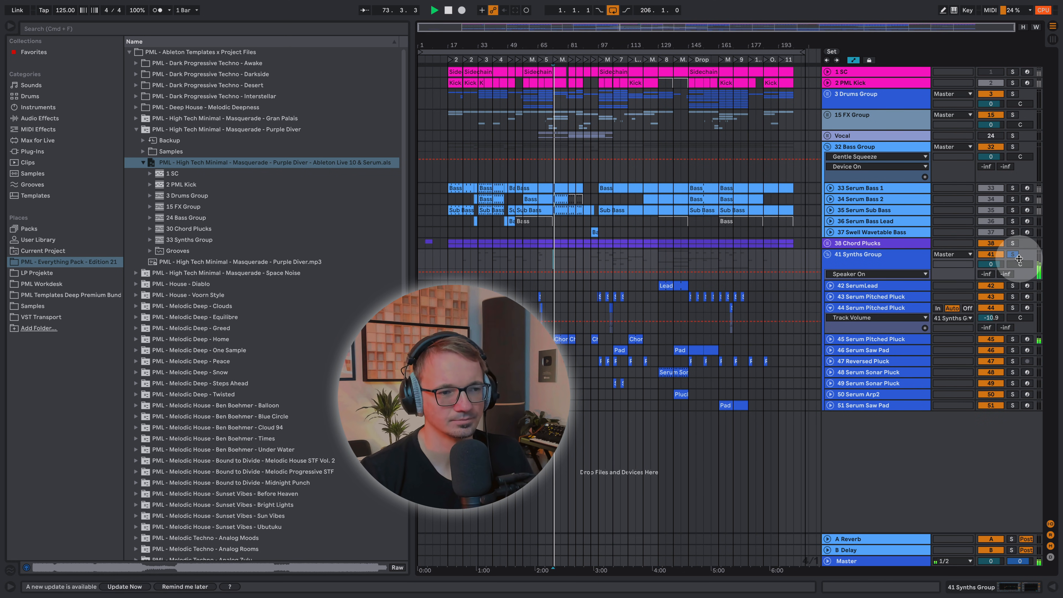